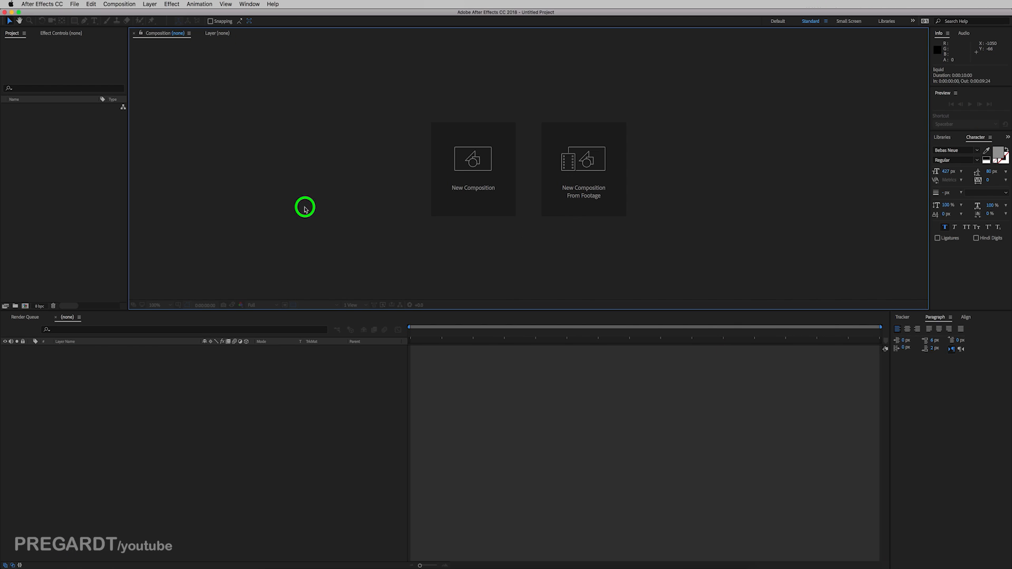
Create a new composition named liquid with the HDTV 1080 25 preset and 0:00:07:00 duration
click(119, 4)
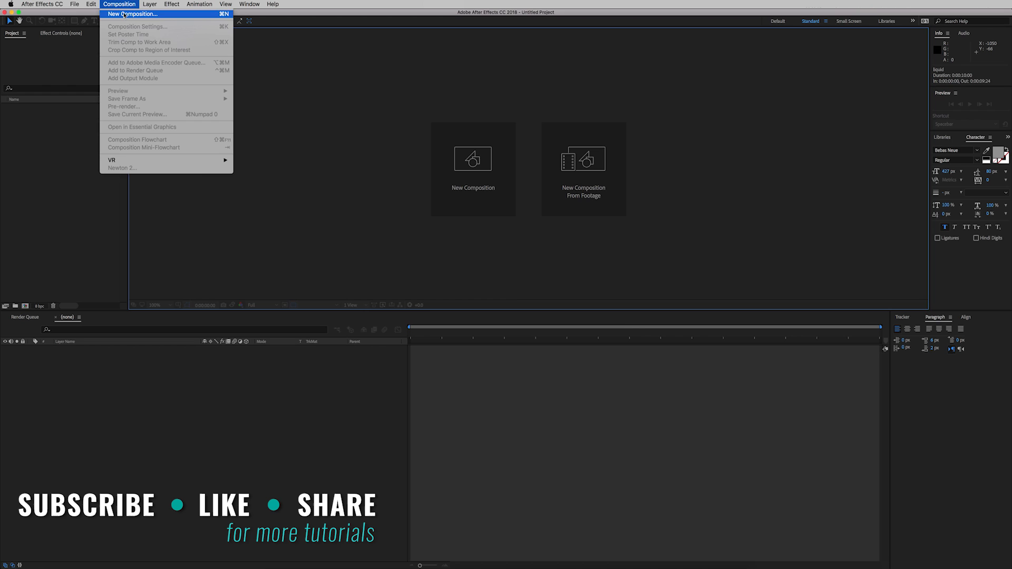
click(132, 14)
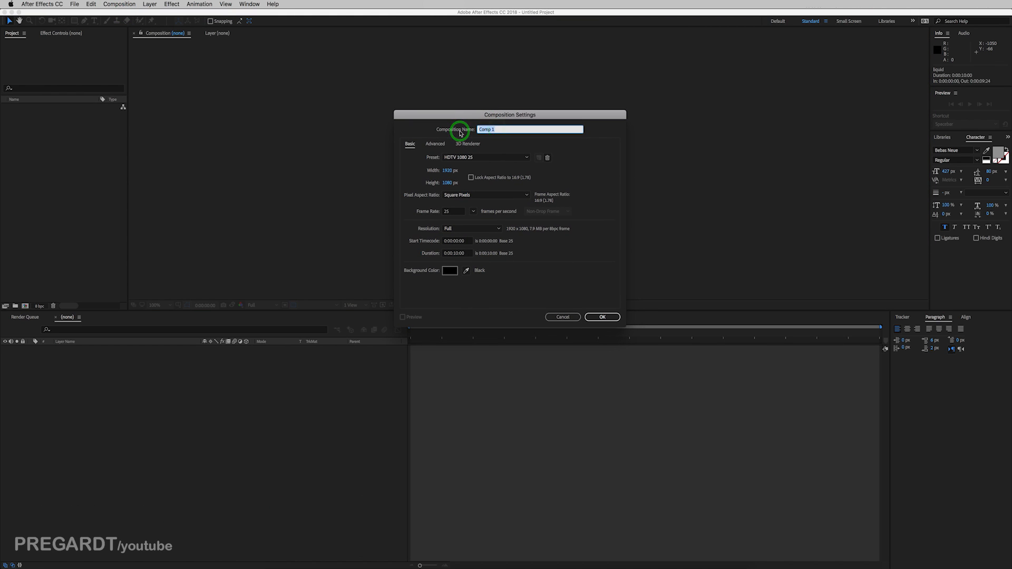
click(485, 157)
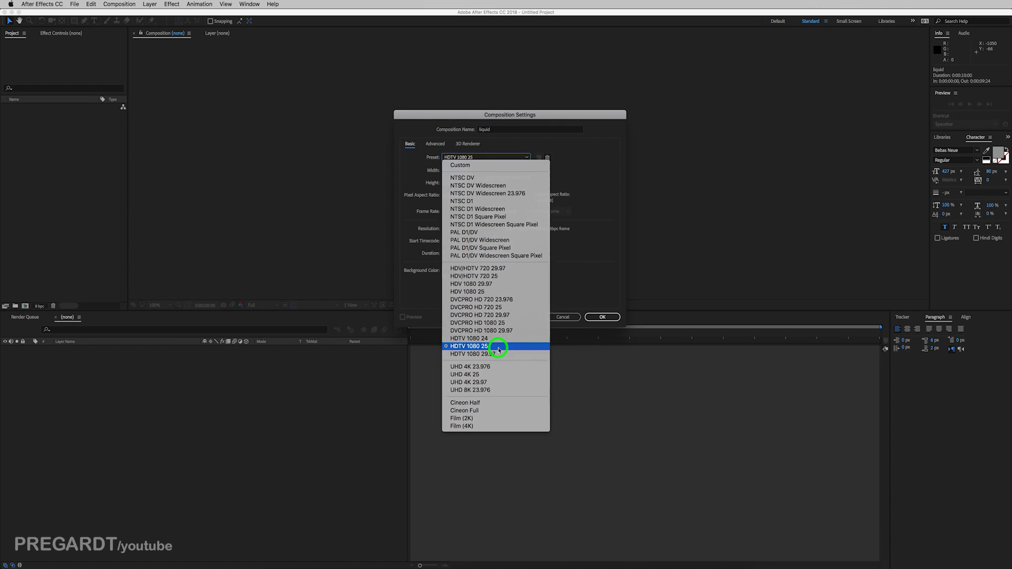
click(470, 346)
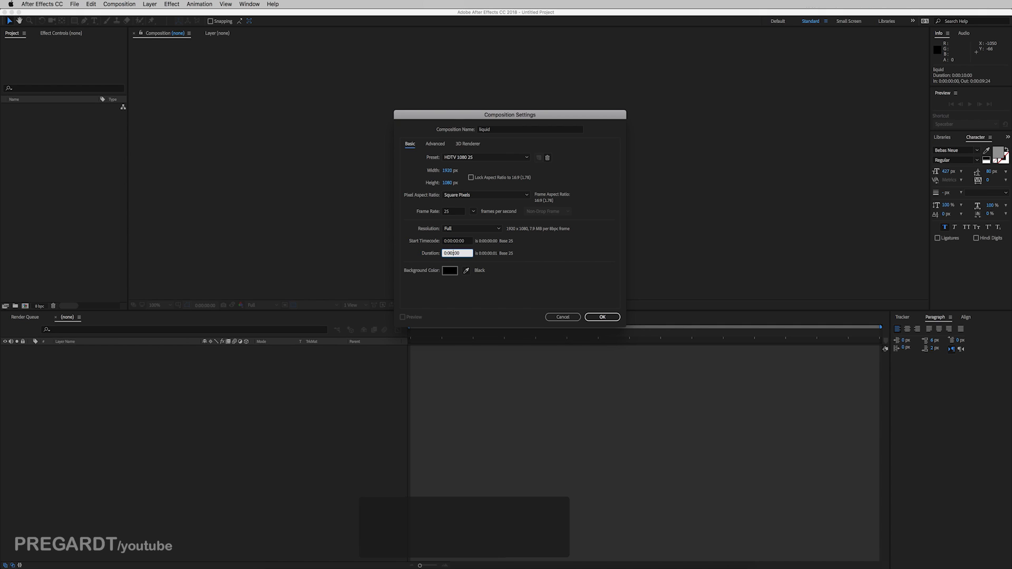
text(0:00:07:00)
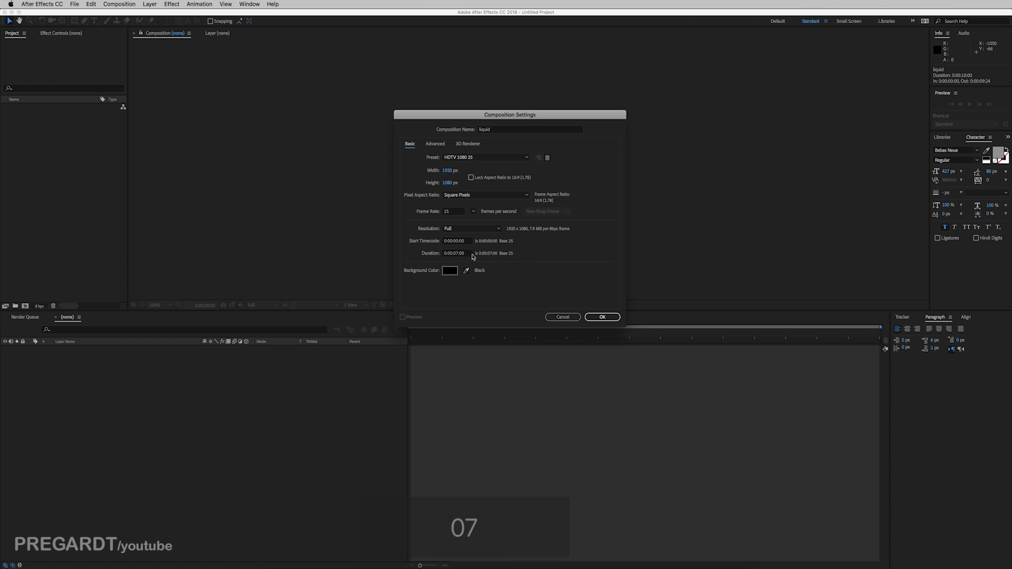
click(600, 318)
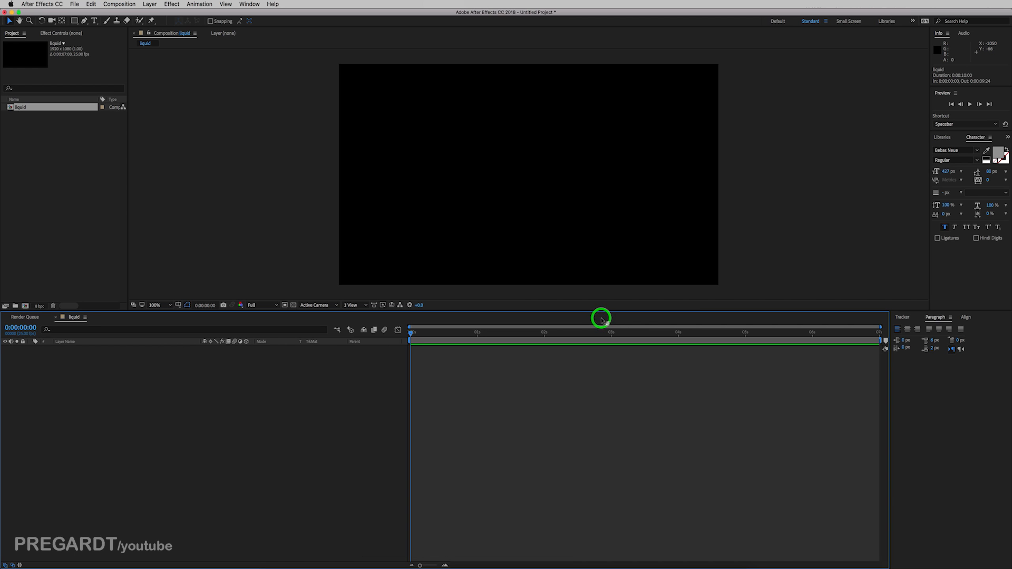
mouse_move(321, 200)
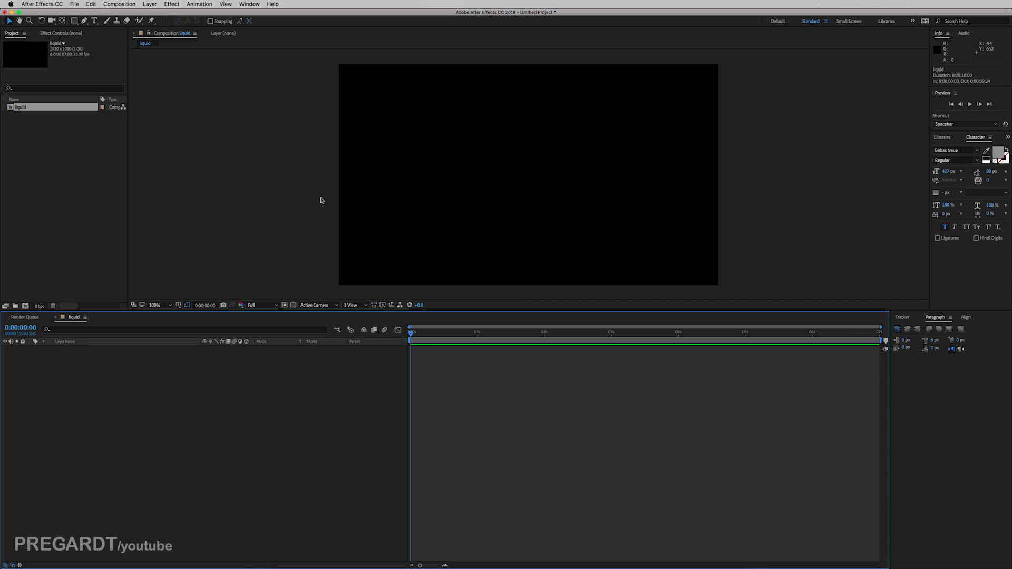
Add a full-frame dark navy solid layer named BG as the background
click(148, 4)
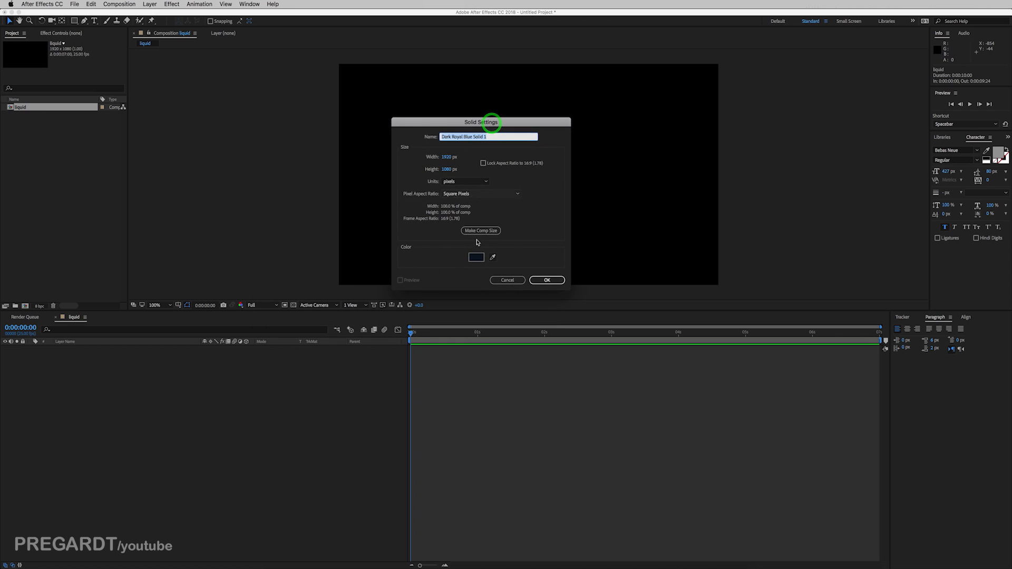
click(475, 257)
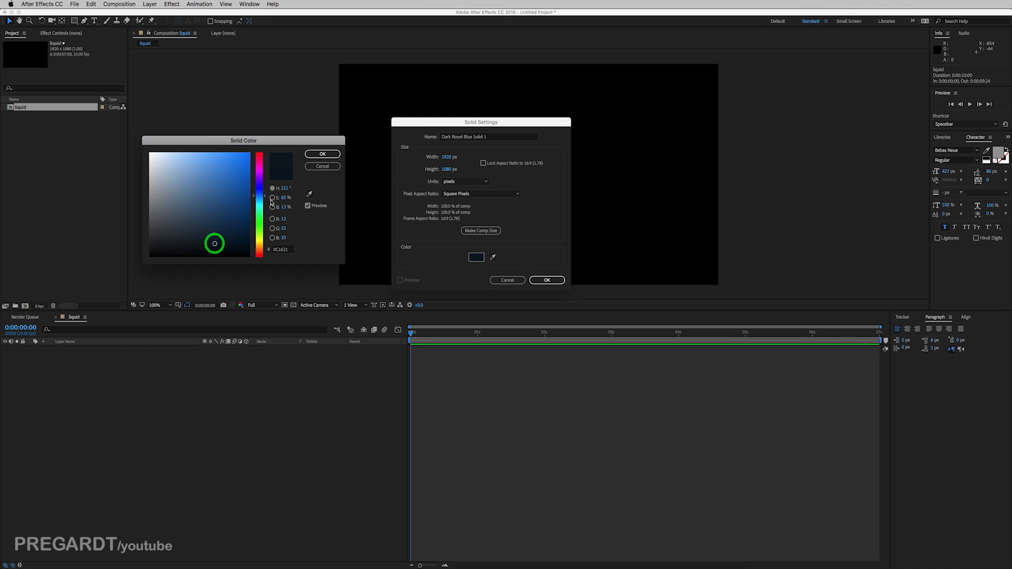
click(323, 154)
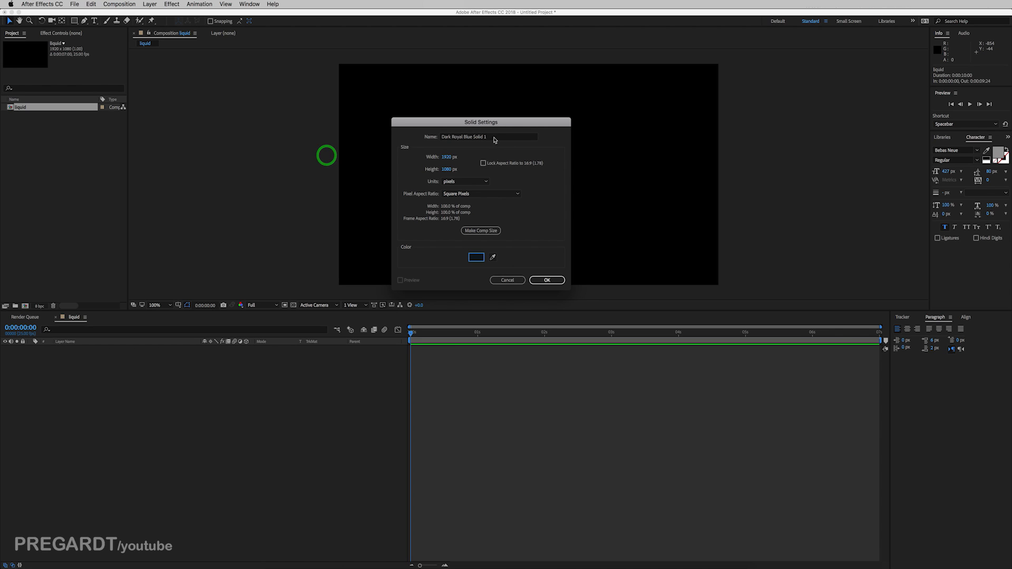
text(BG)
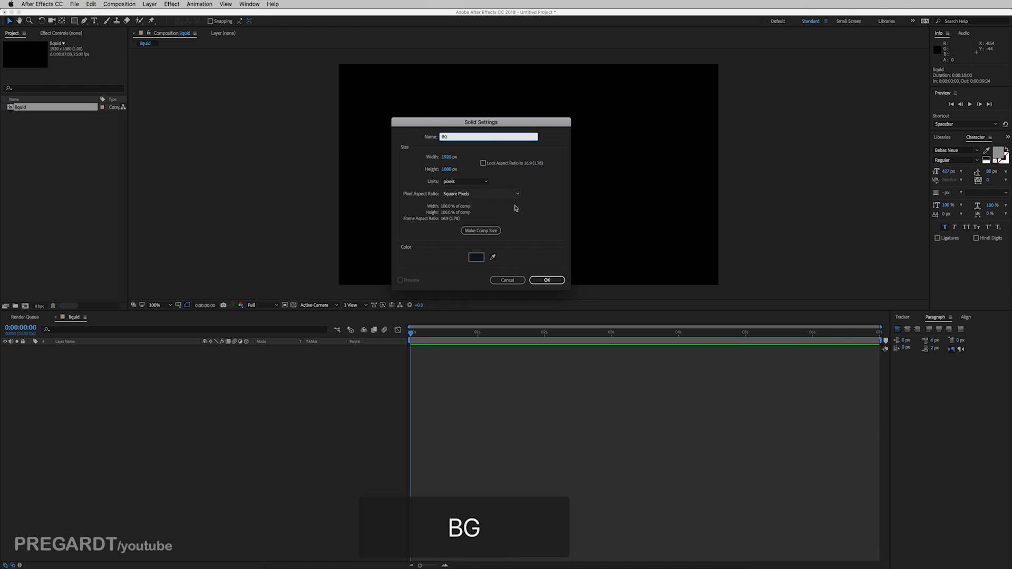
click(546, 280)
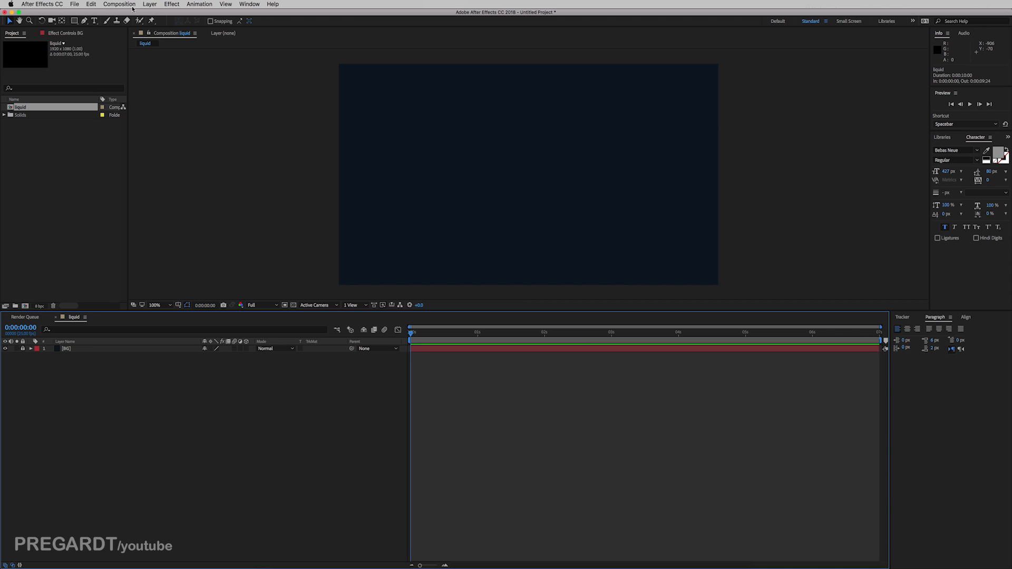
Add a Bebas Neue text layer reading LIQUID and drag it to the frame centre
click(149, 5)
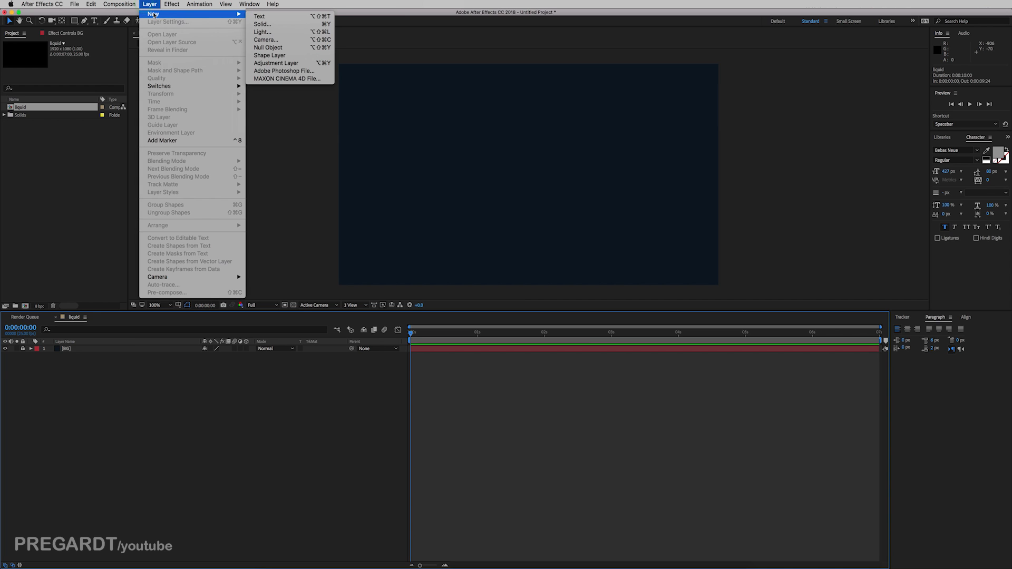
mouse_move(261, 25)
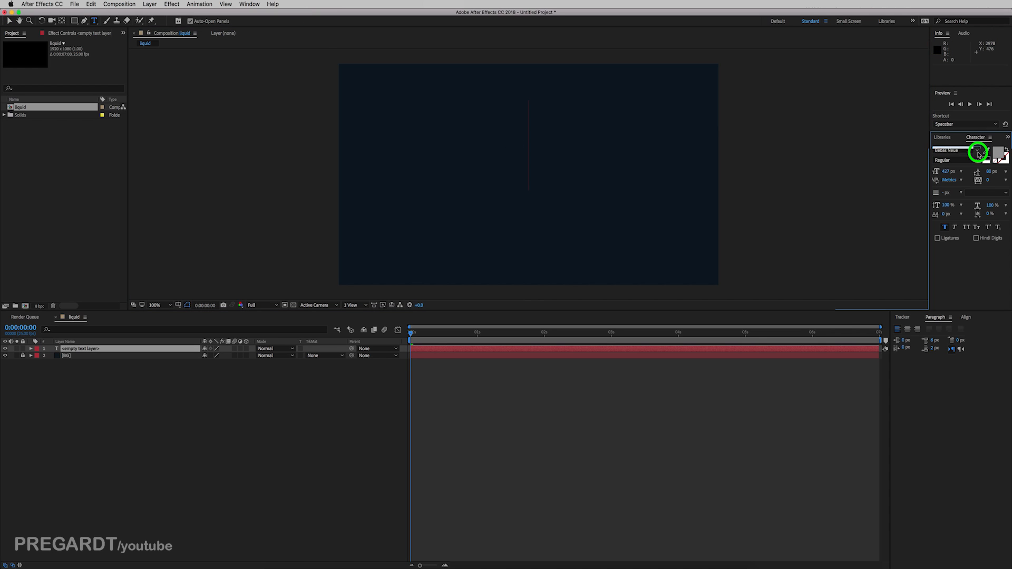
click(958, 149)
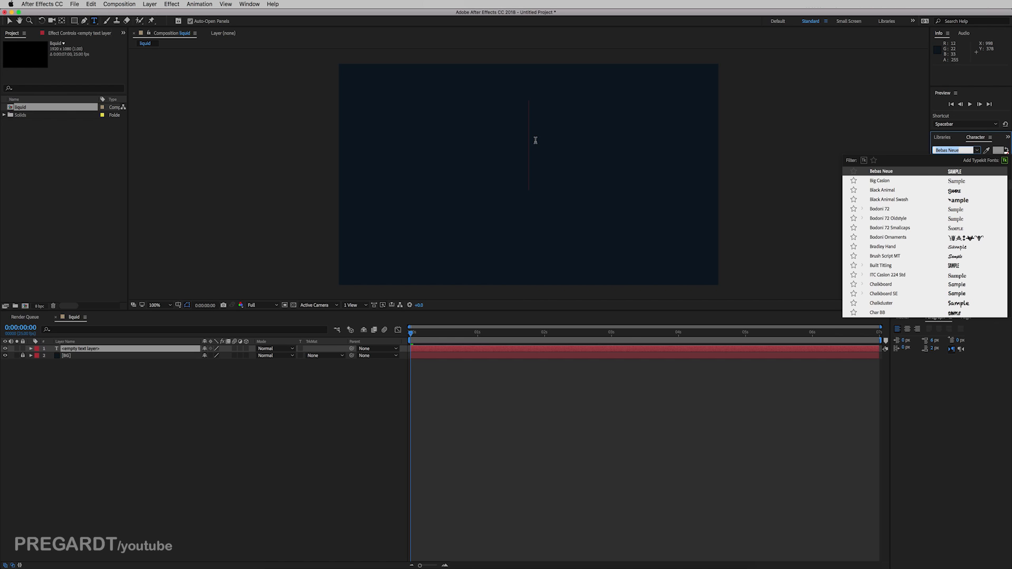
text(LIQ)
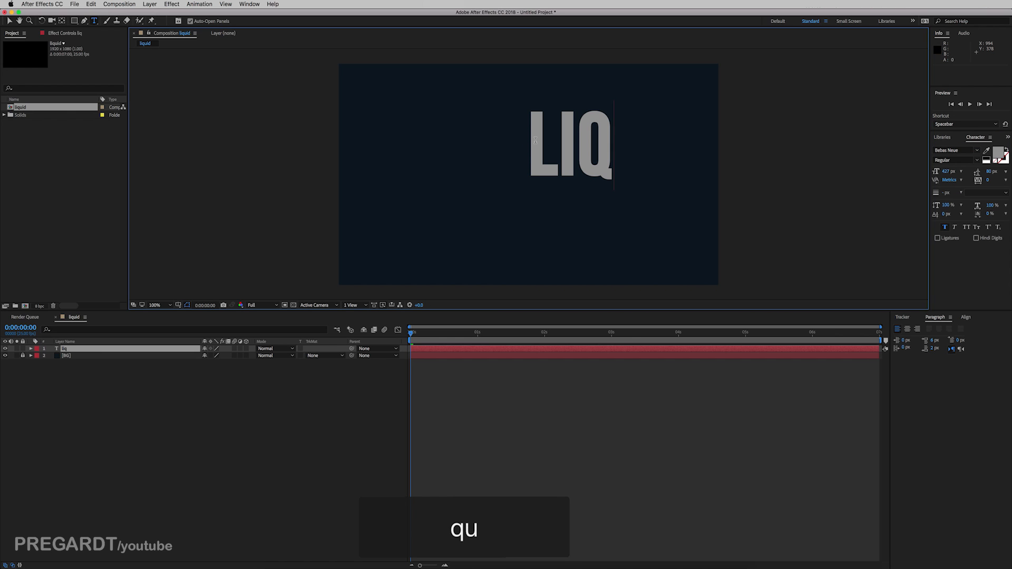
text(UID)
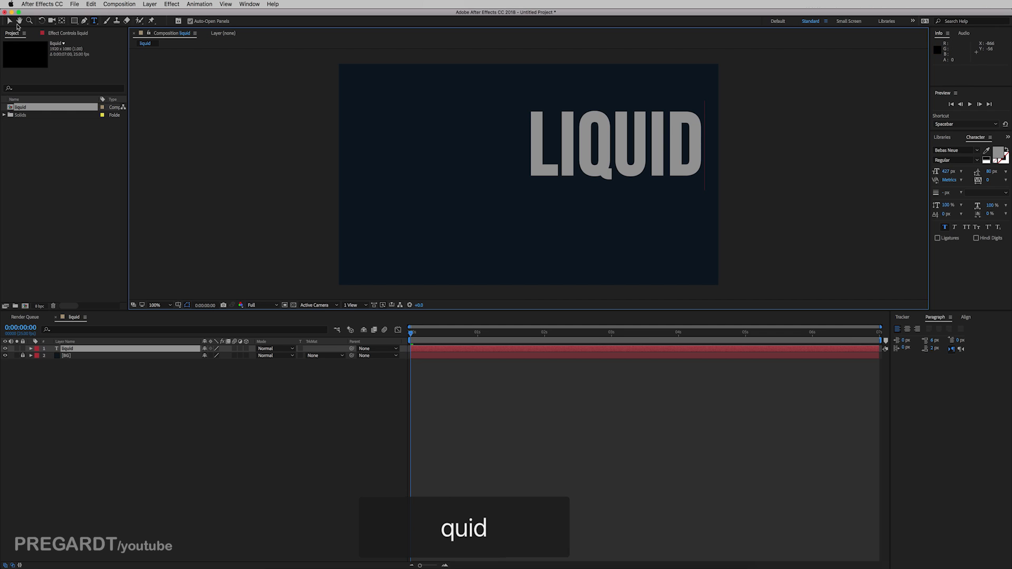
drag(616, 145, 542, 180)
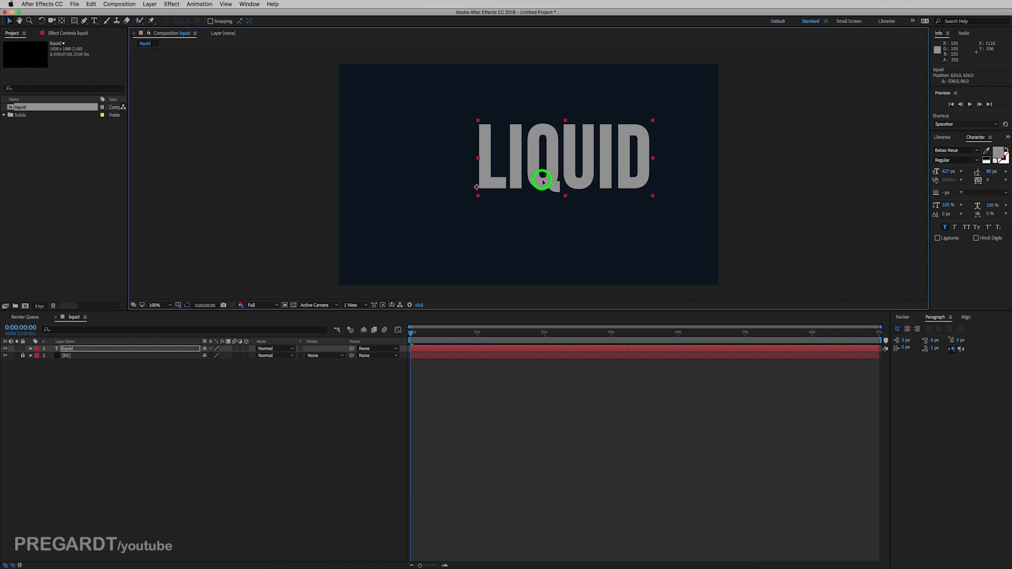
drag(542, 179, 536, 187)
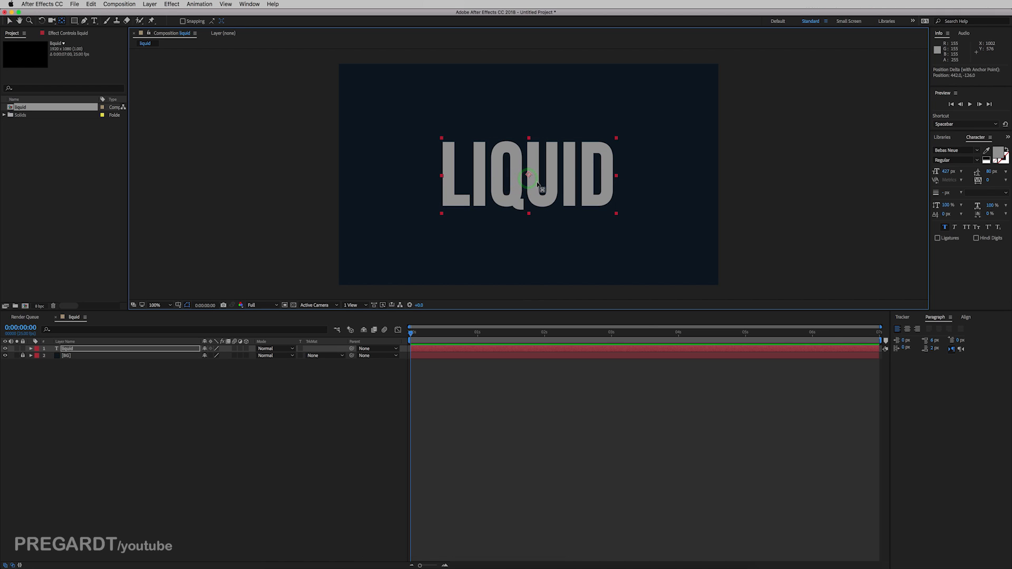
click(179, 305)
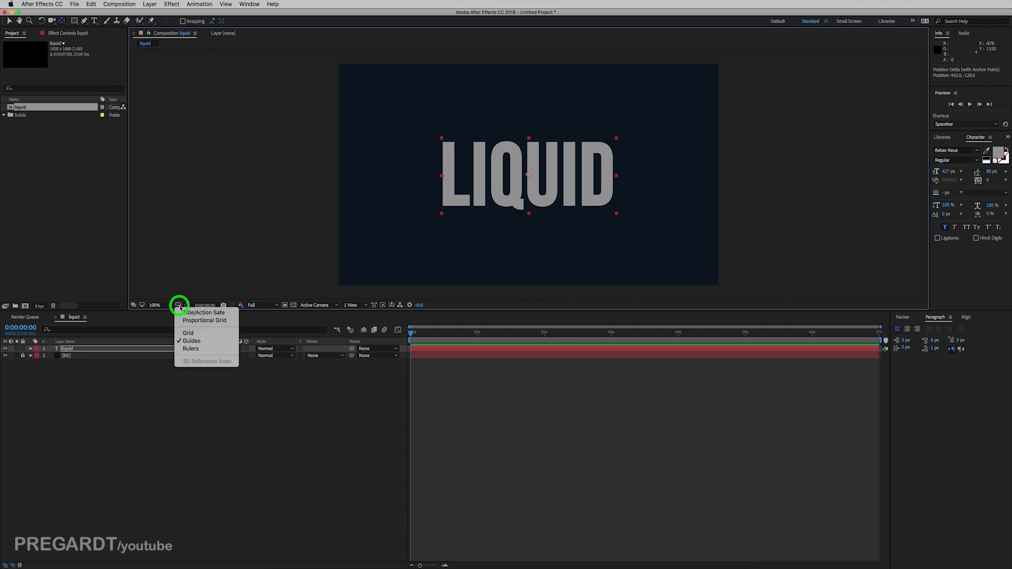
click(153, 306)
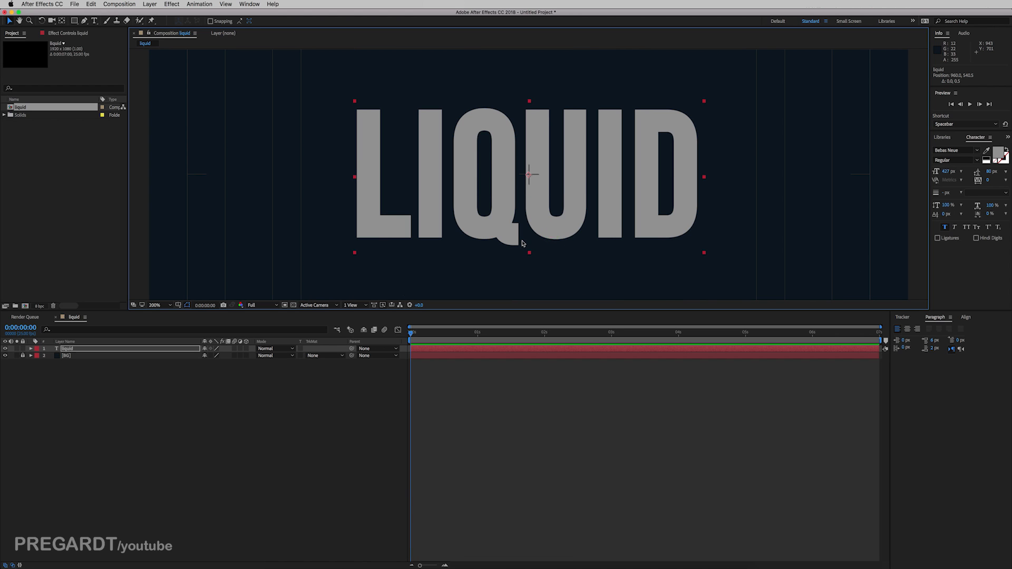
click(179, 305)
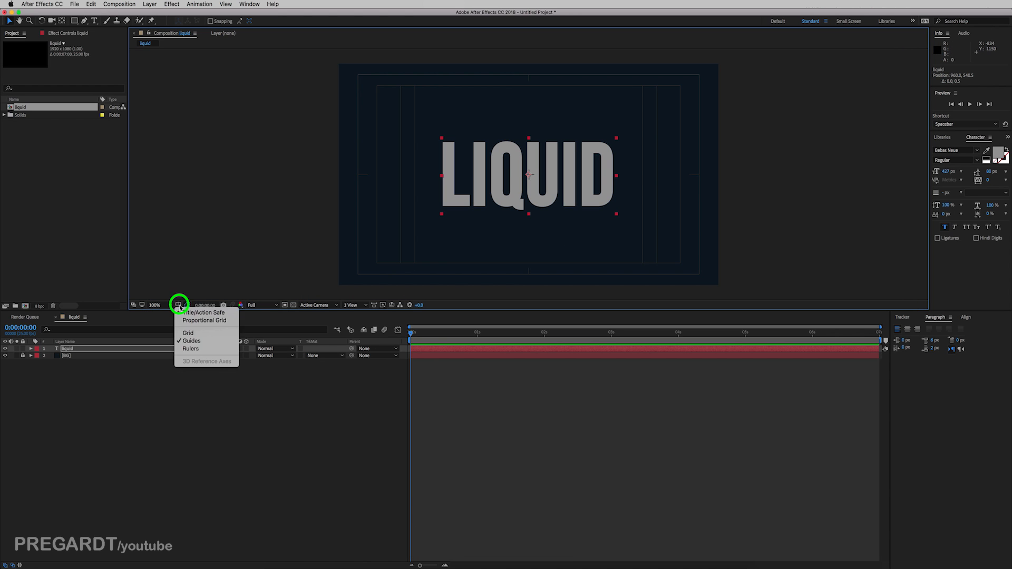
click(191, 341)
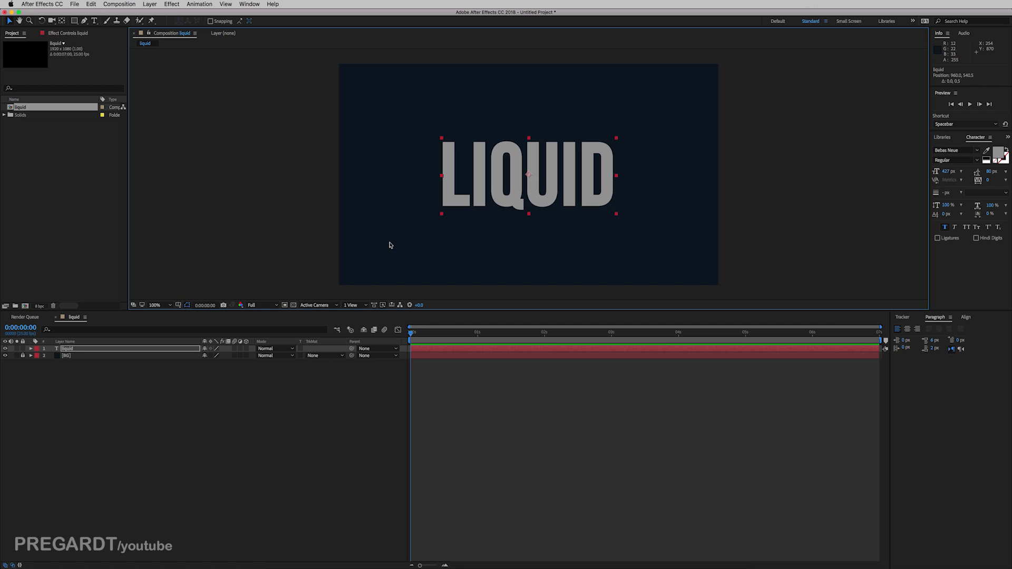
click(149, 5)
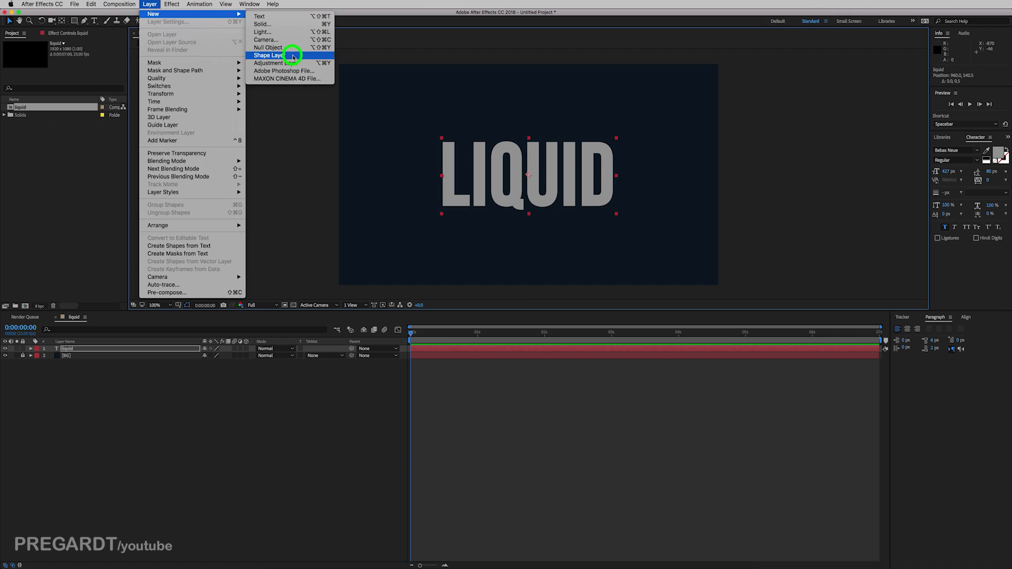
Add an empty shape layer alongside the blue colour-swatch reference image
click(267, 55)
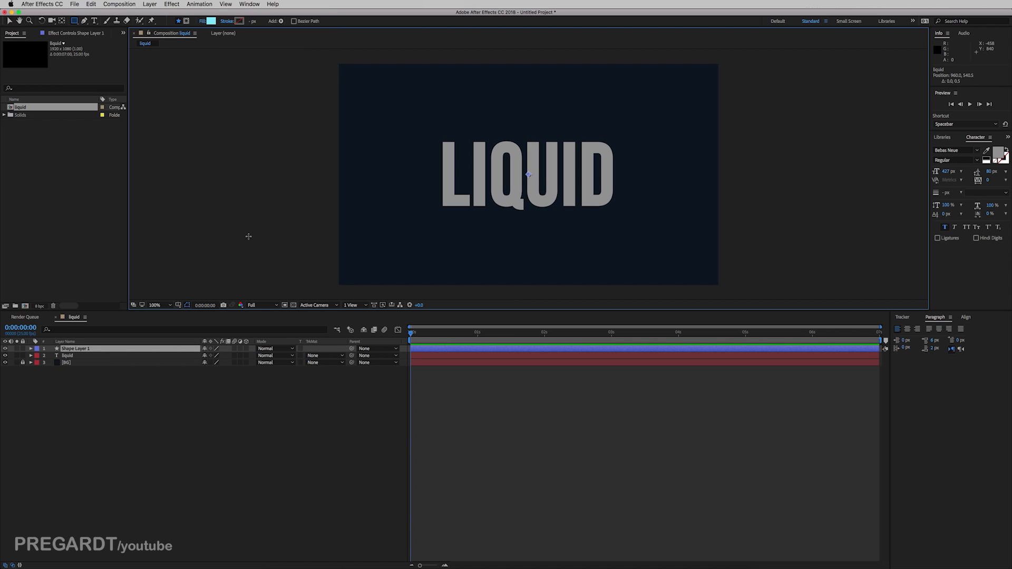
click(76, 355)
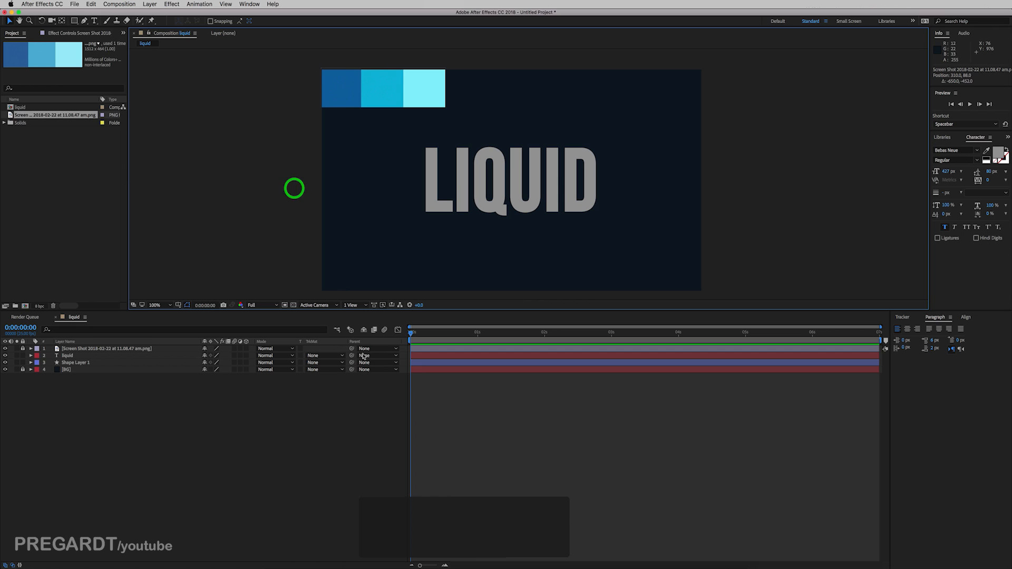
Fill Shape Layer 1 with the darkest swatch blue and draw a wide rectangle over the lower frame
click(75, 362)
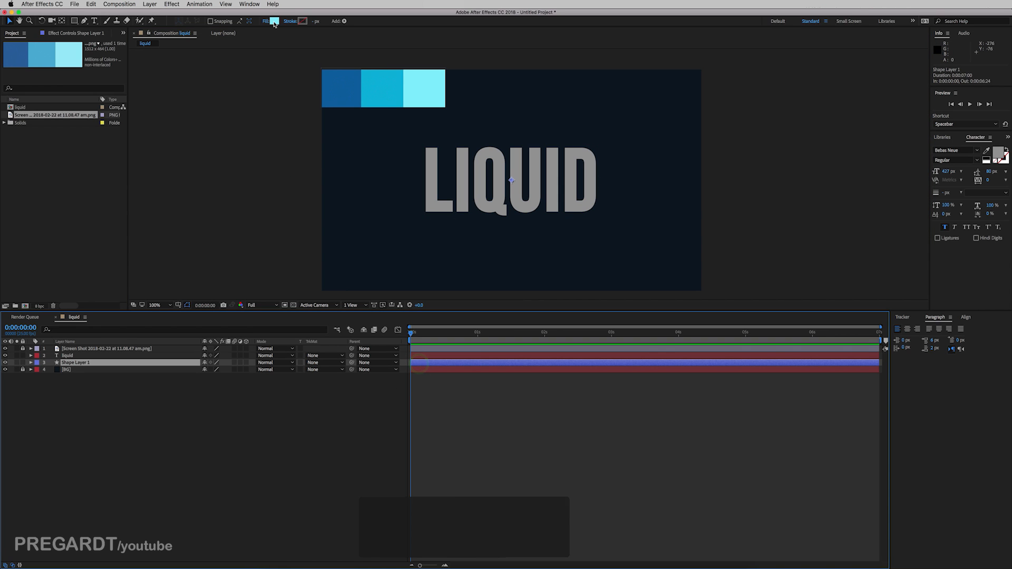
click(271, 22)
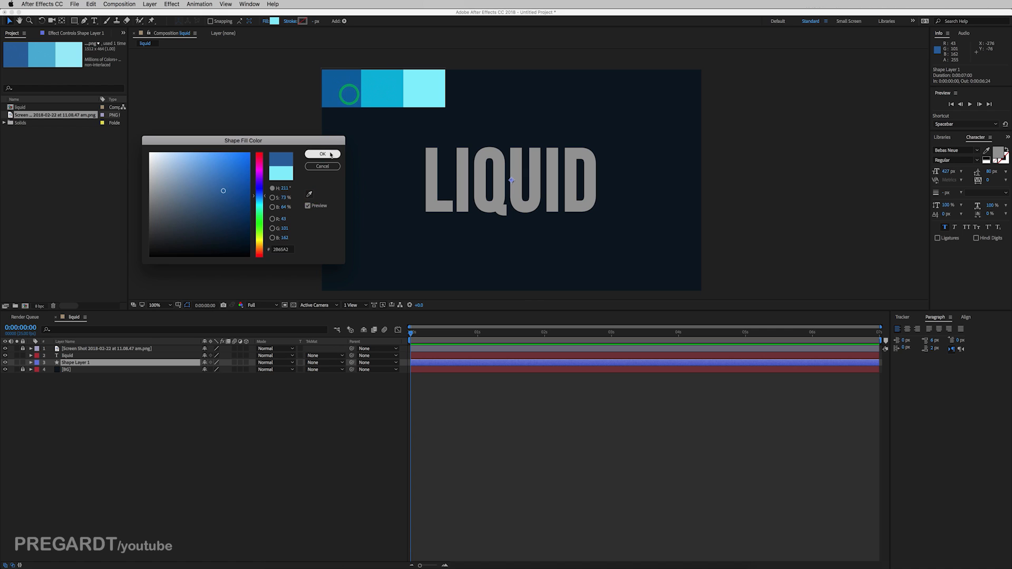
click(323, 154)
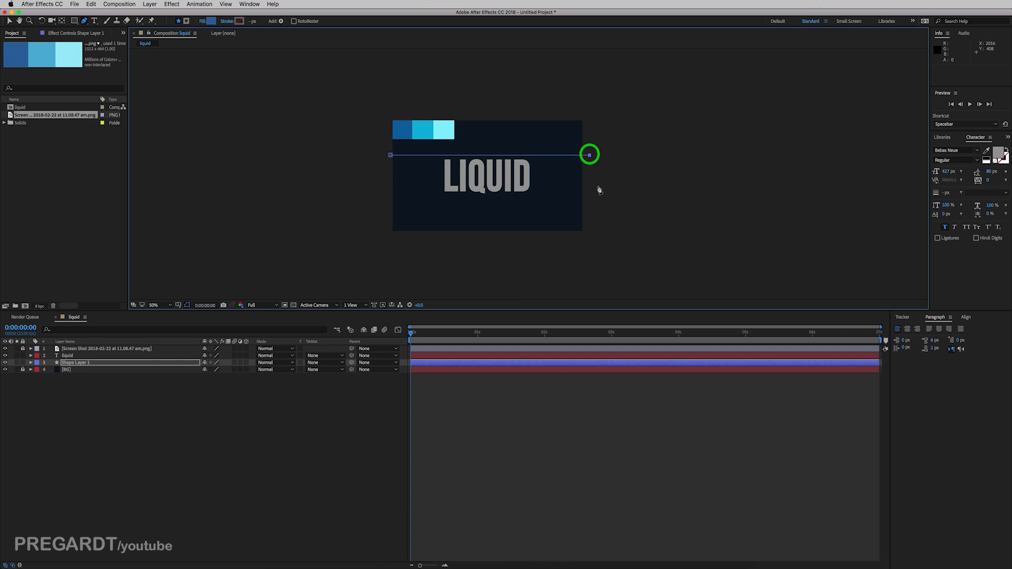
drag(588, 154, 592, 276)
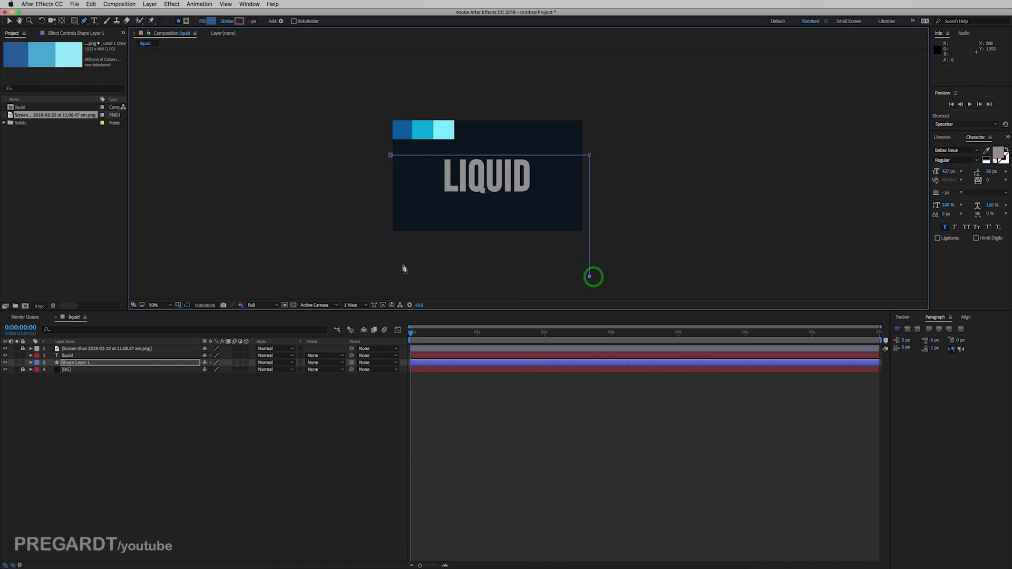
drag(592, 276, 390, 269)
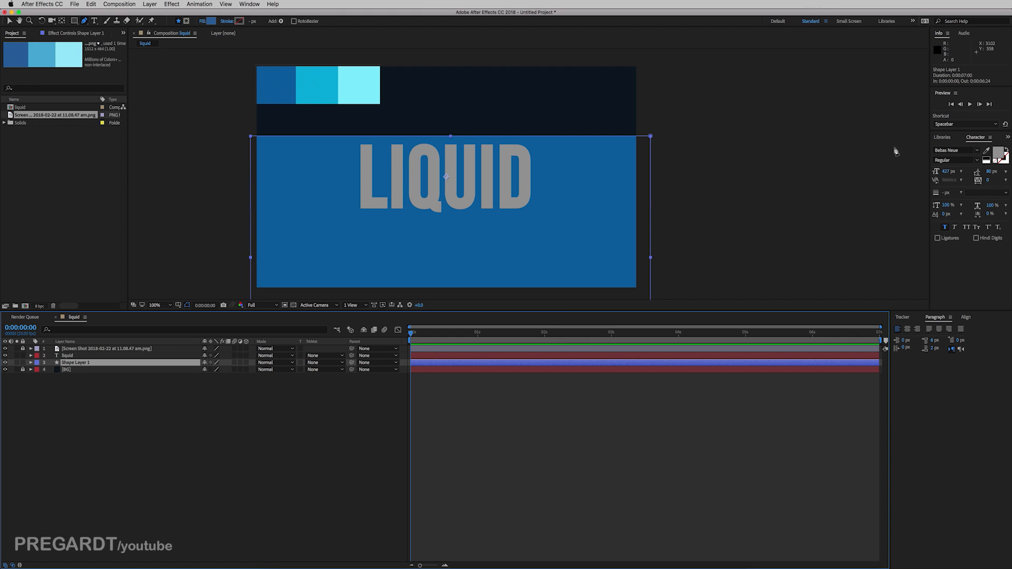
mouse_move(960, 117)
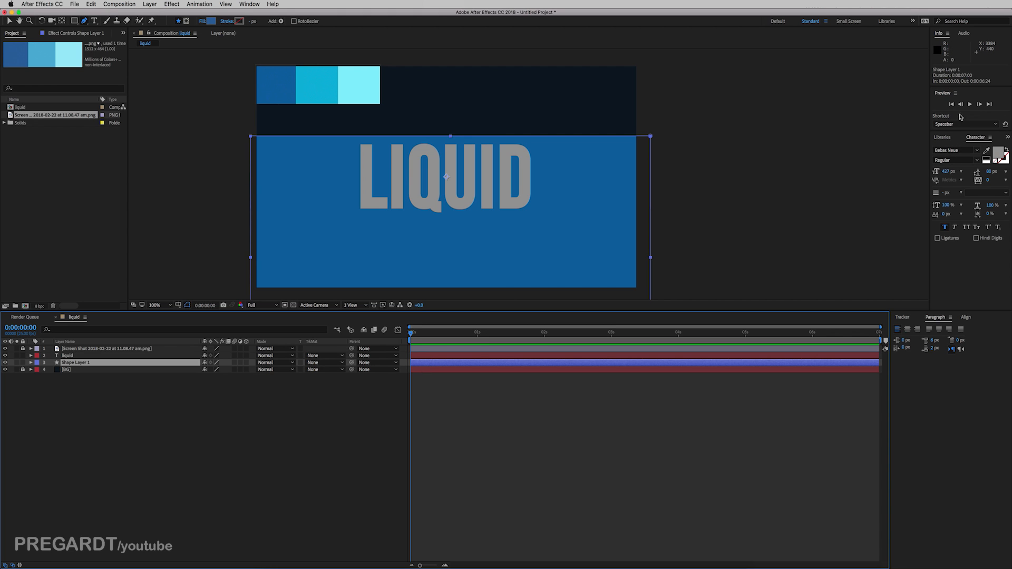
Find Wave Warp in Effects & Presets and apply it to the rectangle layer
click(248, 4)
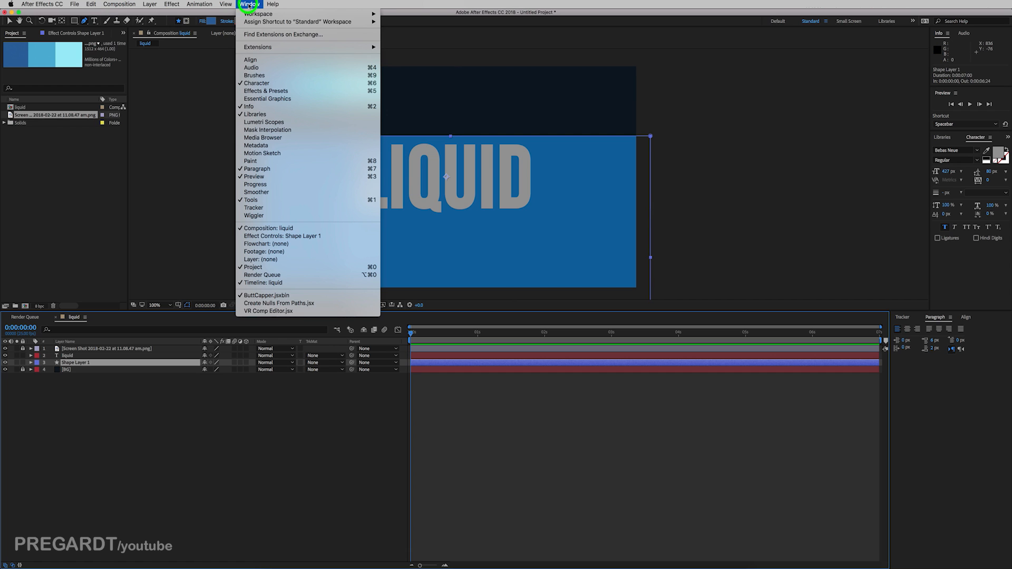
mouse_move(265, 91)
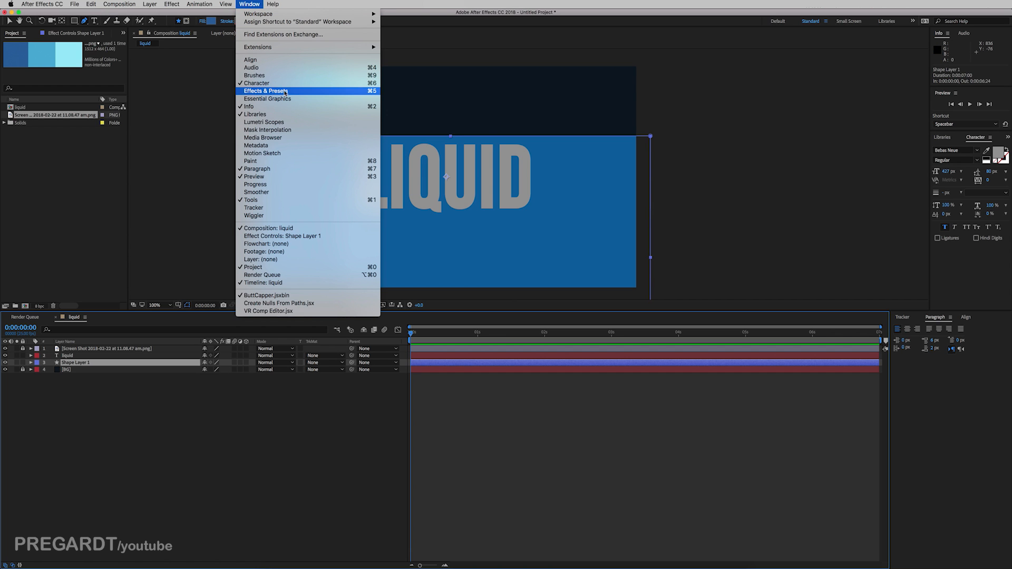
click(265, 90)
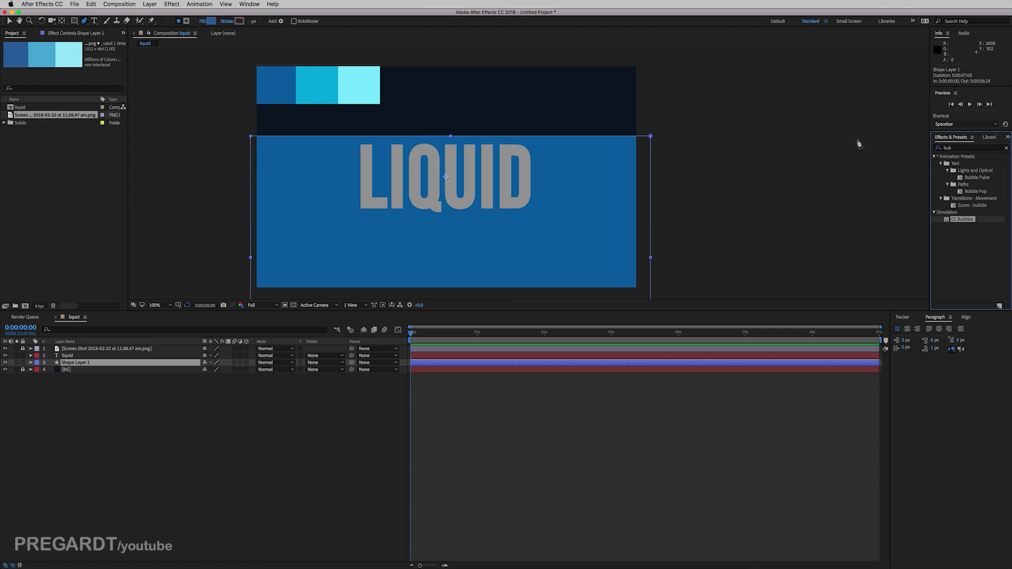
click(949, 147)
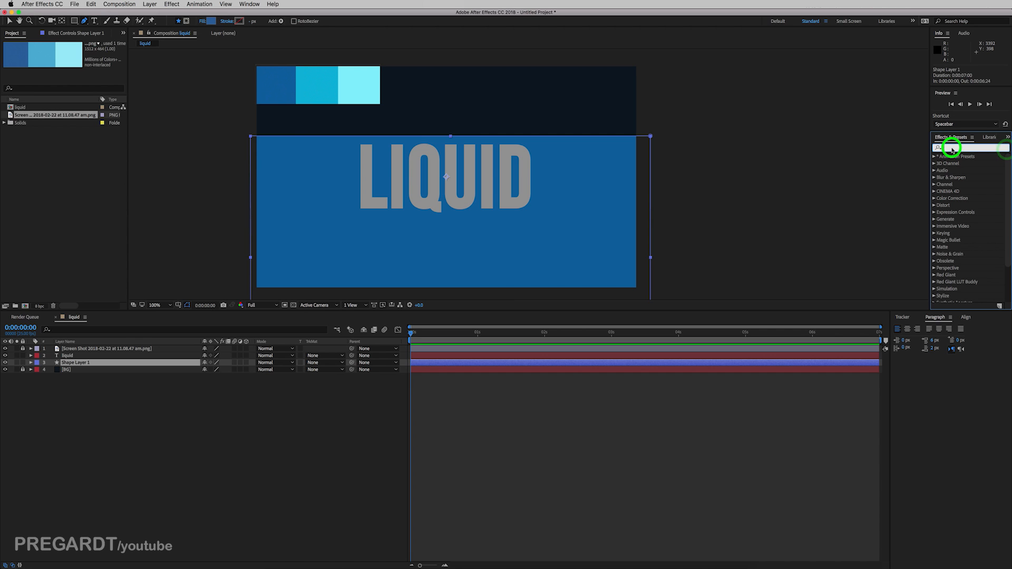
text(wave)
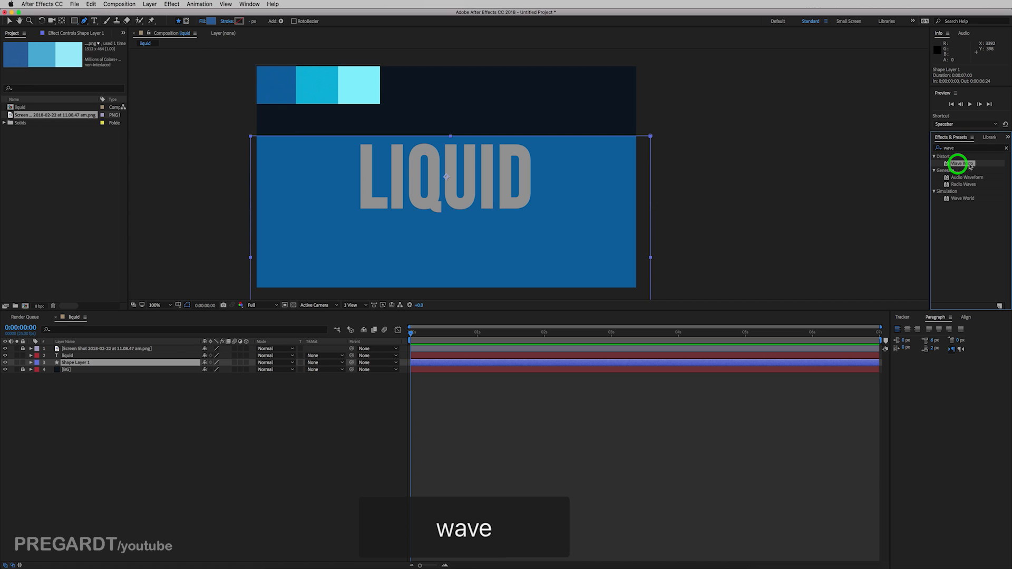
drag(961, 163, 600, 301)
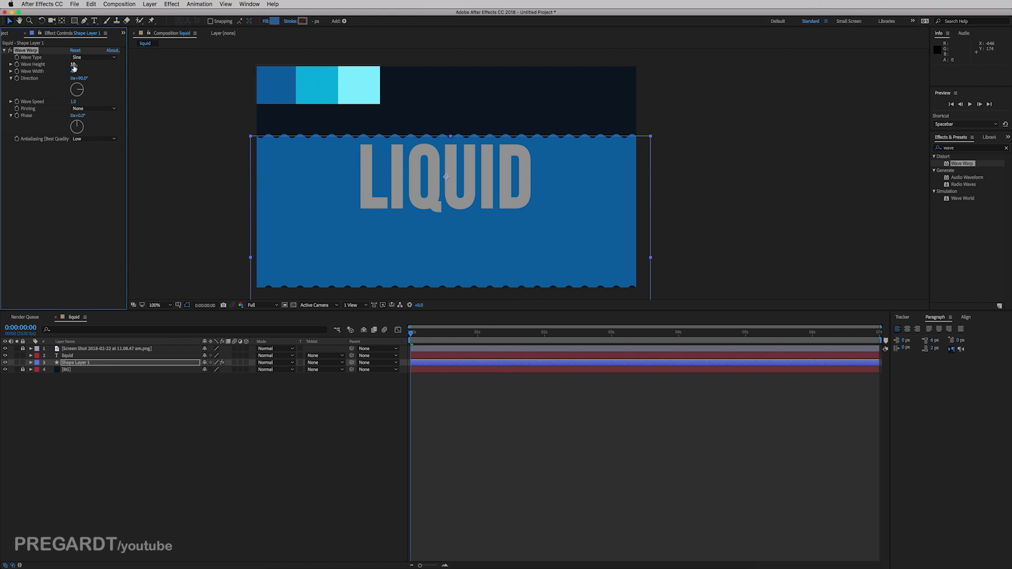
Set the Wave Warp to Wave Height 35 and Wave Width 300
drag(73, 64, 90, 64)
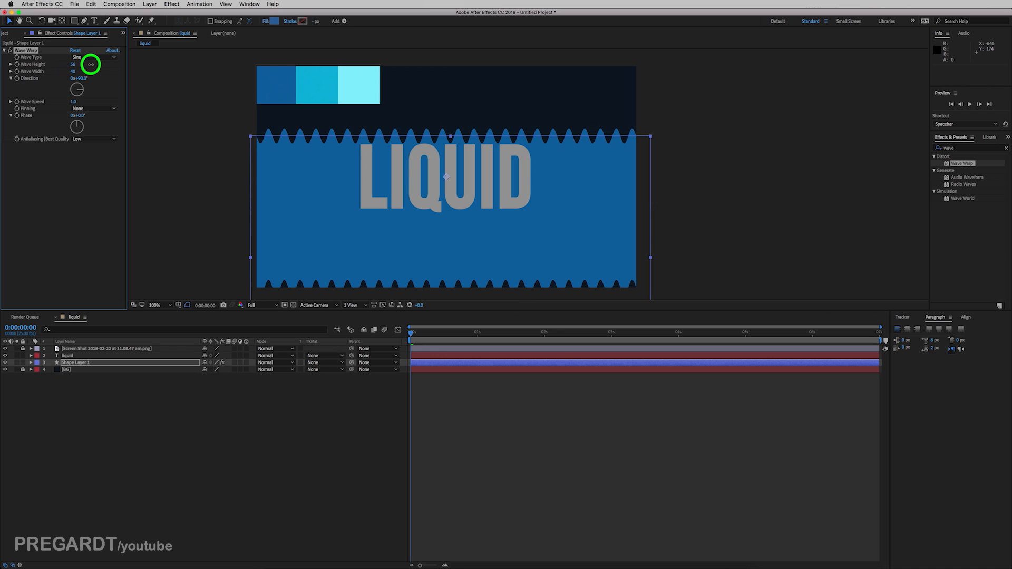
drag(91, 64, 81, 77)
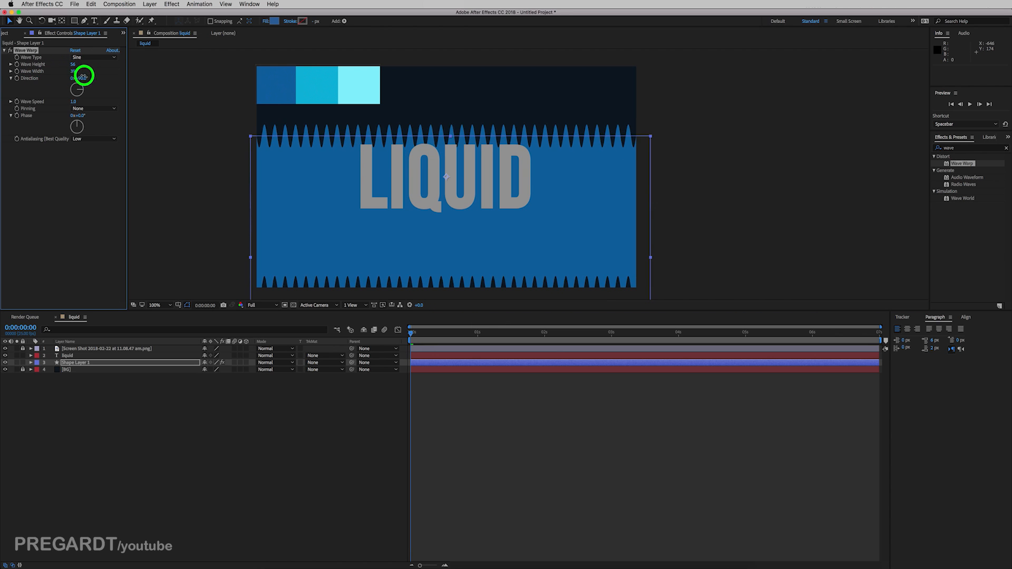
drag(72, 78, 72, 78)
text(35)
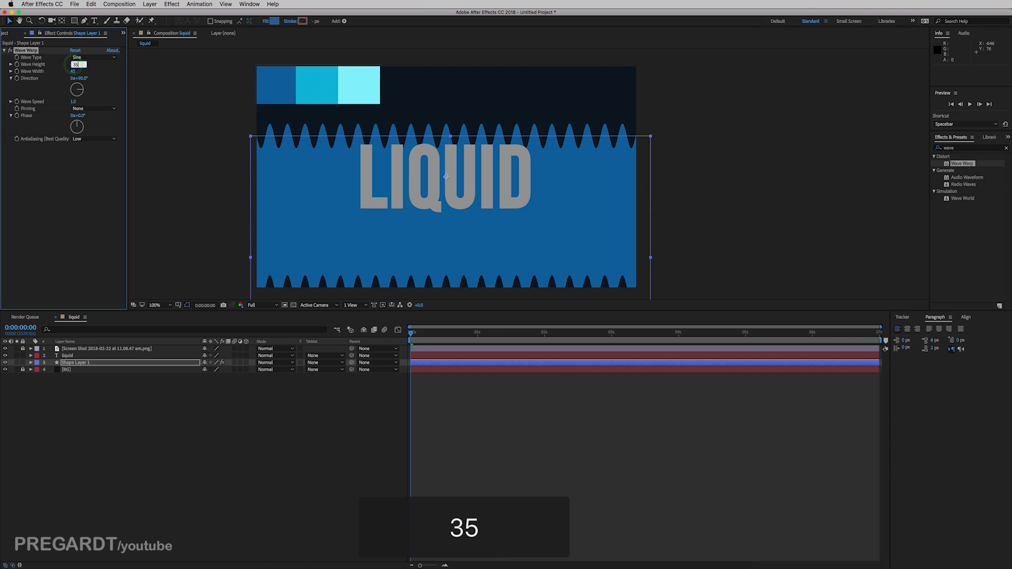
key(enter)
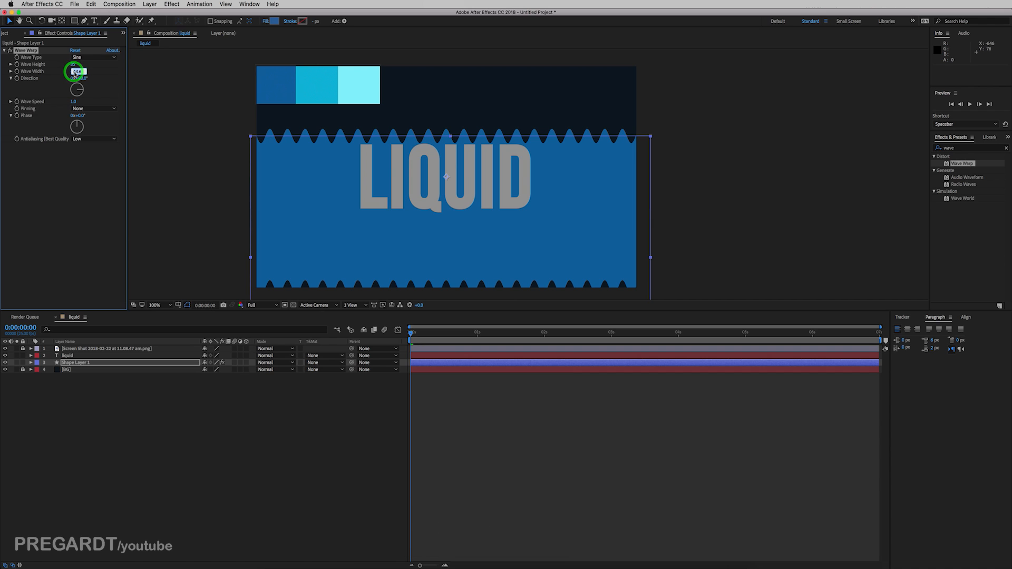
text(300)
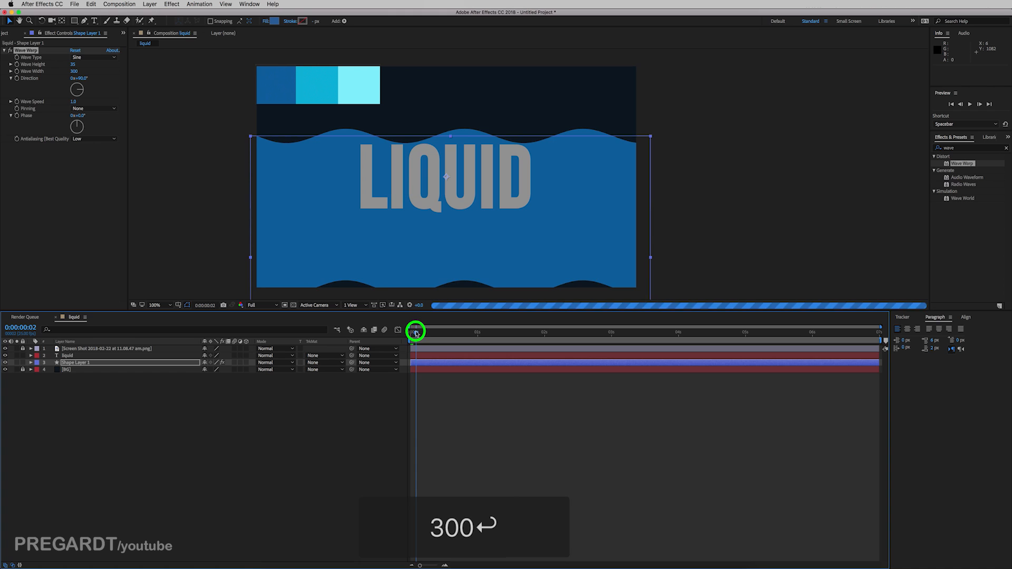
key(space)
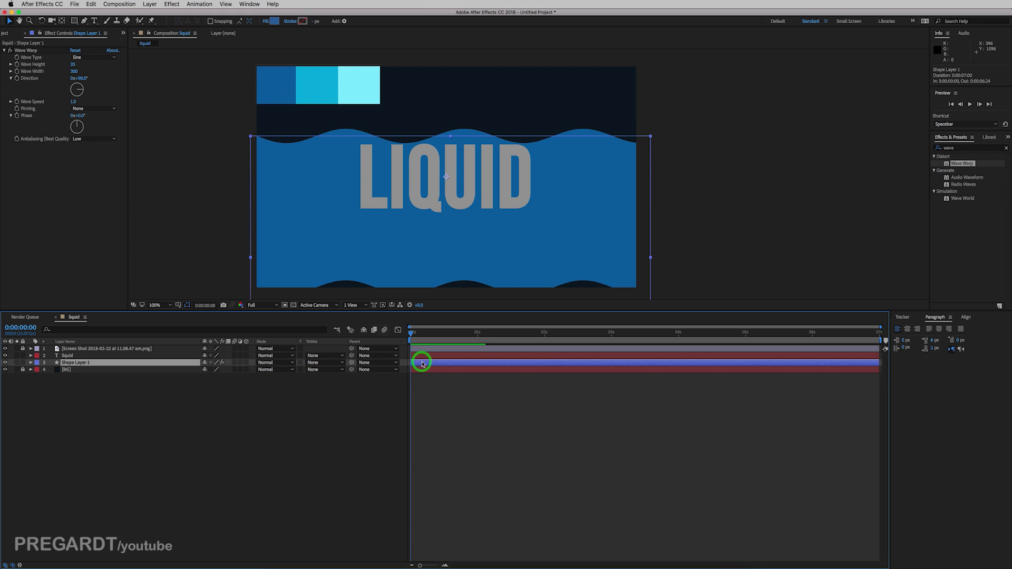
Keyframe the rectangle's Position rising up the frame and ease all keyframes with F9
key(p)
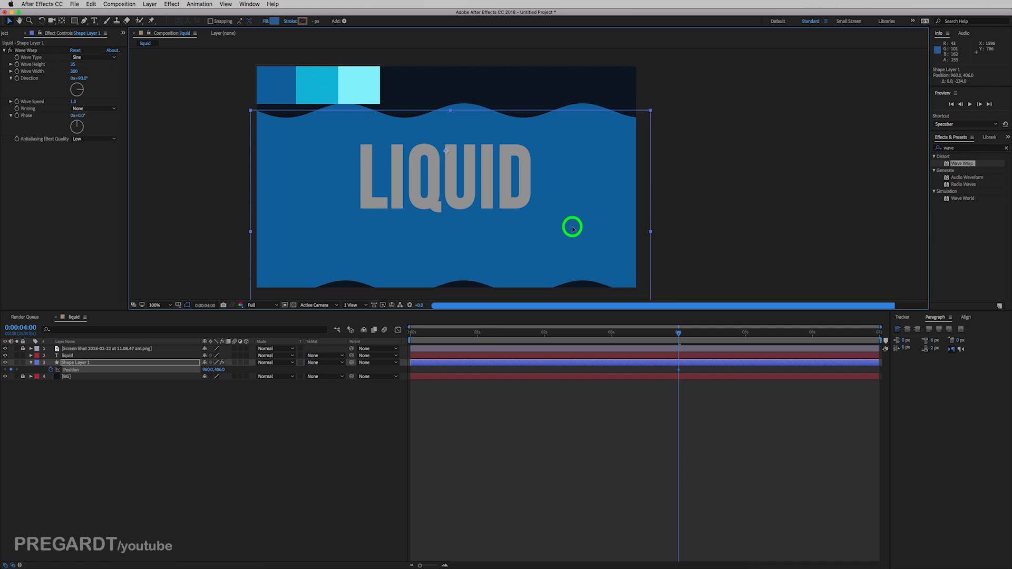
click(502, 334)
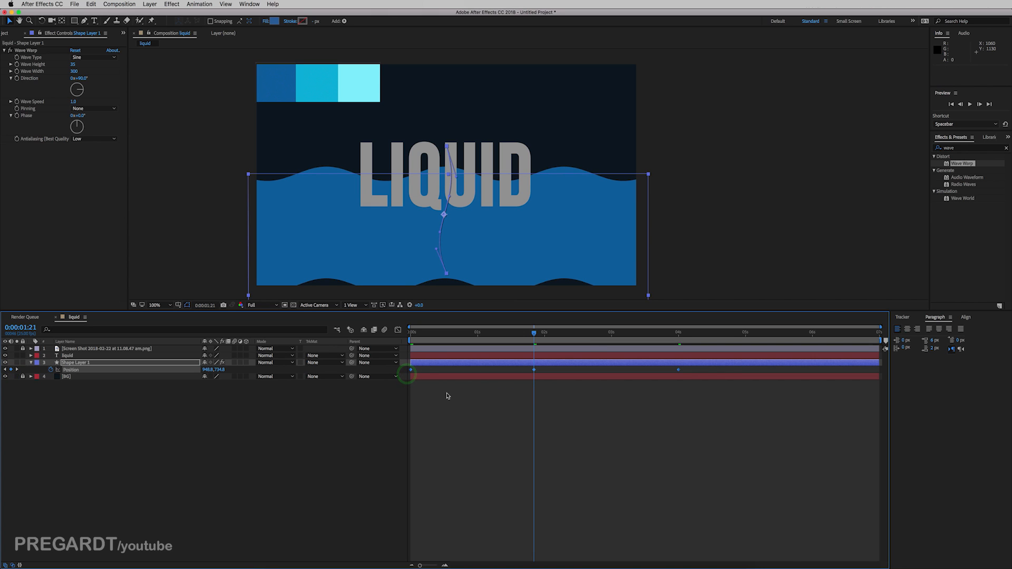
key(F9)
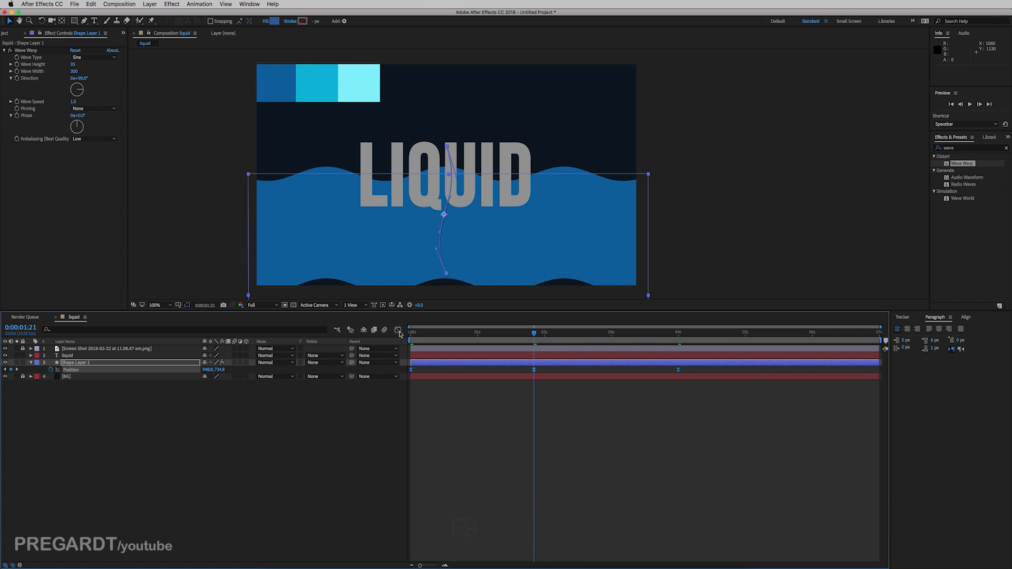
In the Graph Editor, lengthen the easing influence and raise the middle keyframe's speed so the rise doesn't stall
click(399, 330)
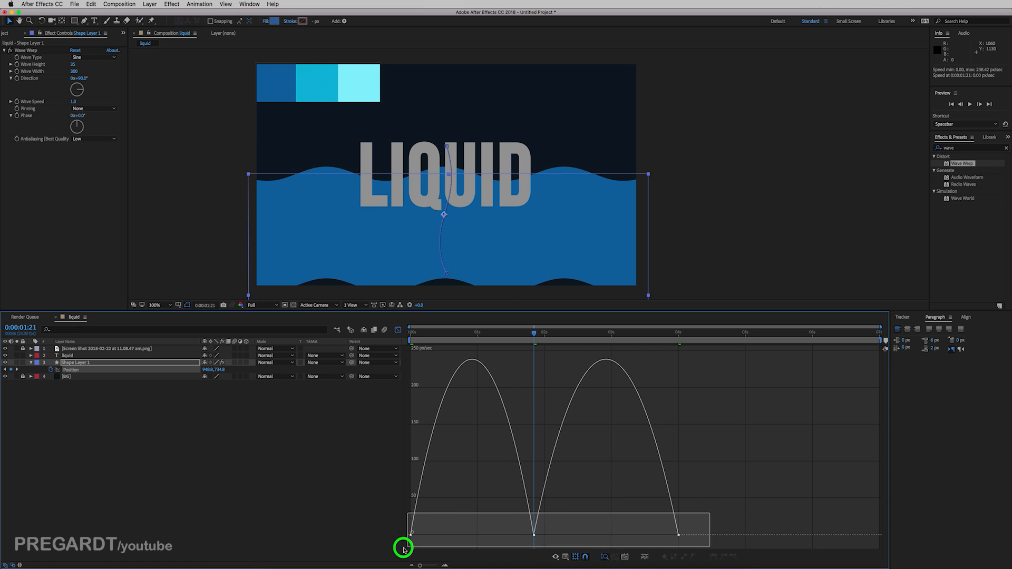
drag(404, 549, 436, 533)
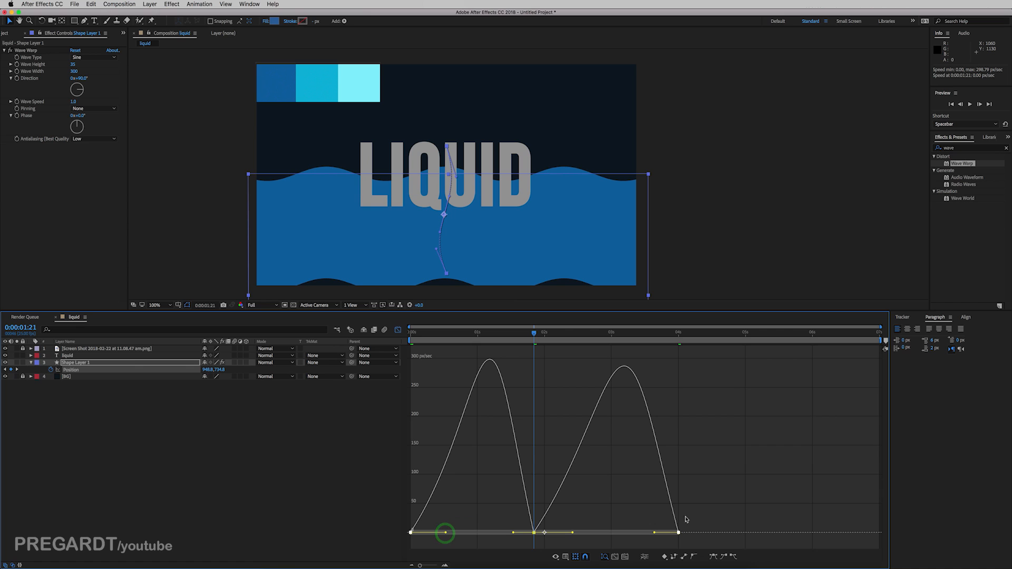
drag(444, 533, 505, 532)
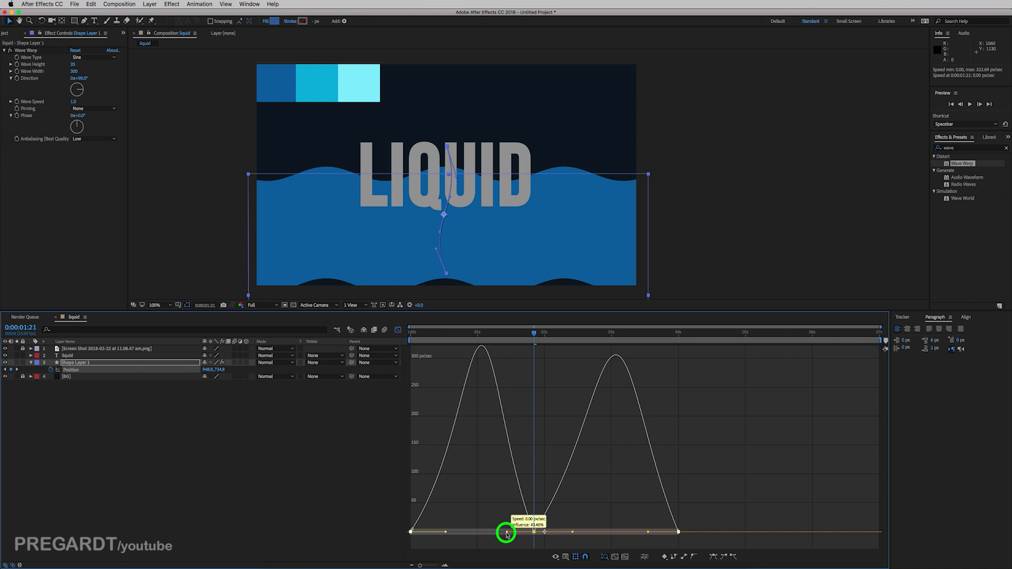
drag(507, 533, 498, 533)
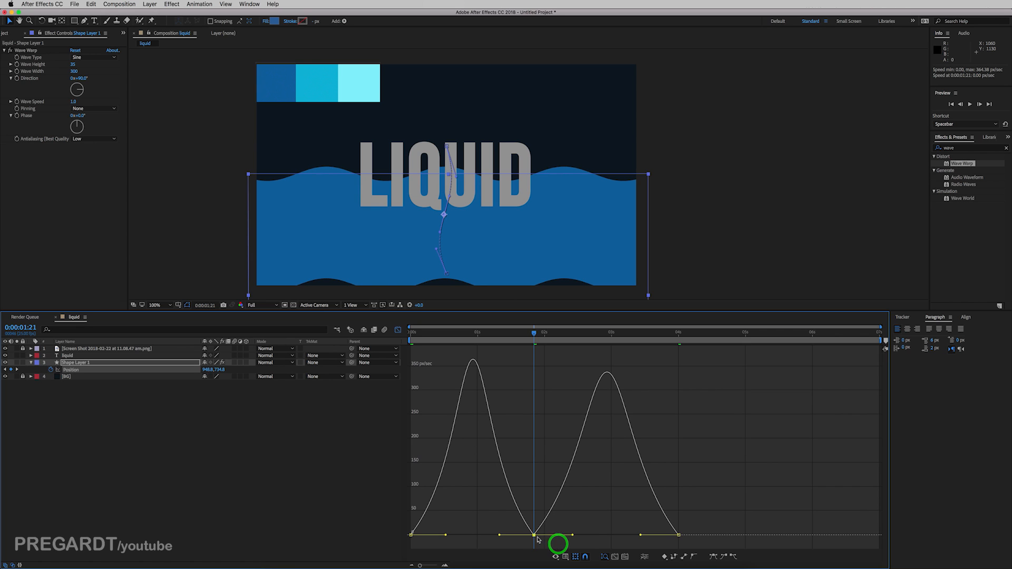
drag(557, 542, 539, 496)
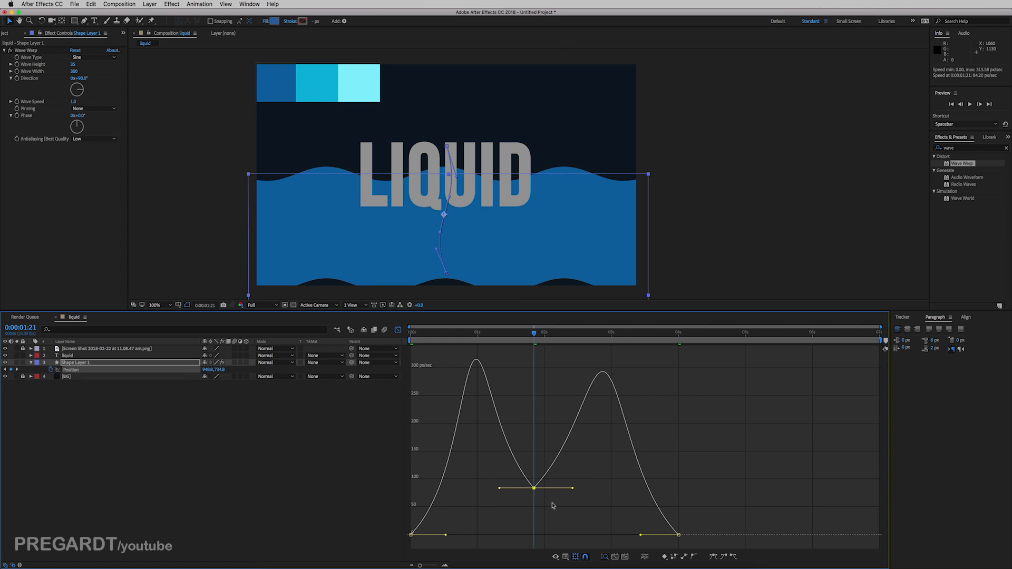
click(399, 330)
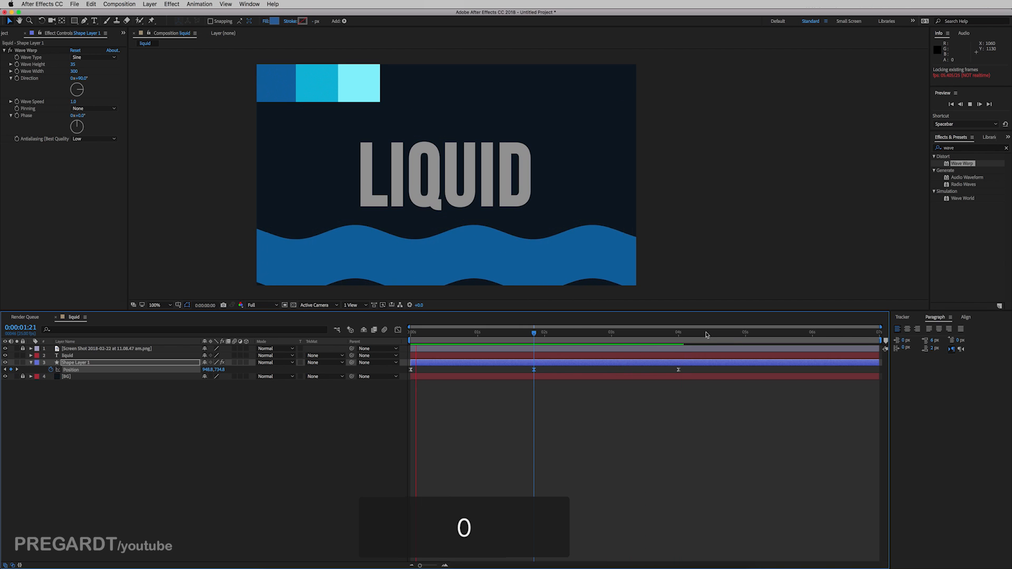
Preview the rise, then push the middle Position keyframe's speed higher in the Graph Editor
key(Space)
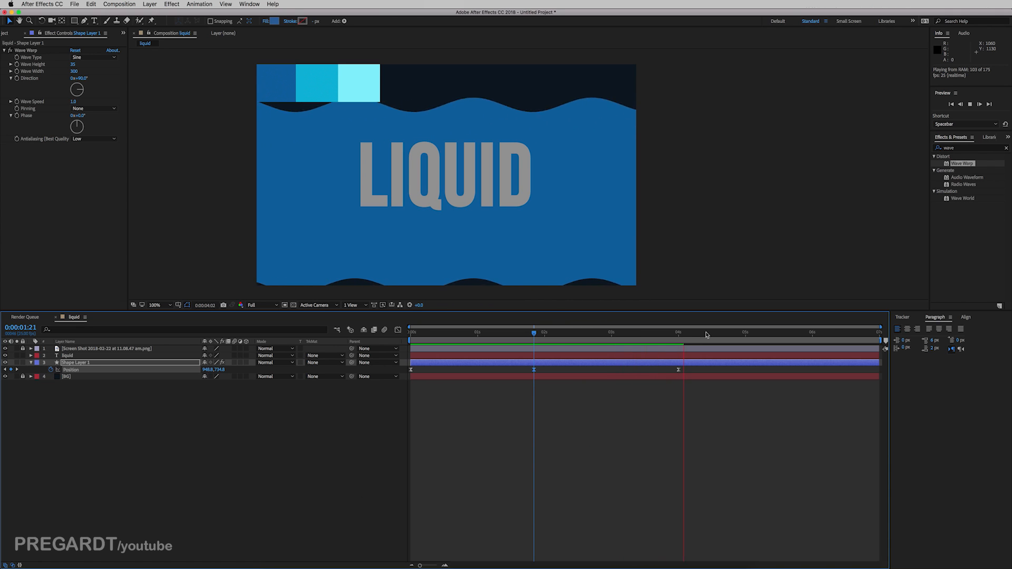
click(535, 335)
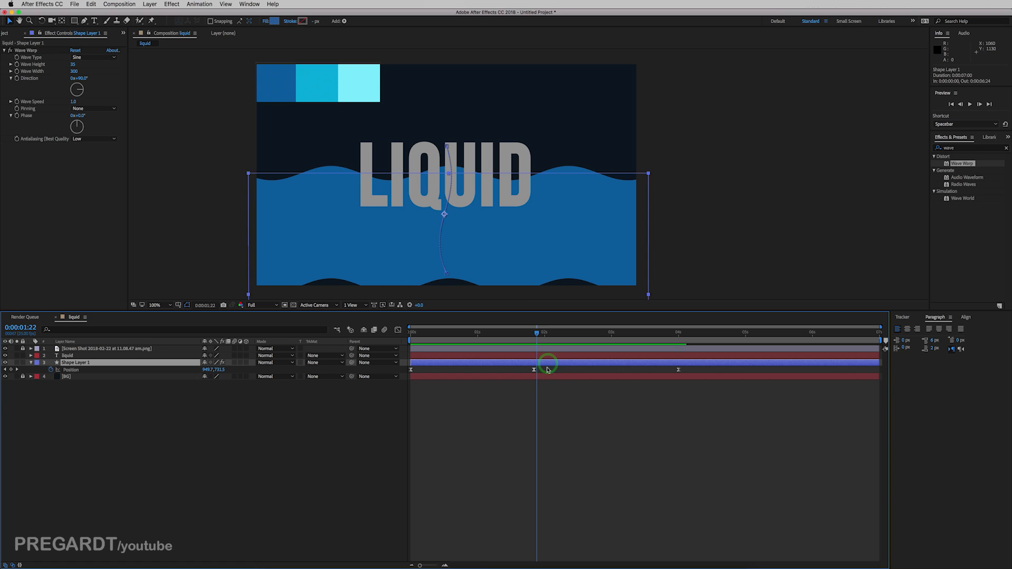
click(398, 330)
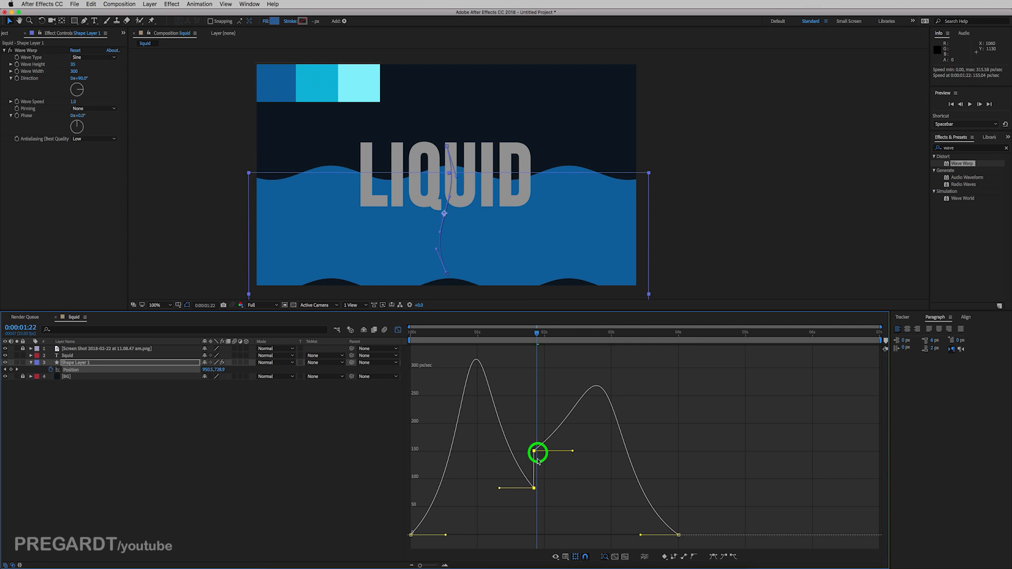
drag(539, 452, 534, 454)
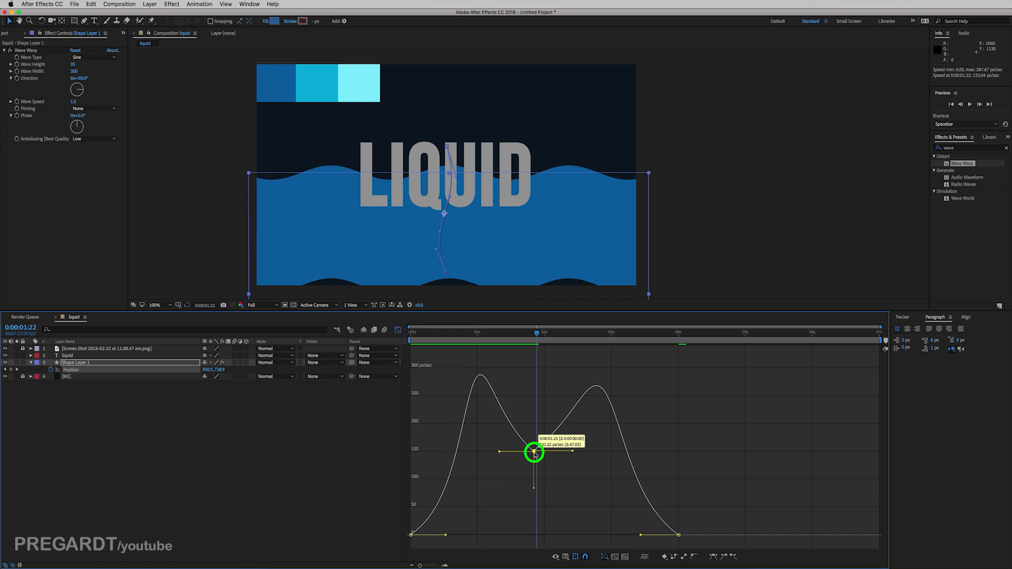
click(398, 330)
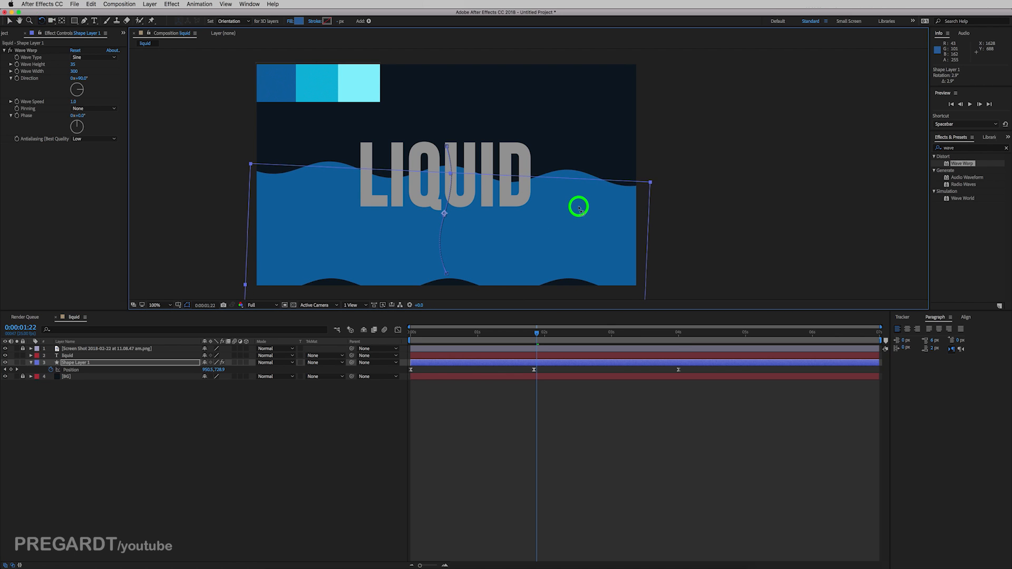
Rotate the wave shape about 4 degrees for a steeper slant and preview the rise at 50% zoom
drag(578, 207, 574, 228)
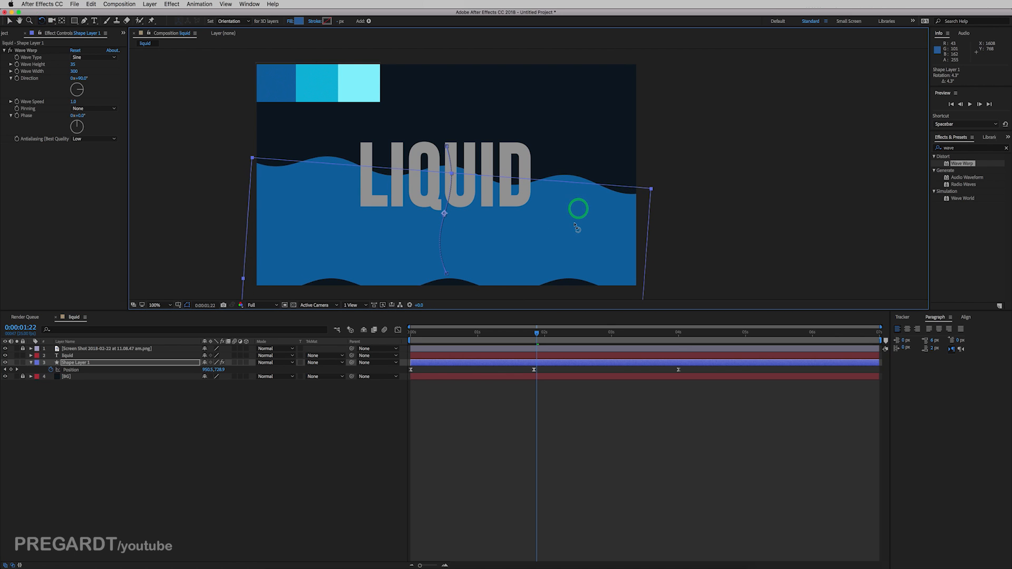
click(154, 305)
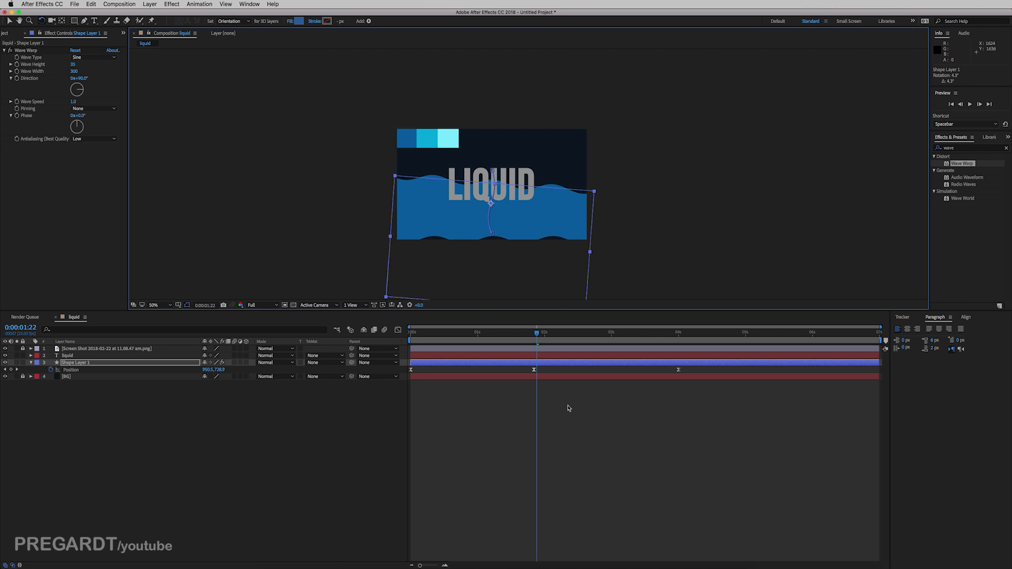
key(space)
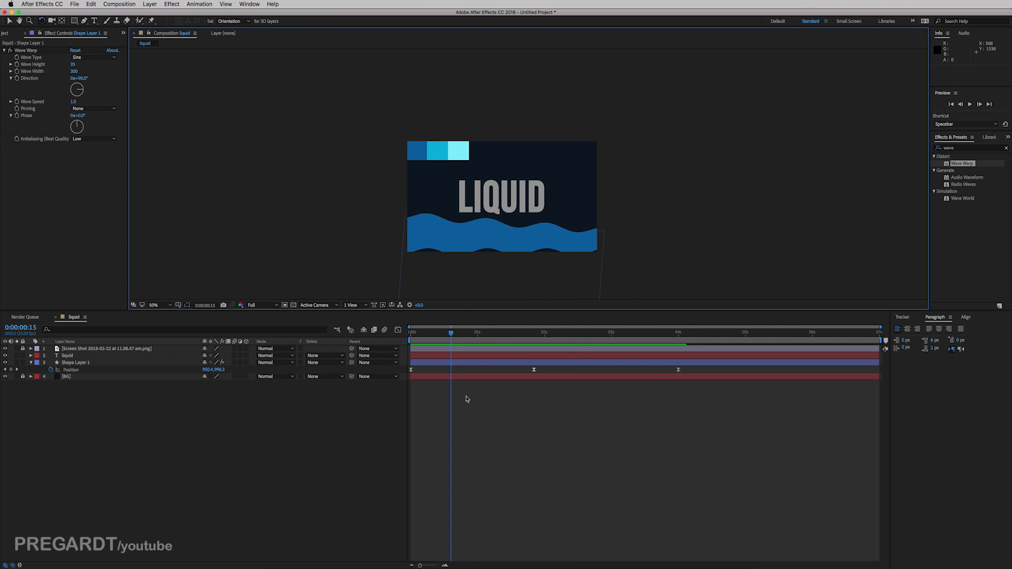
Set Shape Layer 1's track matte to Alpha Matte on the LIQUID text, then preview
click(74, 362)
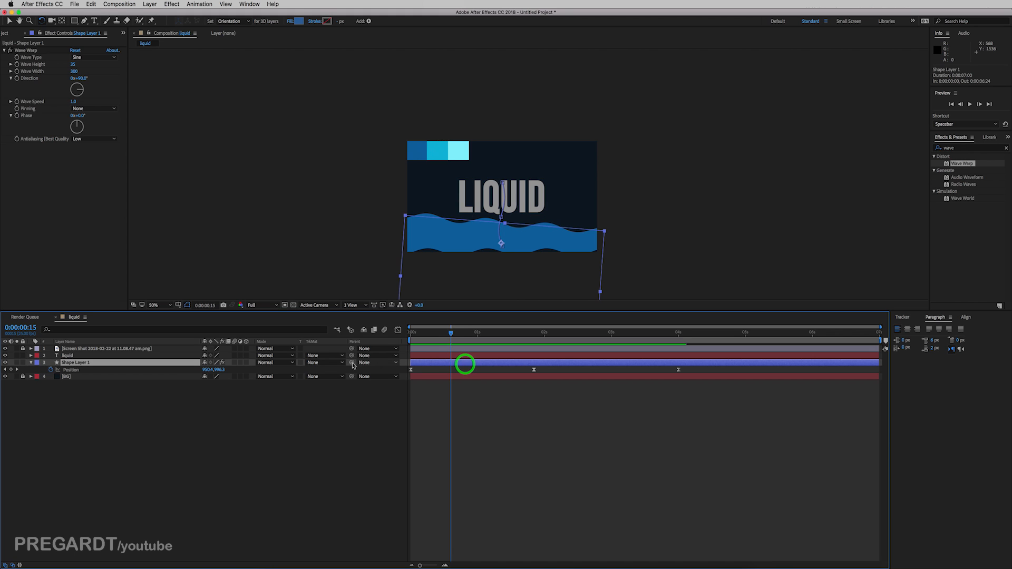
click(326, 363)
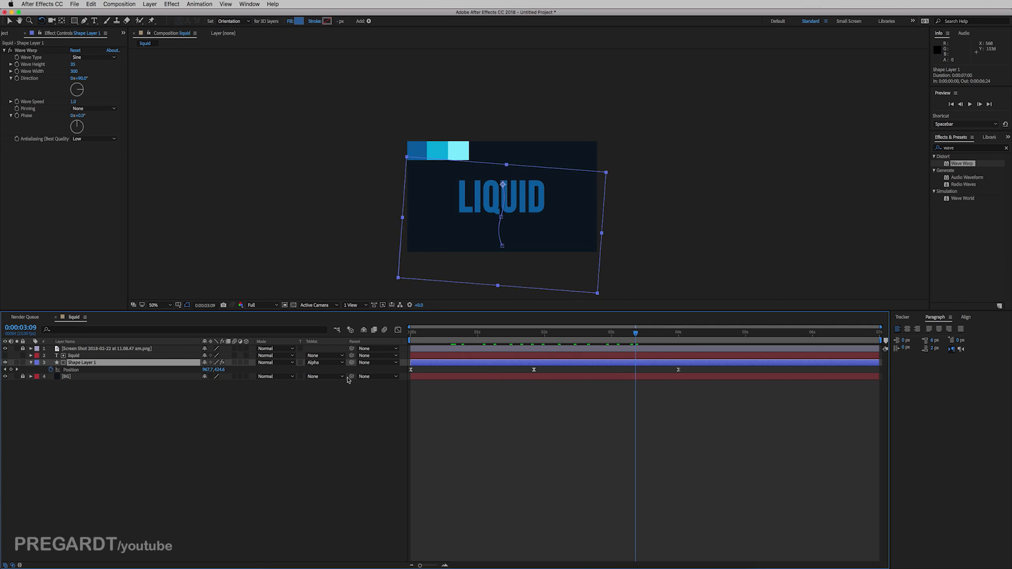
click(323, 362)
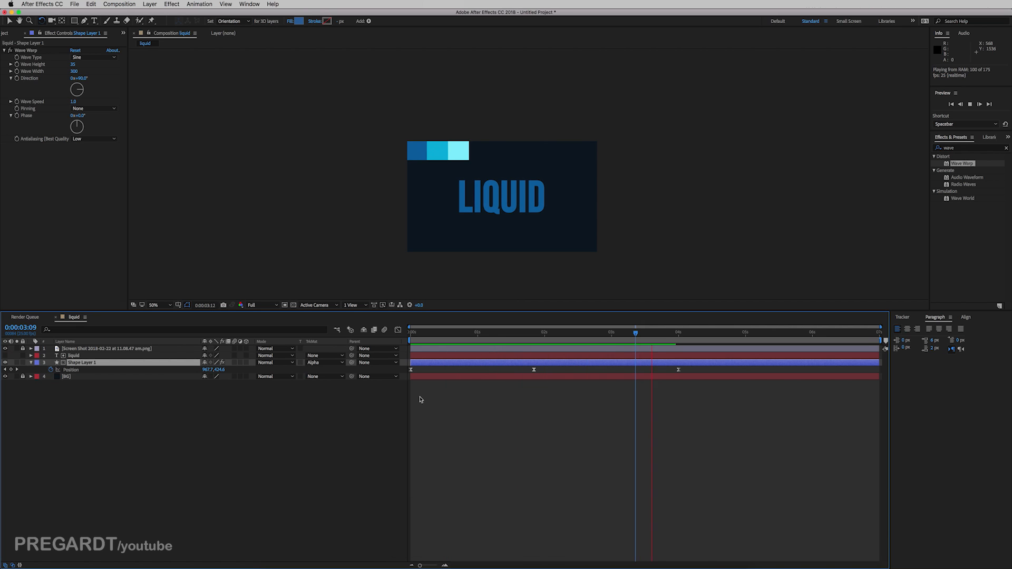
click(421, 331)
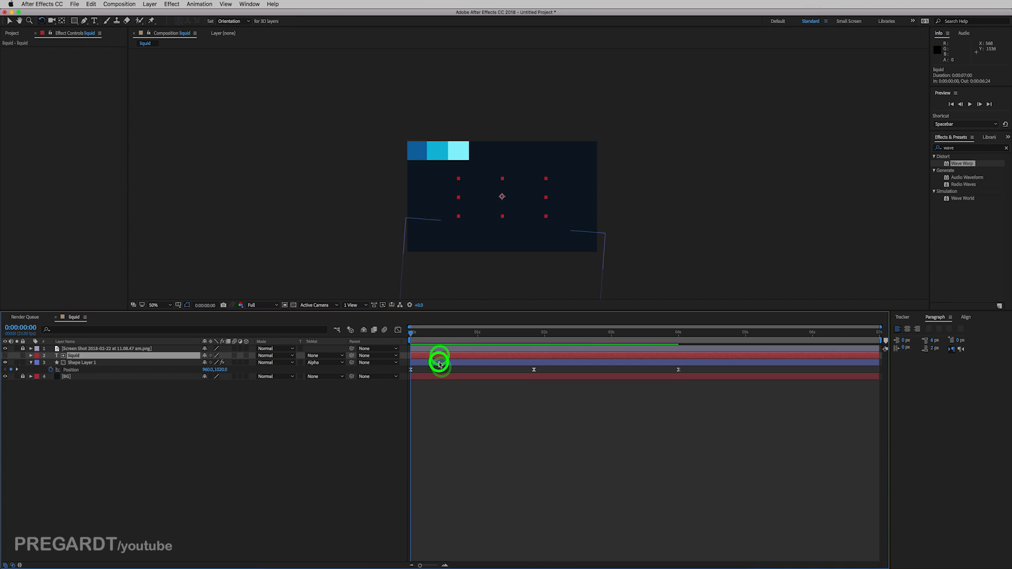
Paste a second text-and-wave pair starting later and retime its Position keyframes
key(cmd+v)
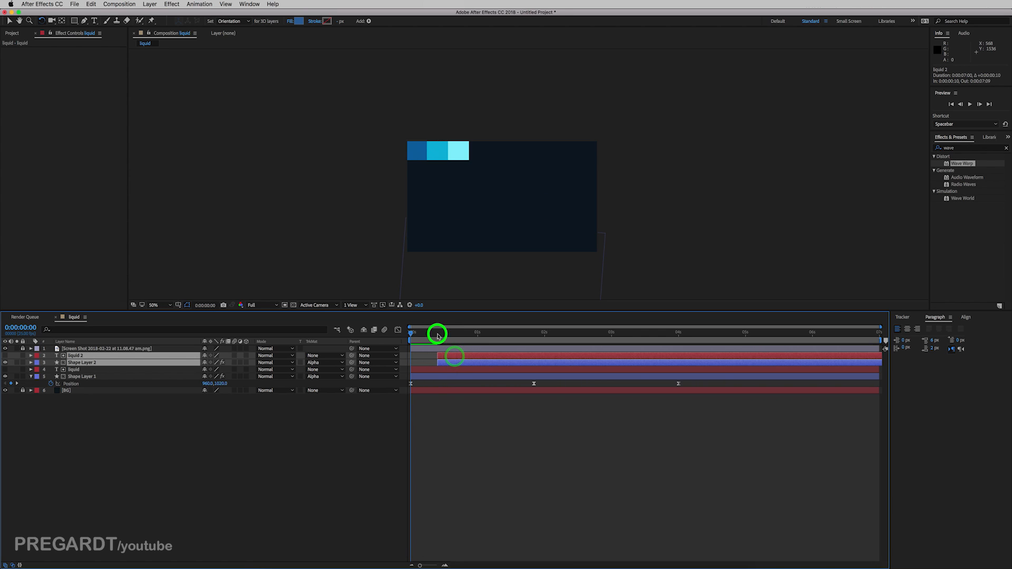
key(u)
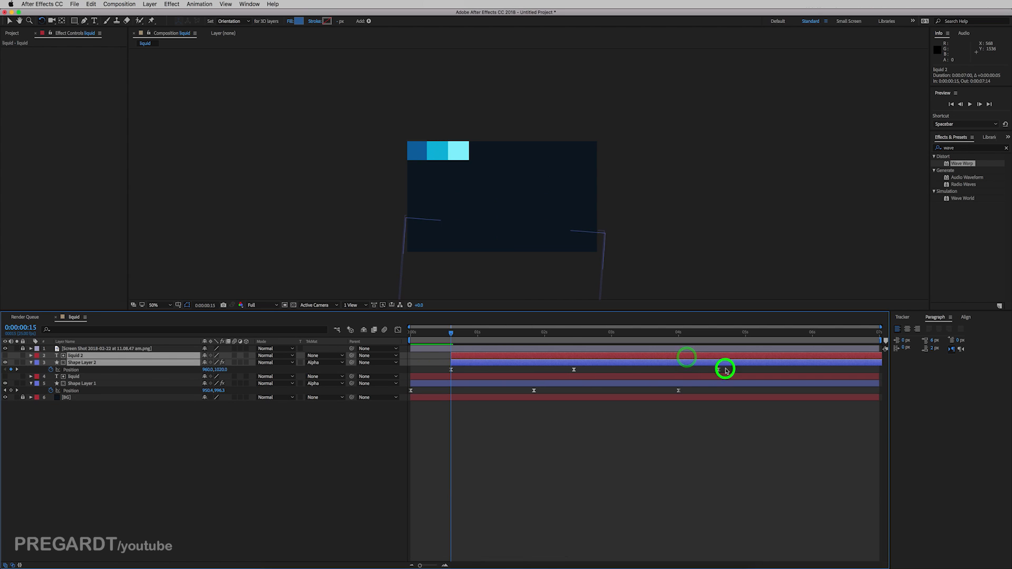
click(82, 362)
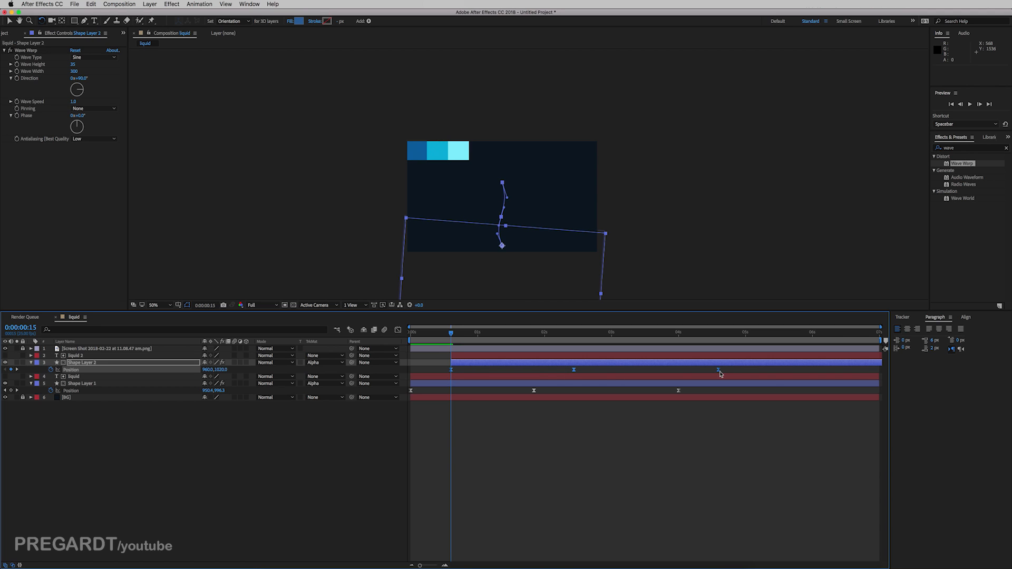
drag(718, 370, 700, 370)
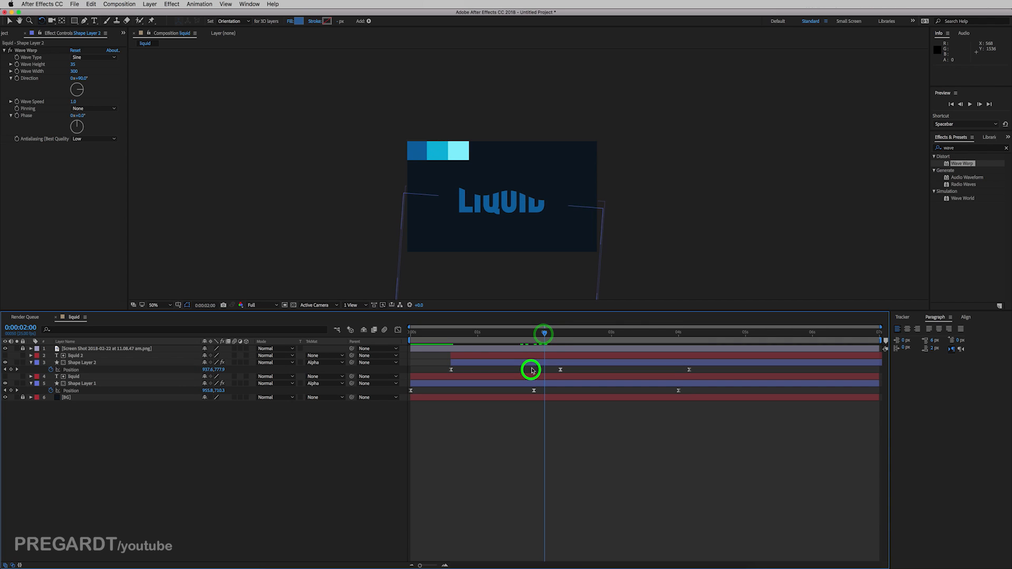
Refill Shape Layer 2 with the lighter middle swatch blue and reselect it
click(296, 21)
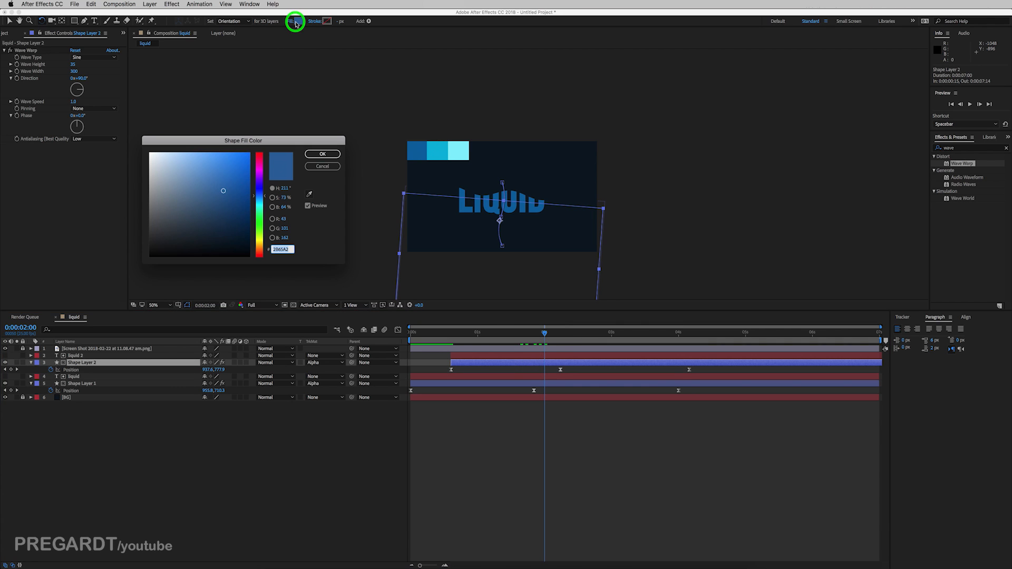
mouse_move(310, 196)
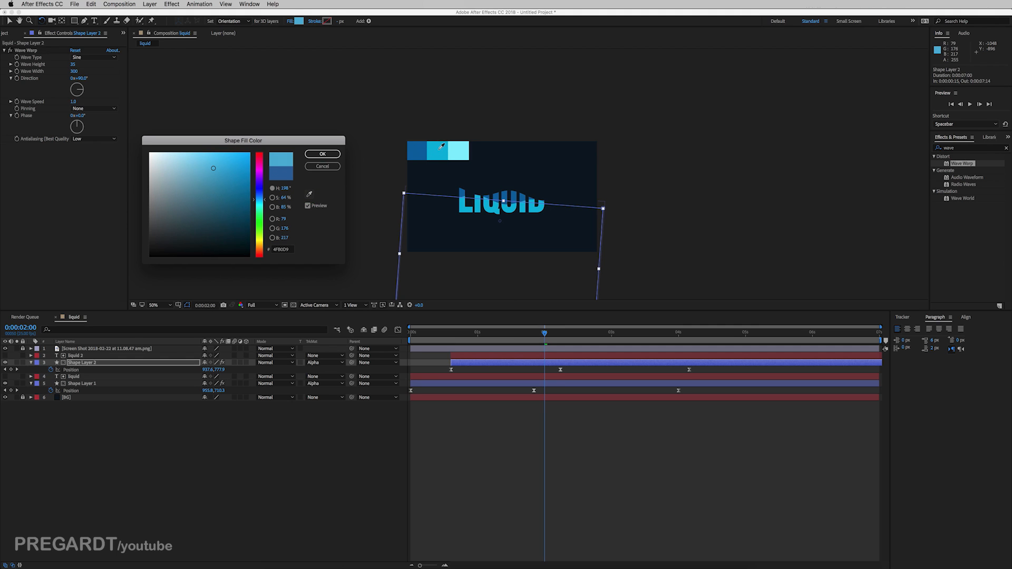
click(323, 154)
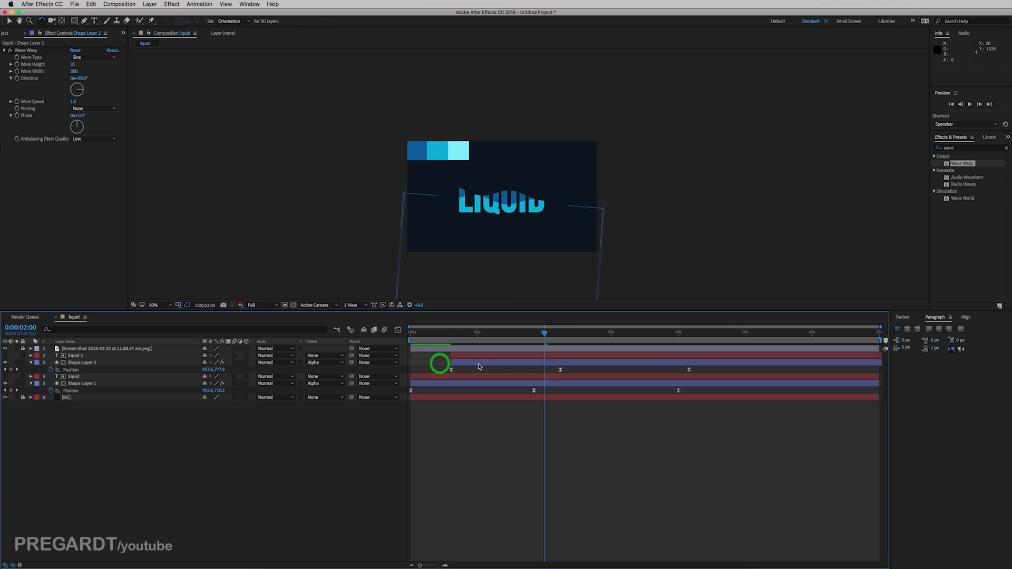
click(81, 361)
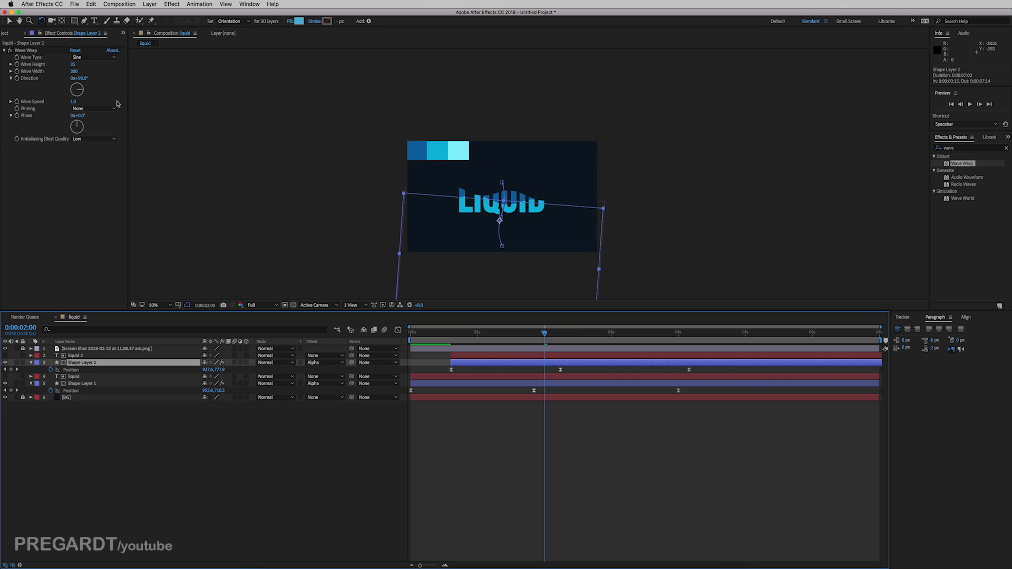
mouse_move(106, 97)
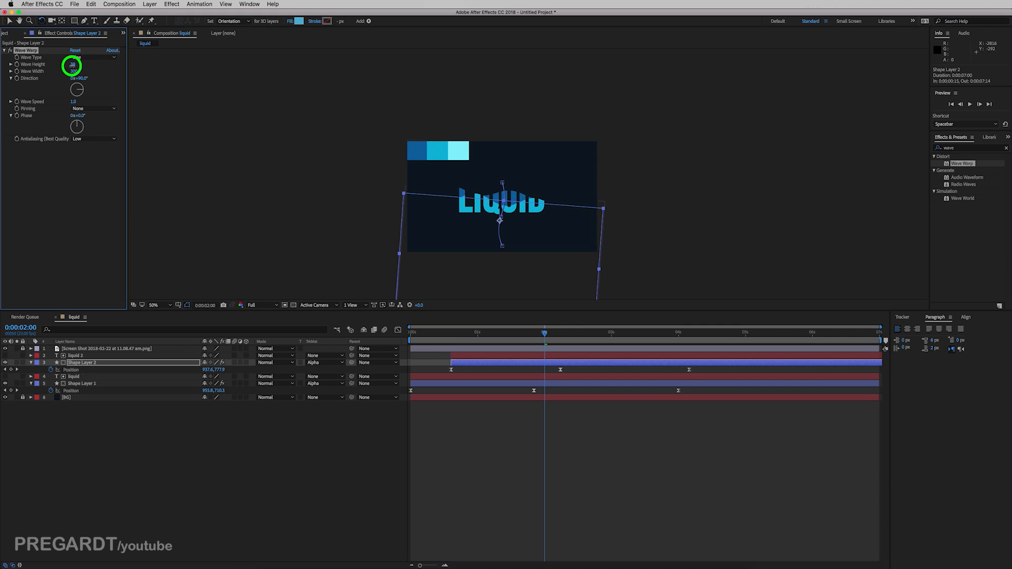
Set Shape Layer 2's Wave Warp height to 40 and width to 500
click(72, 65)
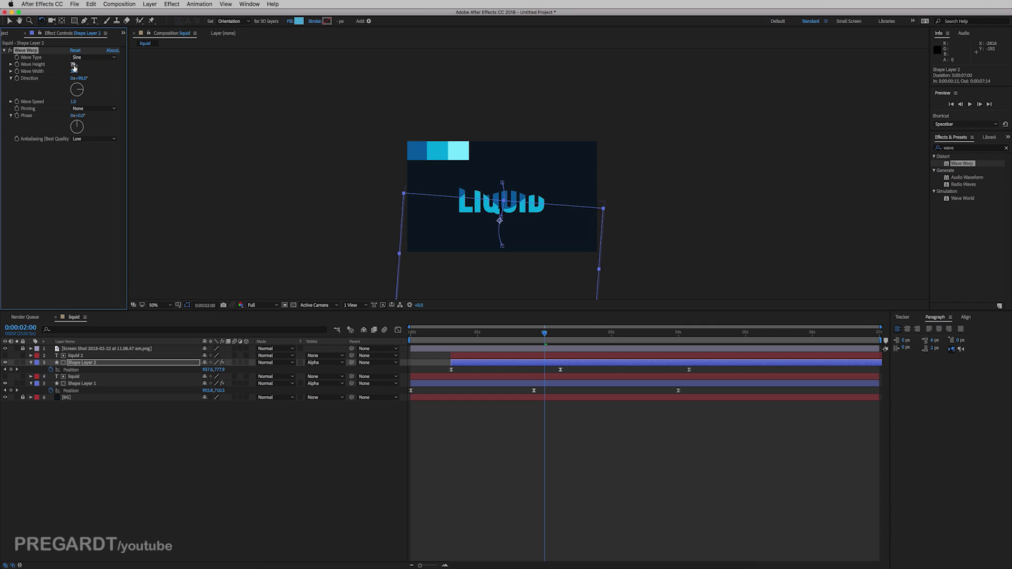
text(40)
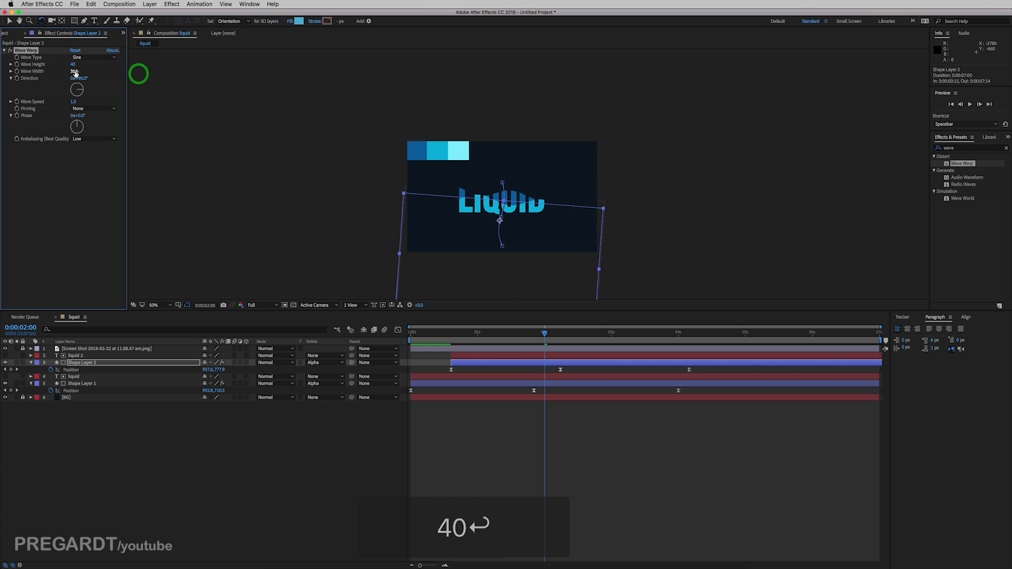
text(500)
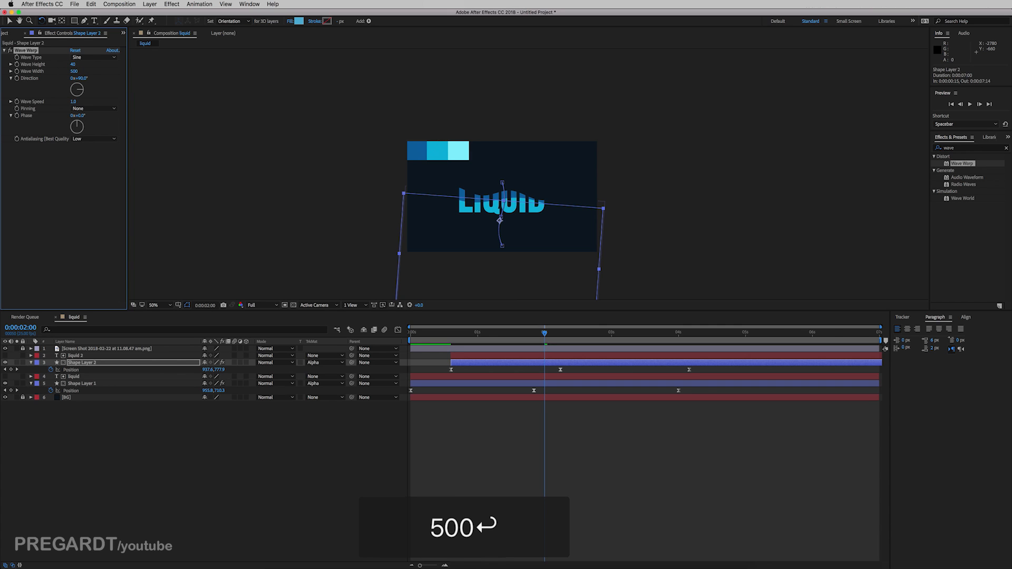
key(space)
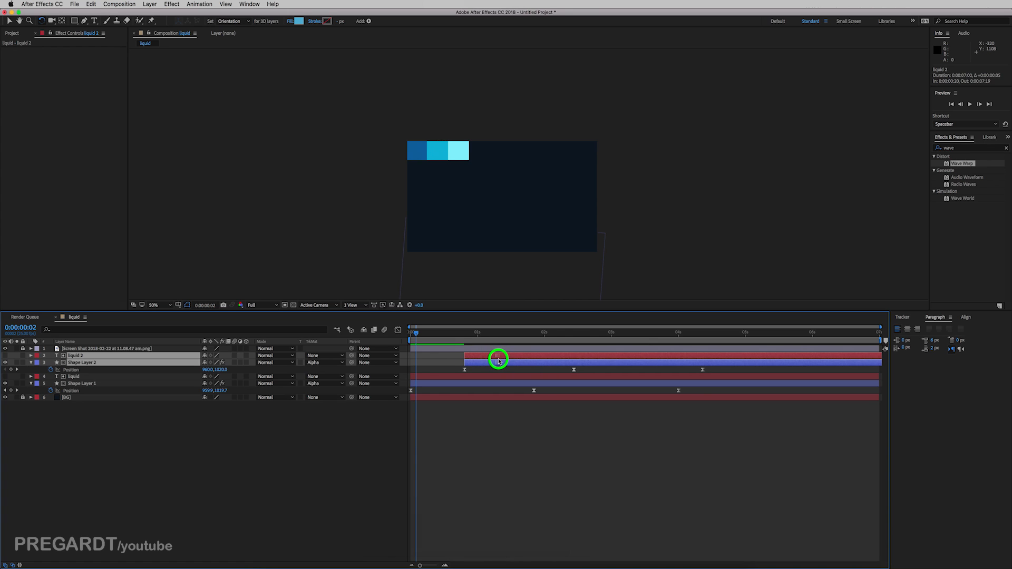
Preview, then paste a third LIQUID text-and-wave pair and move to a later time
key(space)
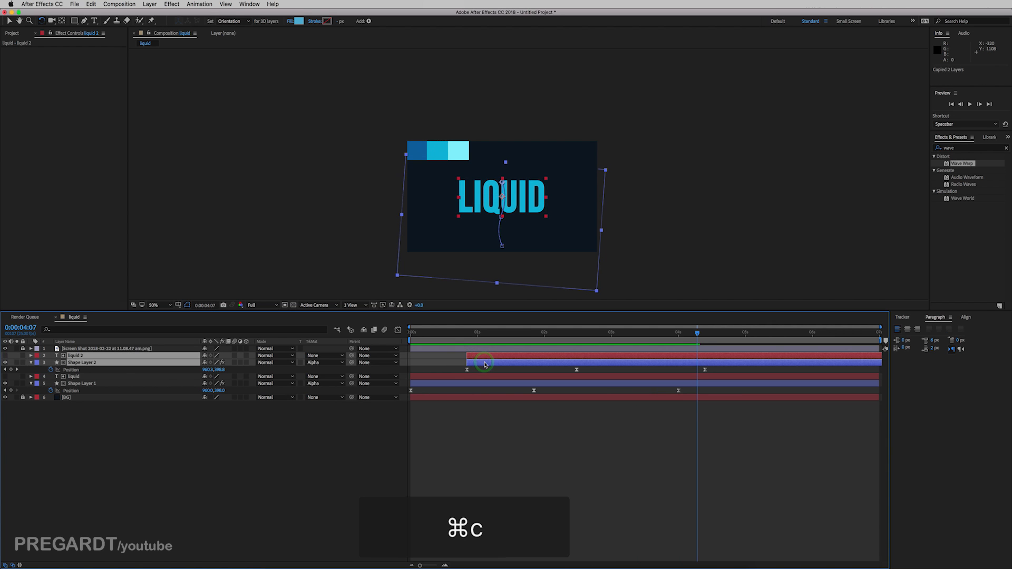
key(cmd+v)
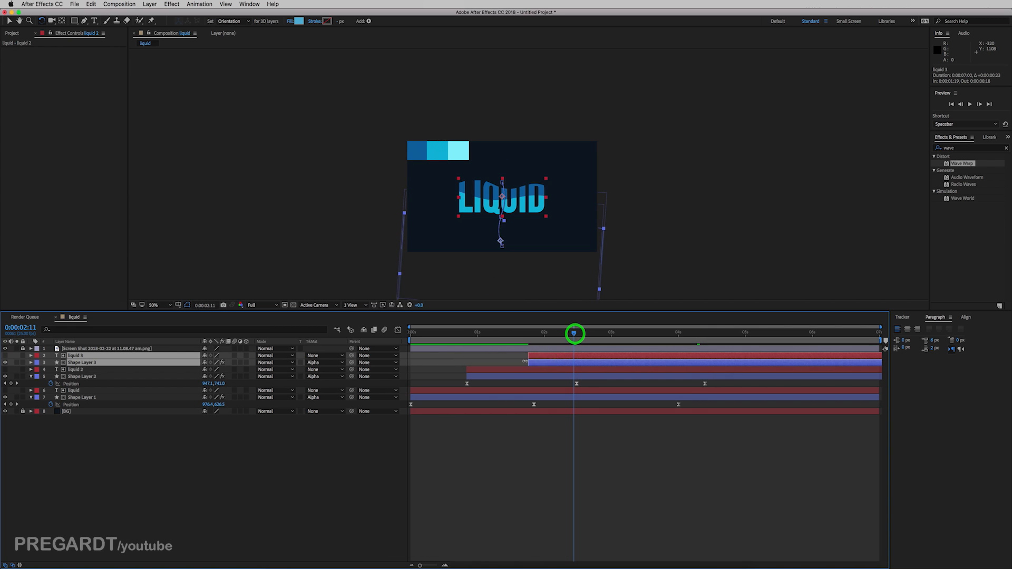
click(297, 21)
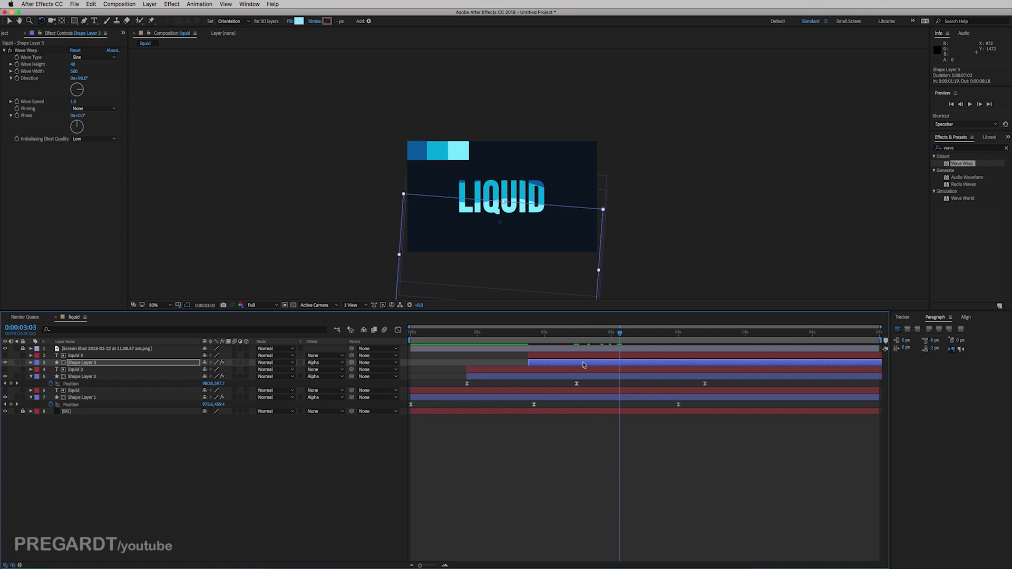
Slide the third pair slightly earlier and narrow its Wave Warp width to 400
click(576, 356)
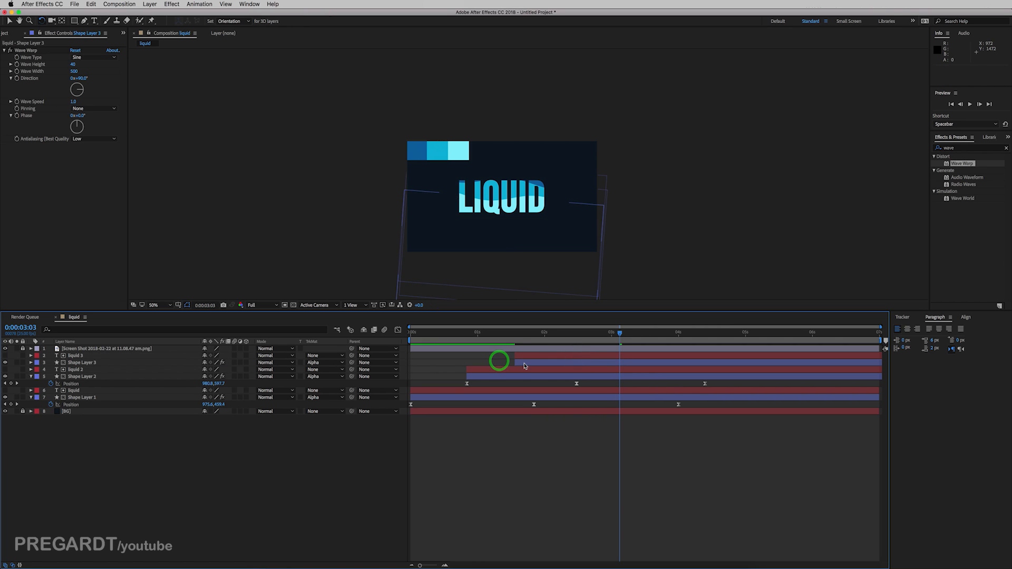
click(82, 362)
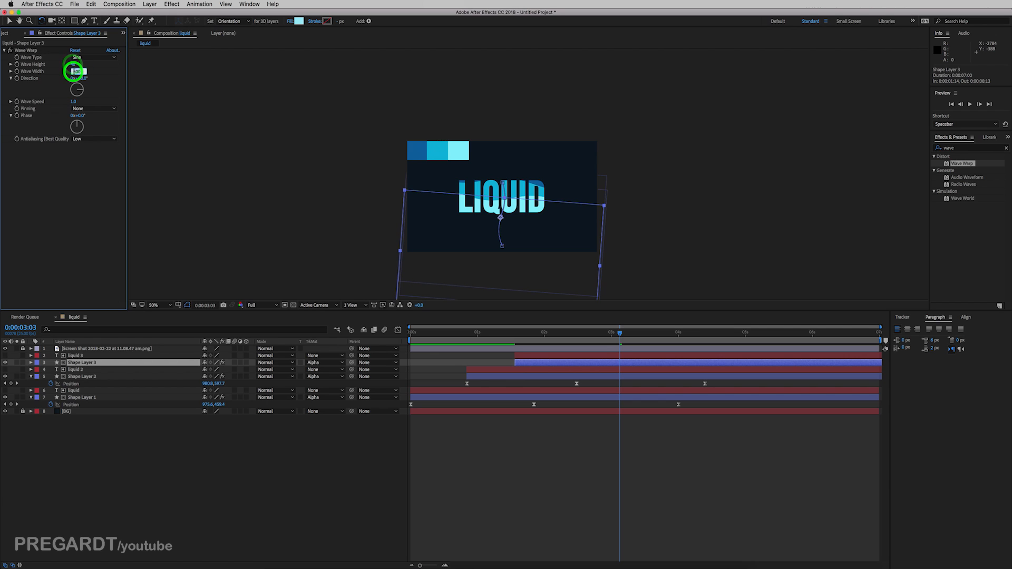
text(400)
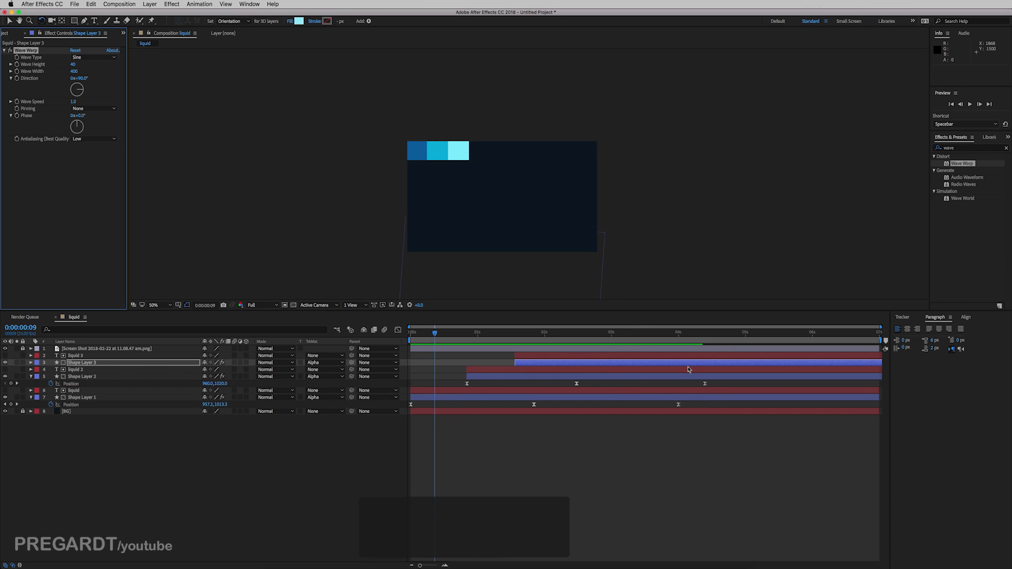
Reveal keyframes, preview, and drag Shape Layer 3's bar slightly to the right
key(u)
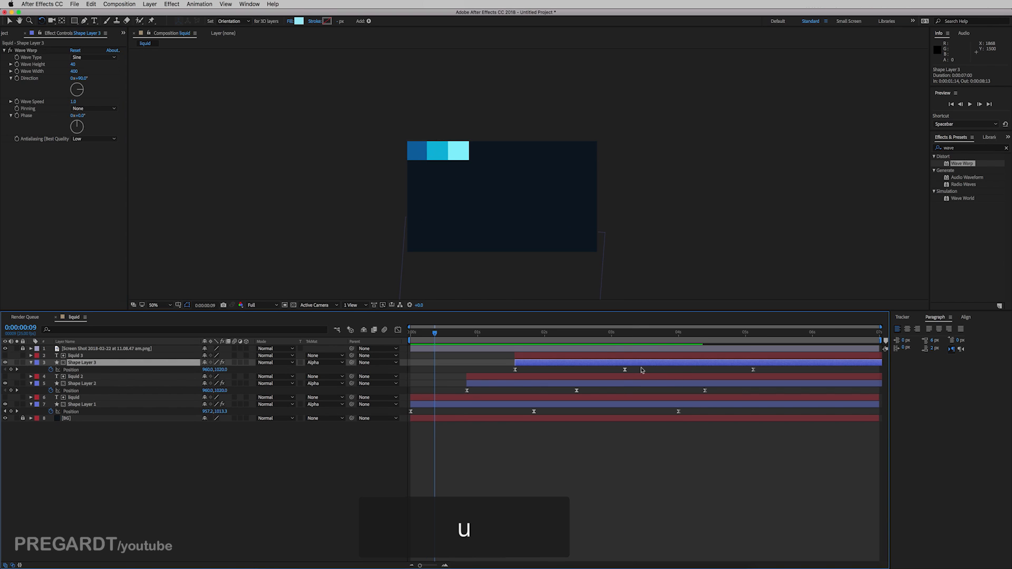
click(597, 368)
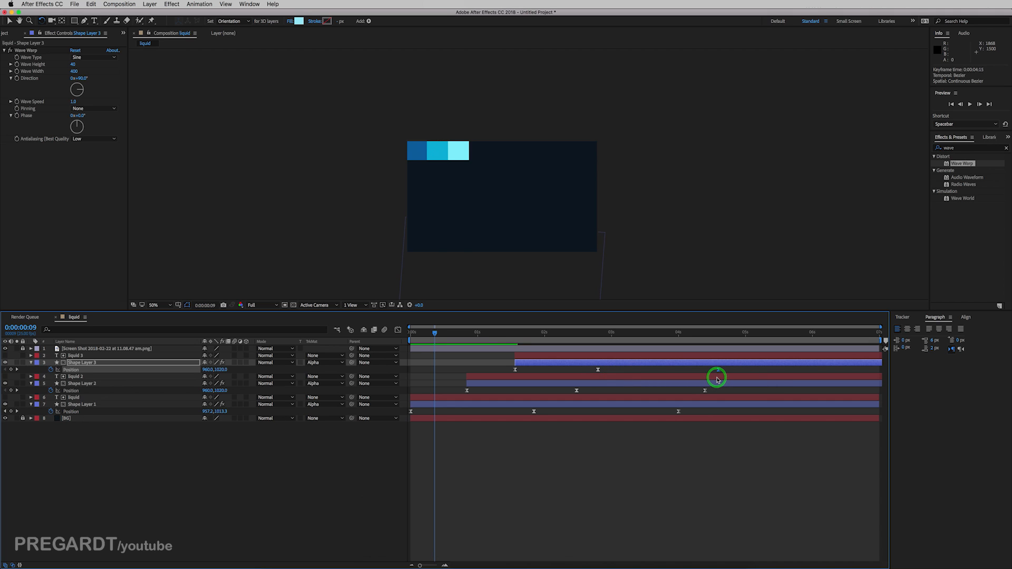
key(space)
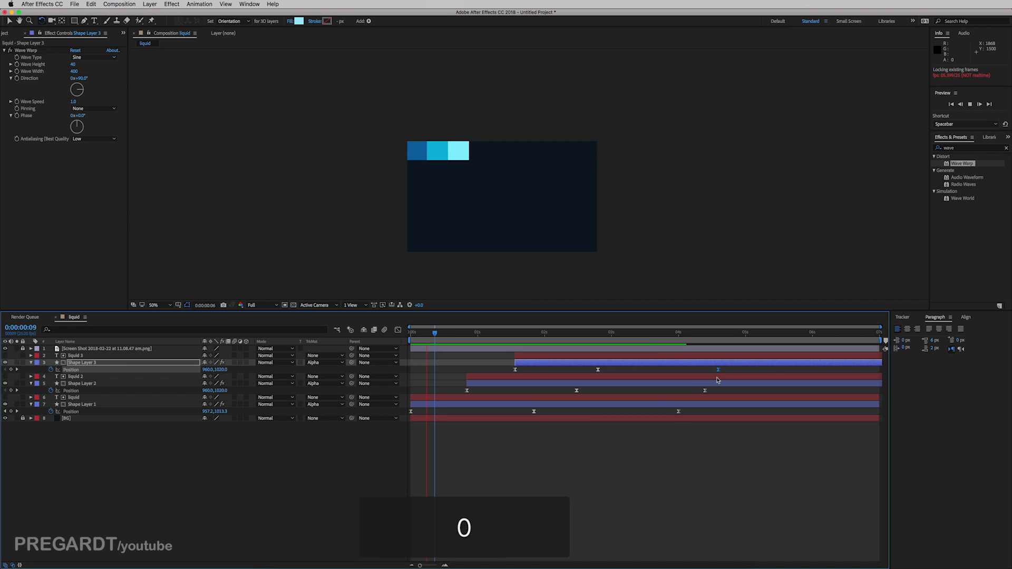
key(space)
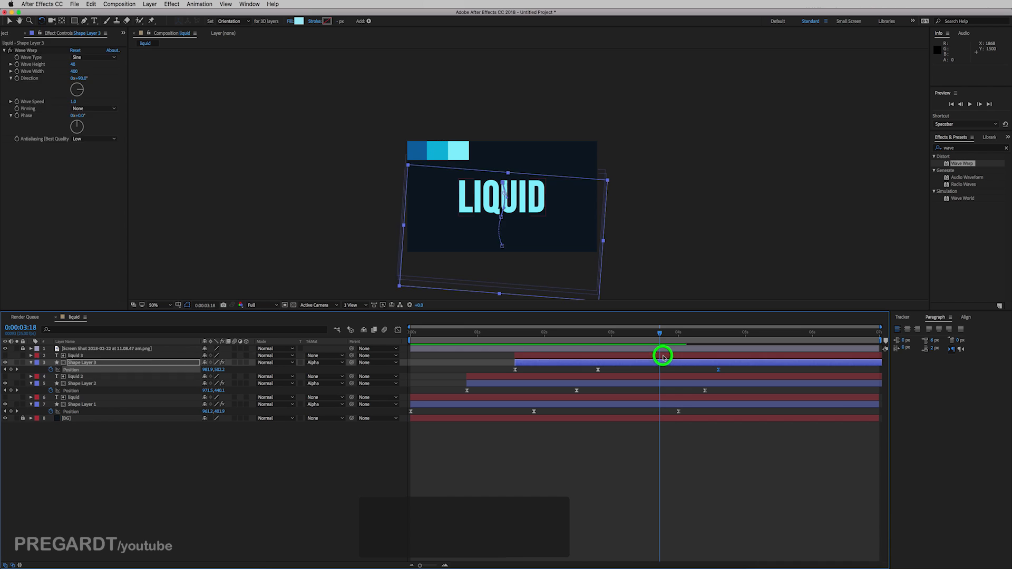
drag(662, 369, 607, 374)
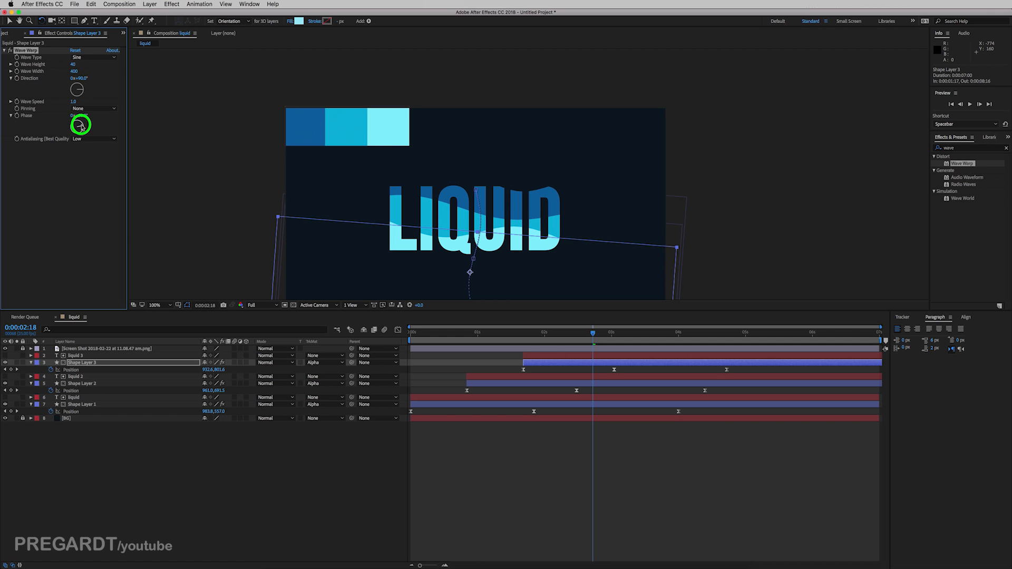
Rotate Shape Layer 3's Wave Warp Phase dial to about 104°
drag(80, 124, 89, 128)
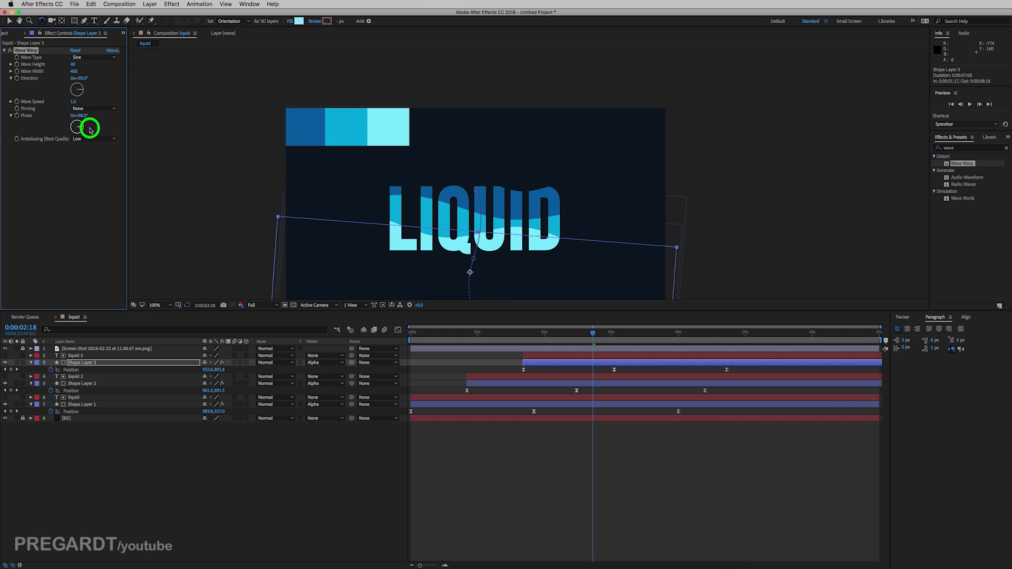
drag(75, 126, 82, 129)
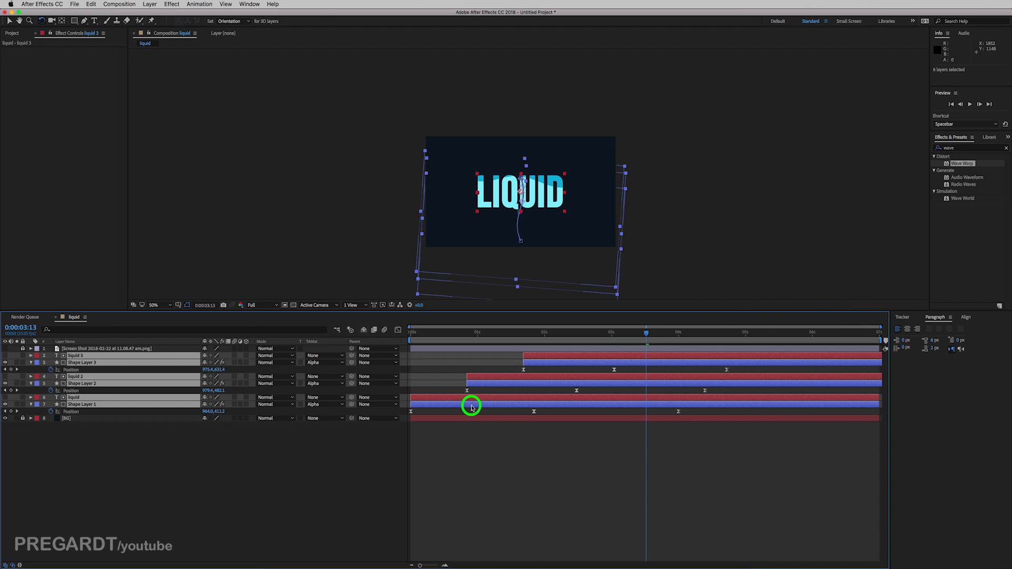
Pre-compose all six text and wave layers into a composition named 'text'
right_click(471, 407)
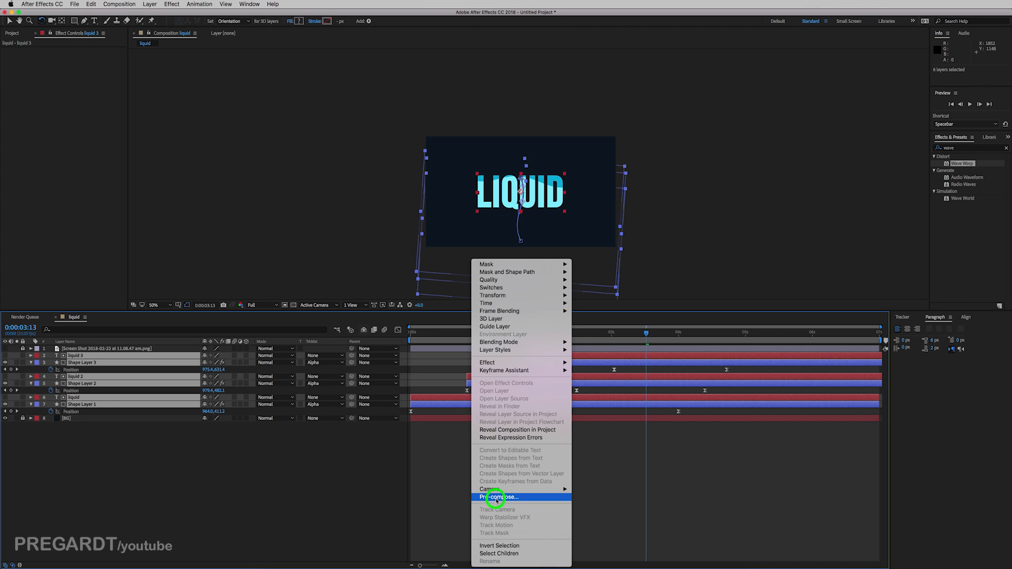
click(497, 496)
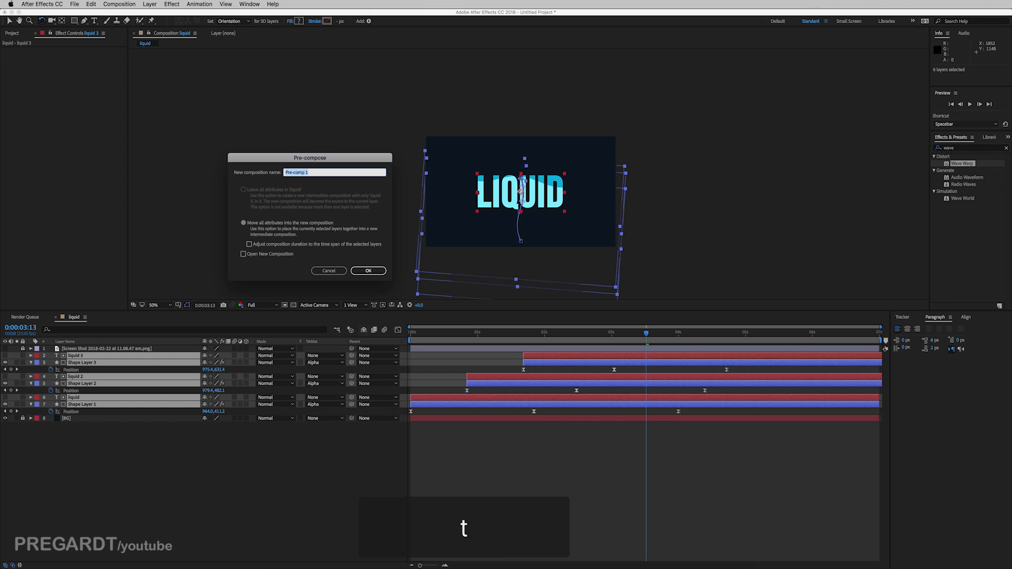
text(text)
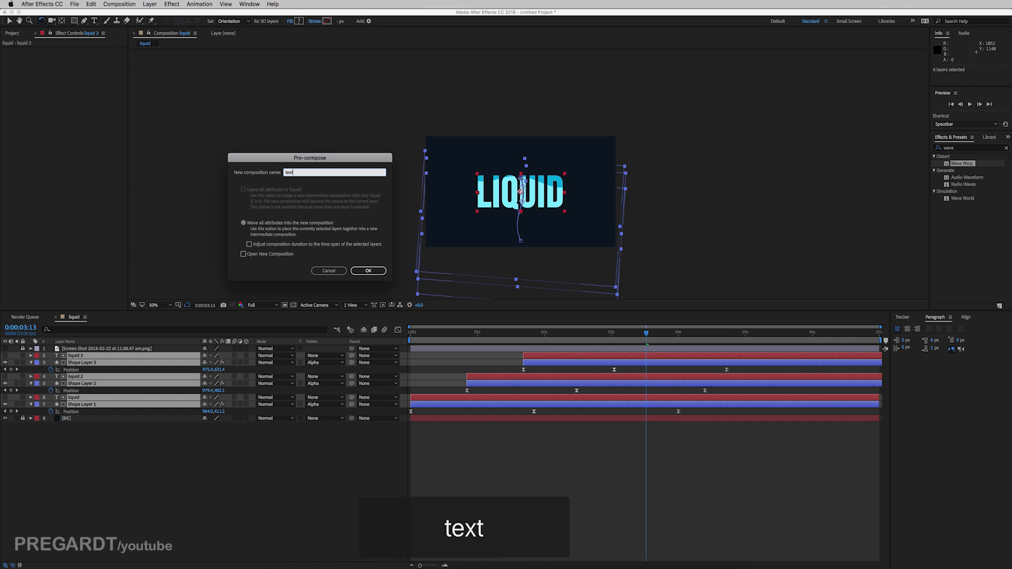
click(367, 271)
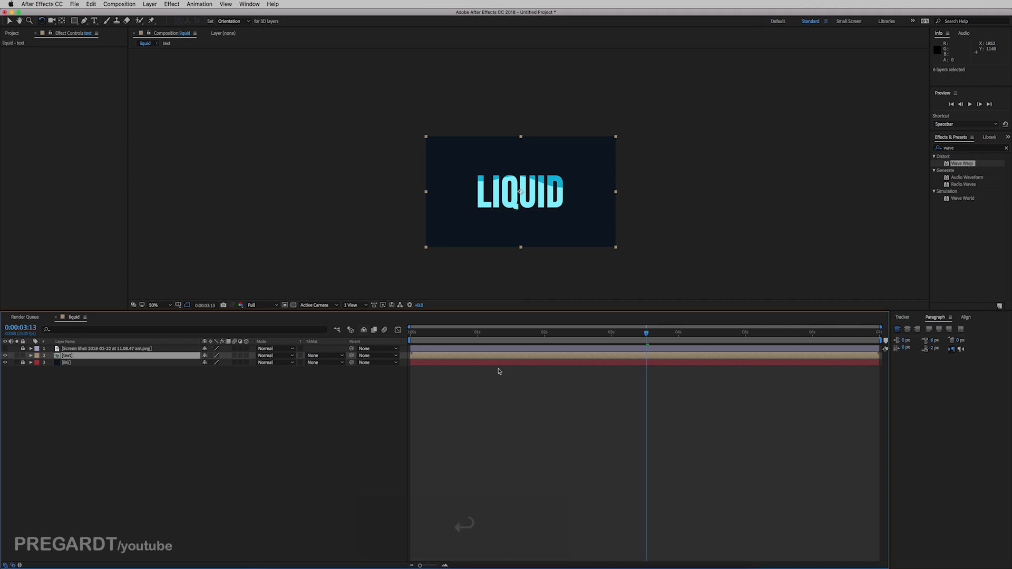
Copy Shape Layer 3 from the text comp and paste it into the liquid comp
click(167, 43)
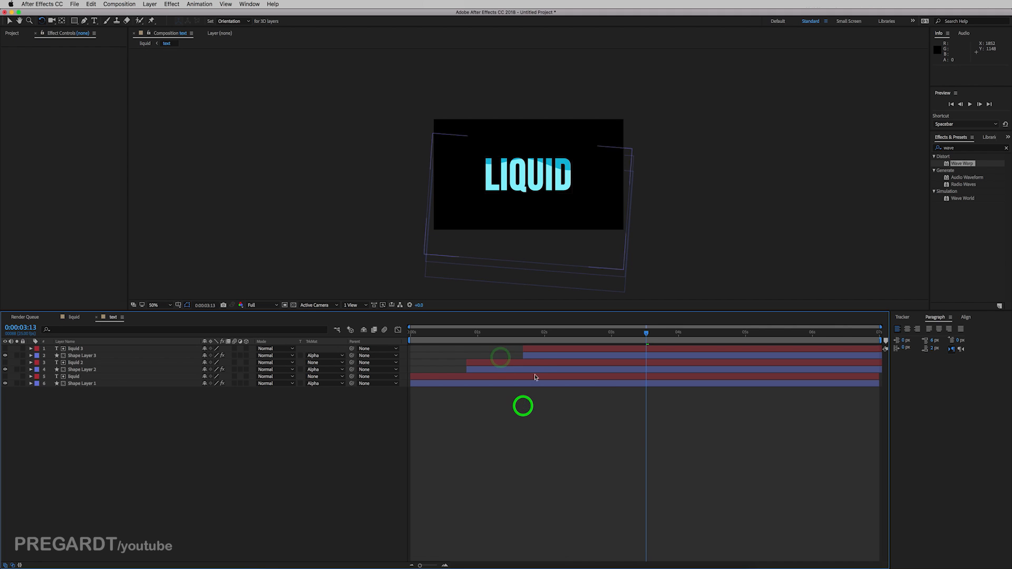
click(82, 355)
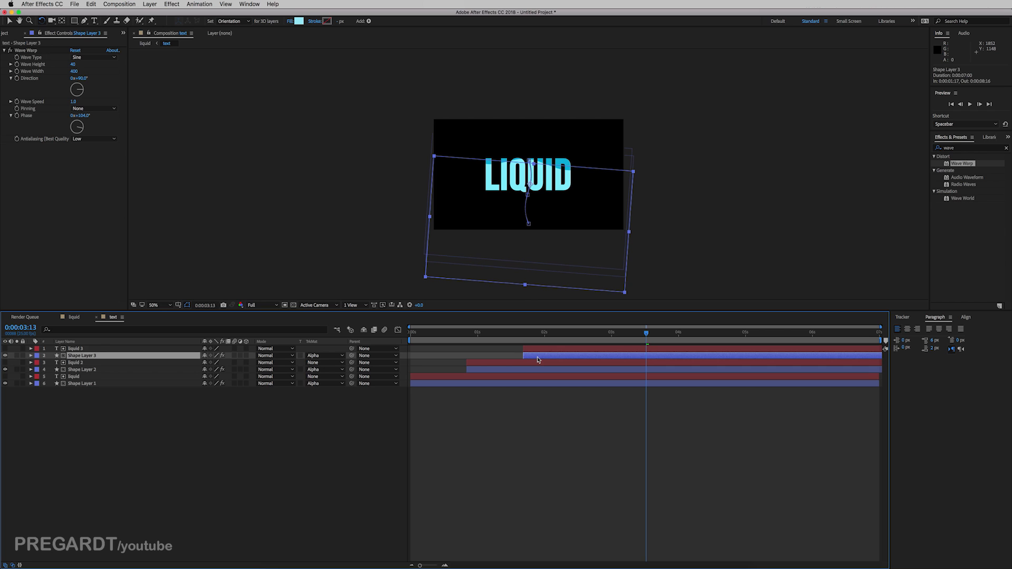
key(cmd+c)
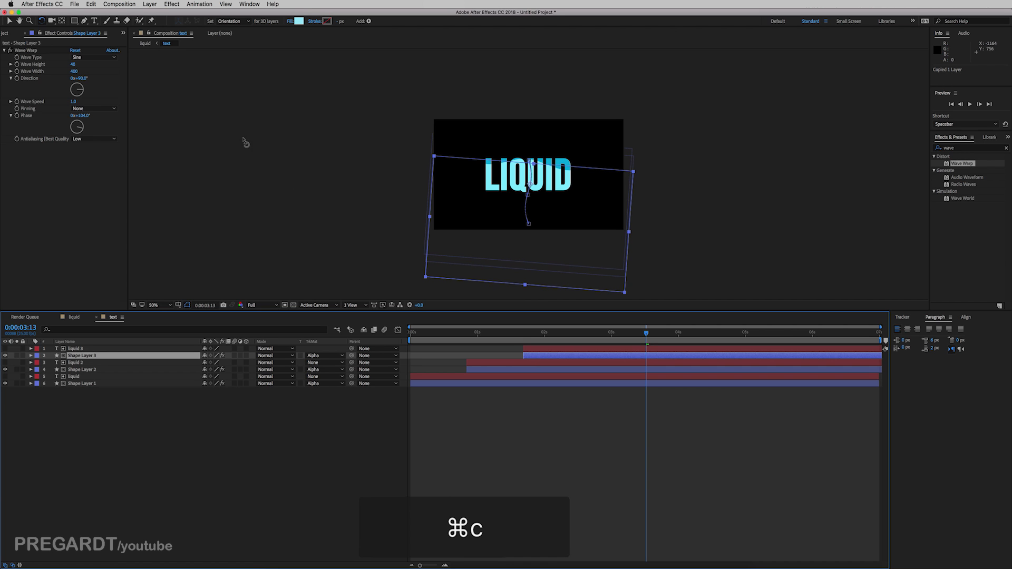
click(145, 43)
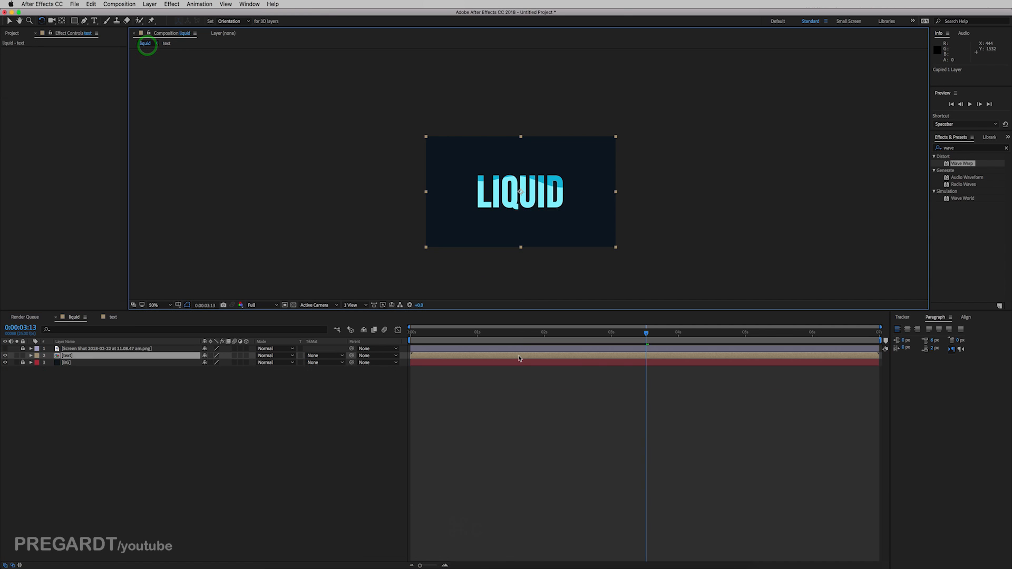
key(cmd+v)
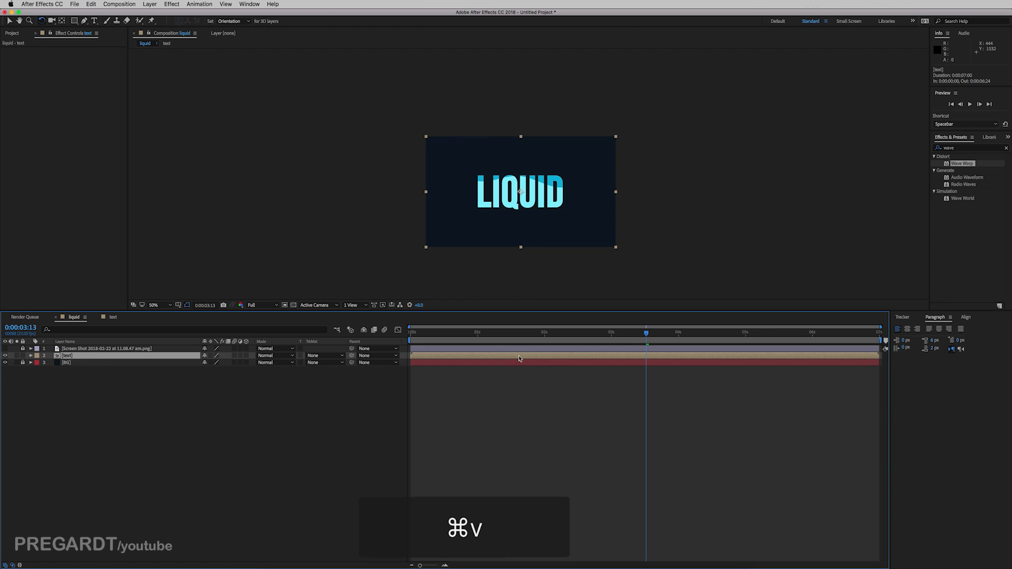
key(cmd+v)
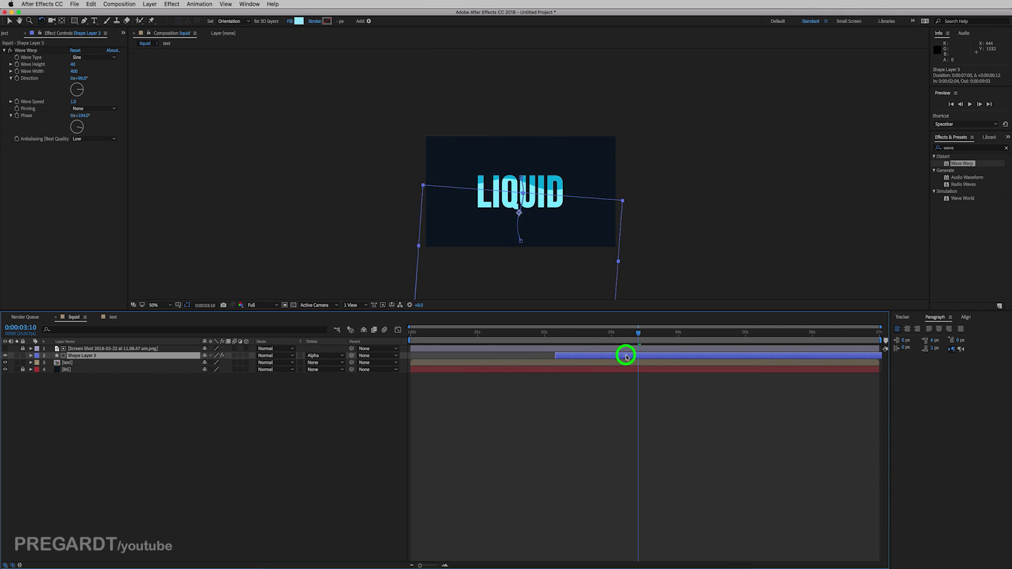
Colour Shape Layer 3 green and matte the [text] layer with Alpha Matte "Shape Layer 3"
click(290, 21)
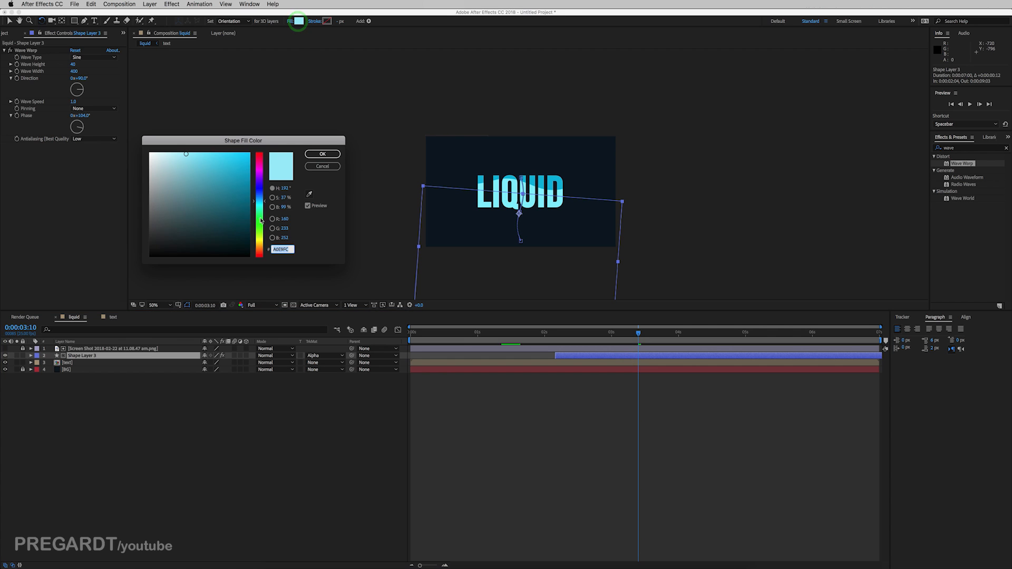
click(323, 154)
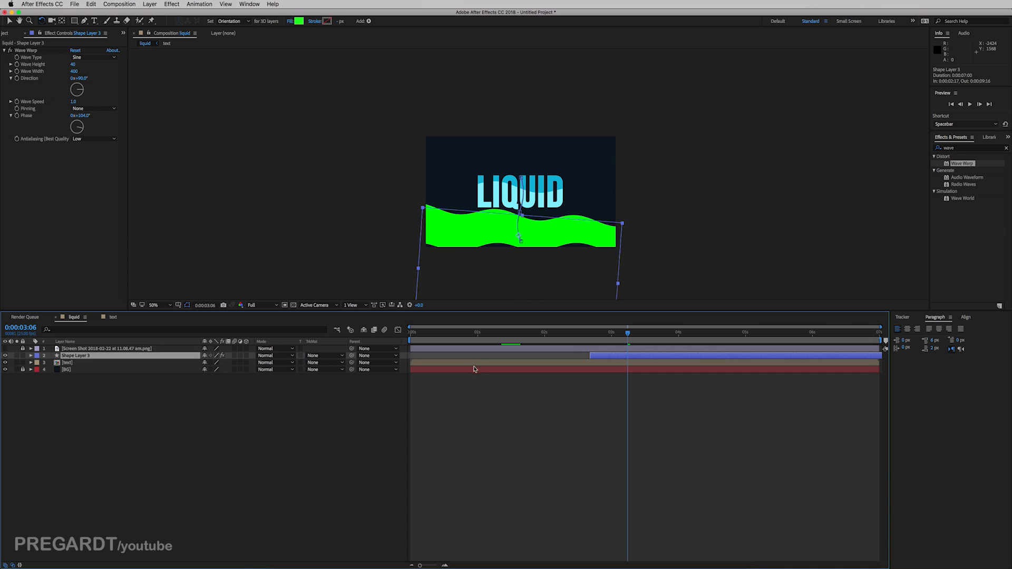
click(322, 361)
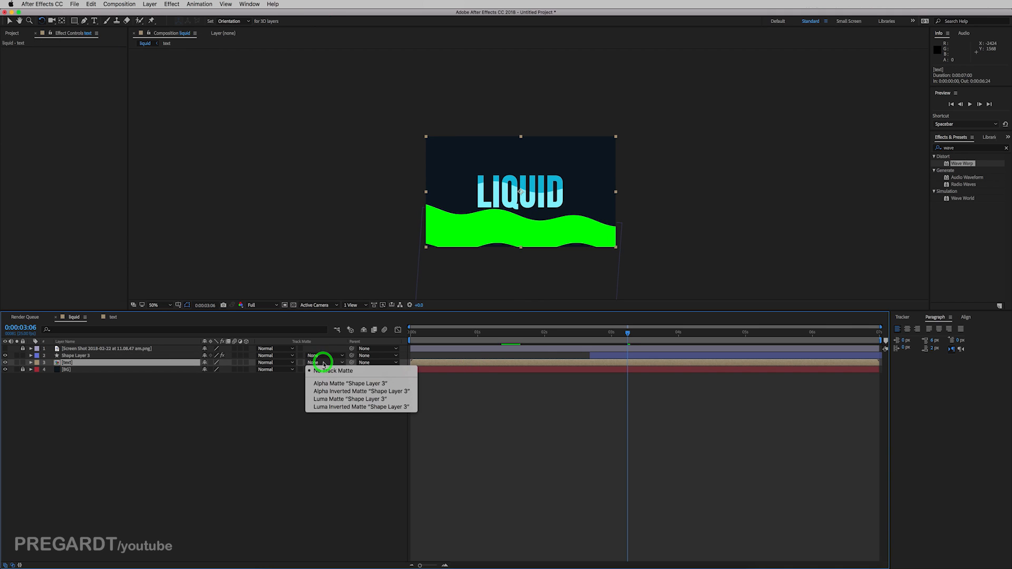
click(360, 391)
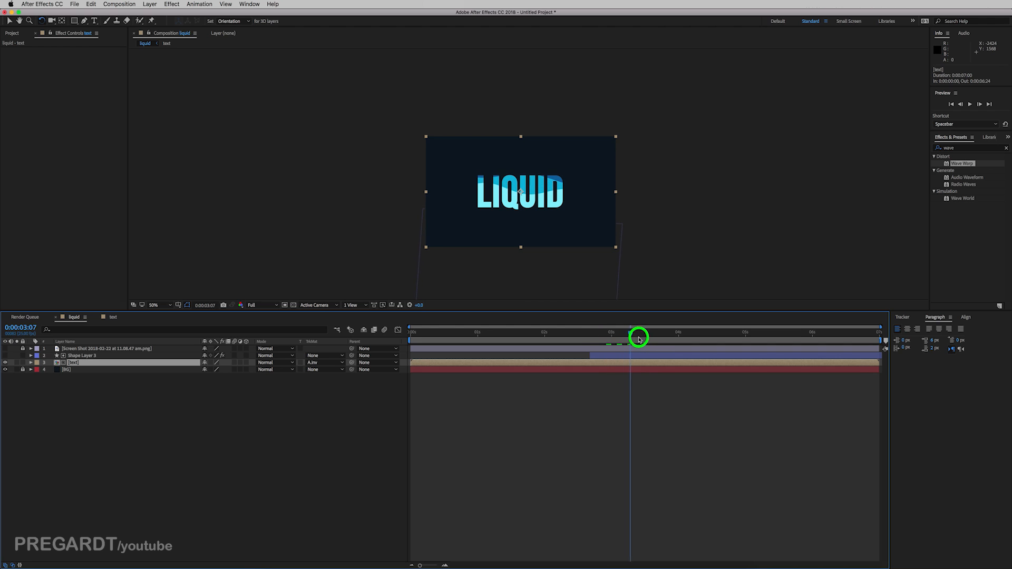
drag(638, 338, 691, 339)
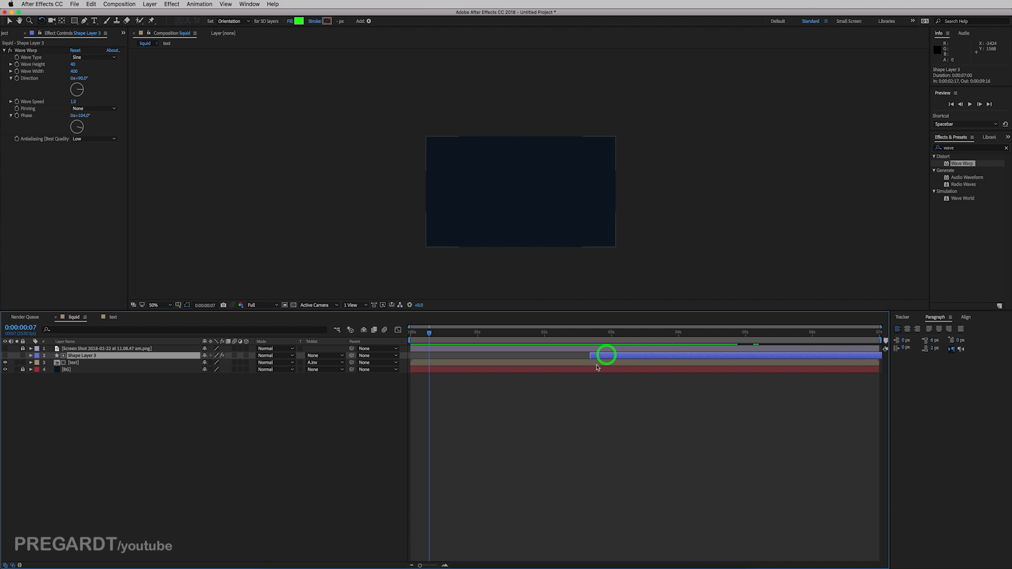
Pre-compose Shape Layer 3 and [text] into a composition named 'final text'
right_click(593, 359)
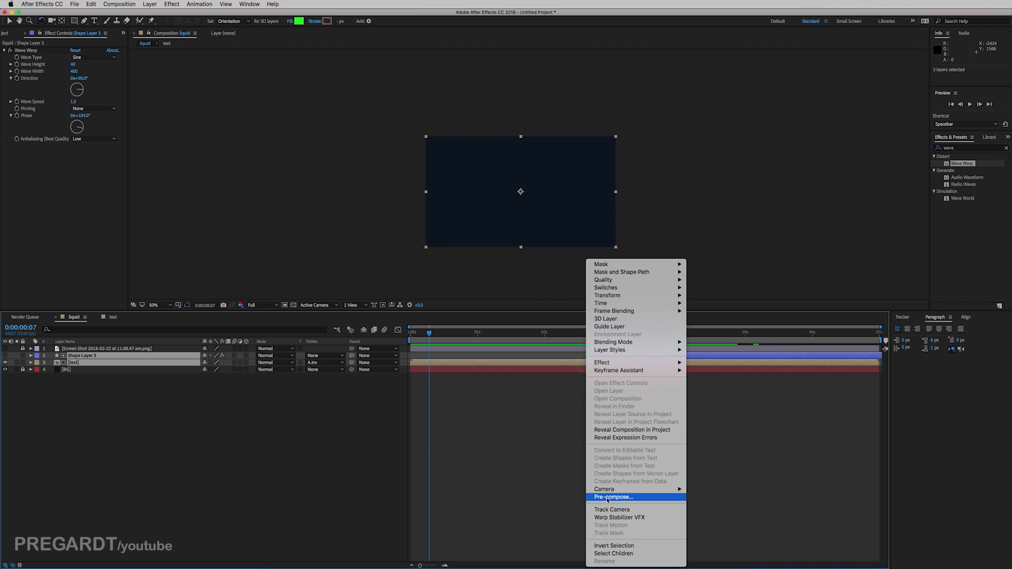
click(612, 496)
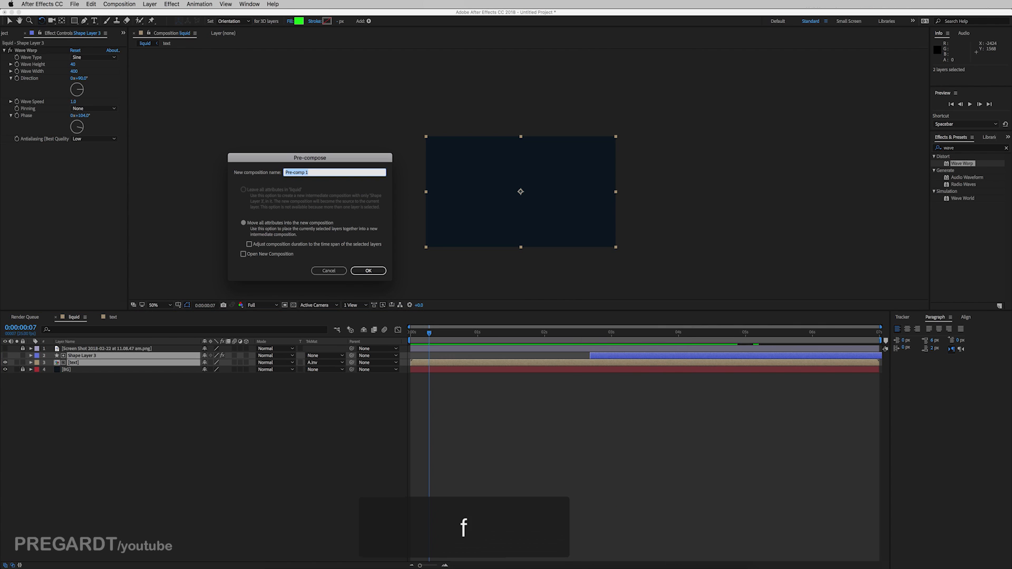
text(final text)
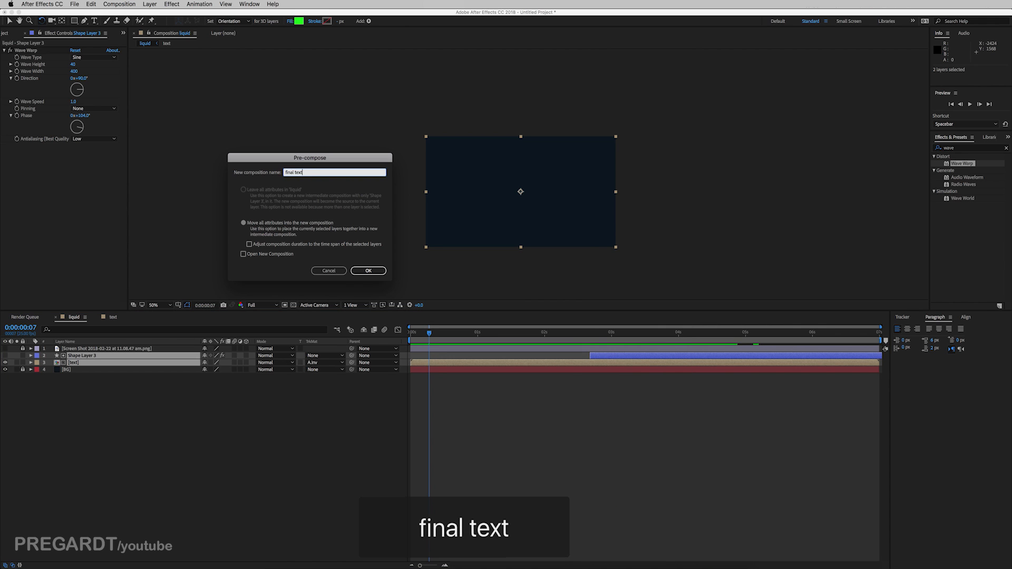
click(367, 271)
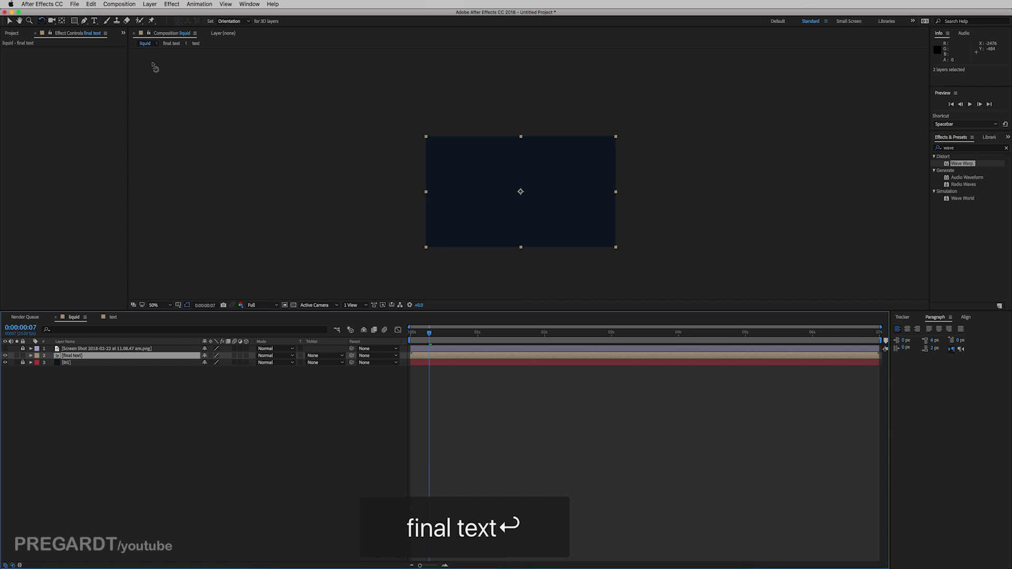
Add Adjustment Layer 1 and apply the CC Bubbles effect to it
click(149, 5)
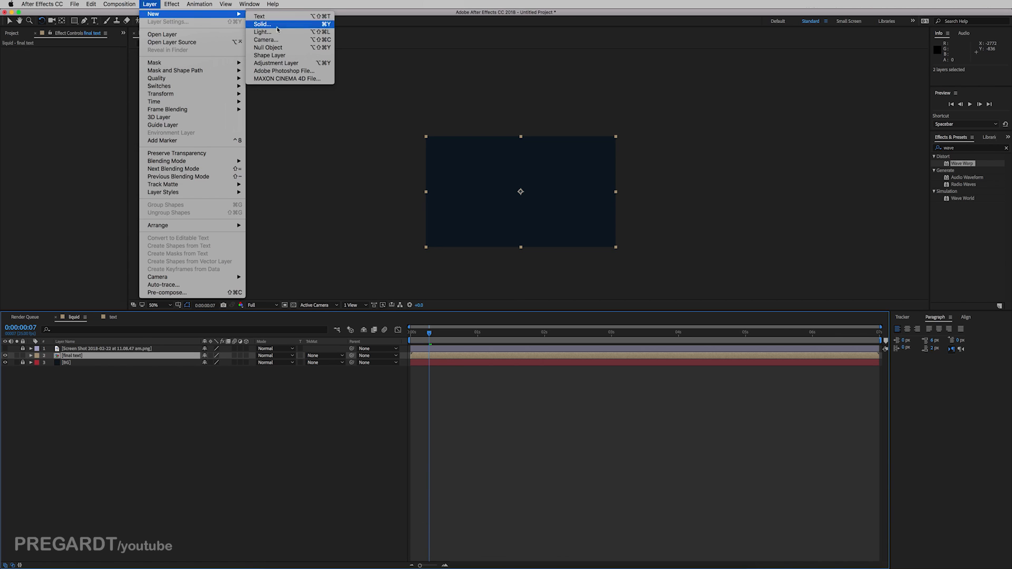
click(276, 62)
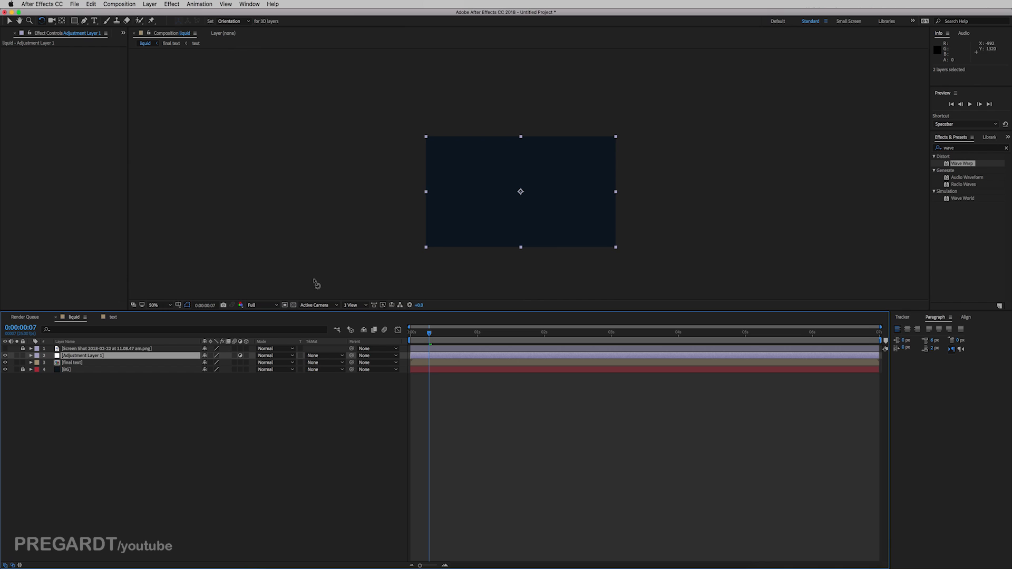
mouse_move(974, 152)
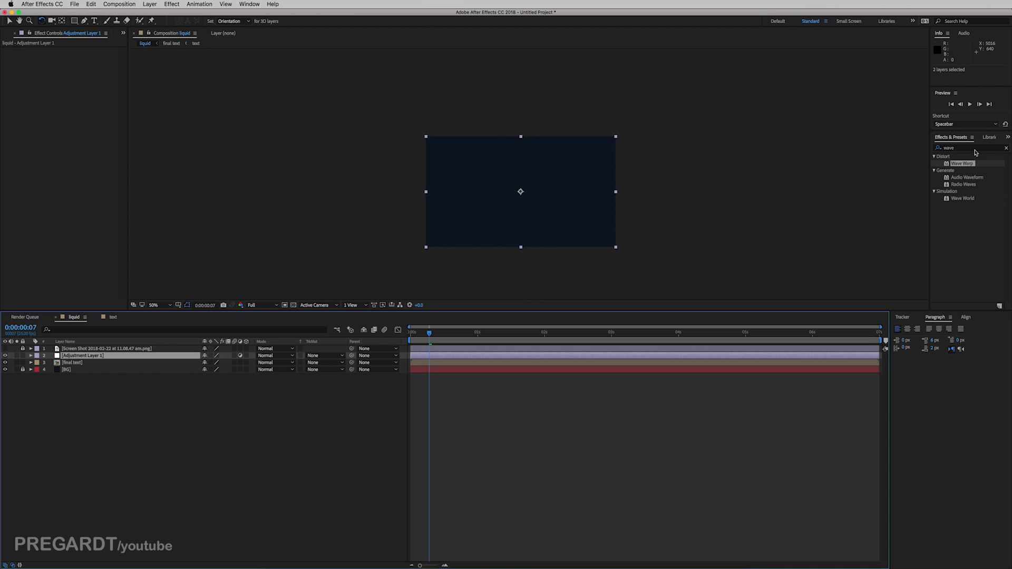
click(1004, 148)
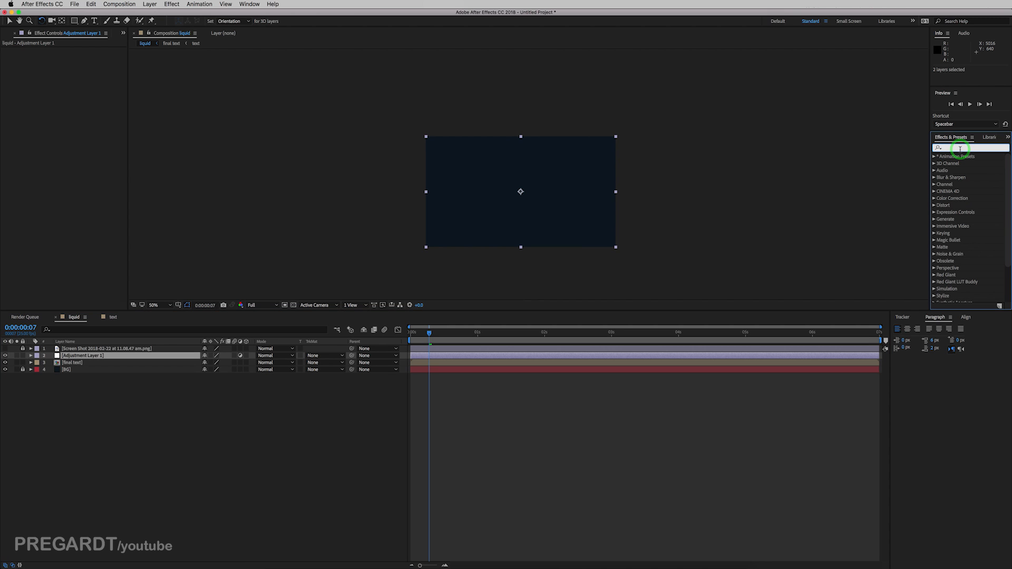
text(bub)
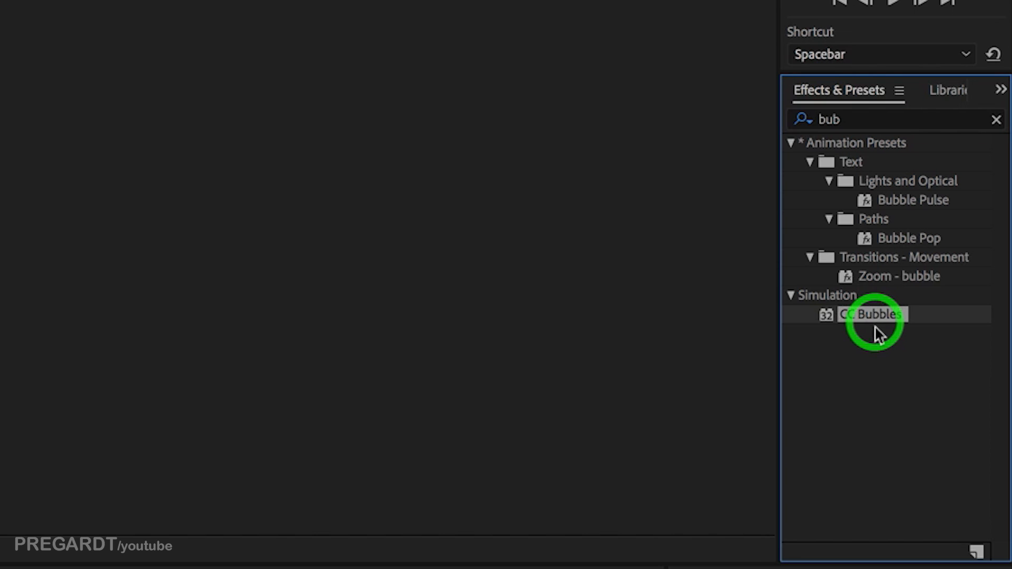
drag(871, 314, 496, 383)
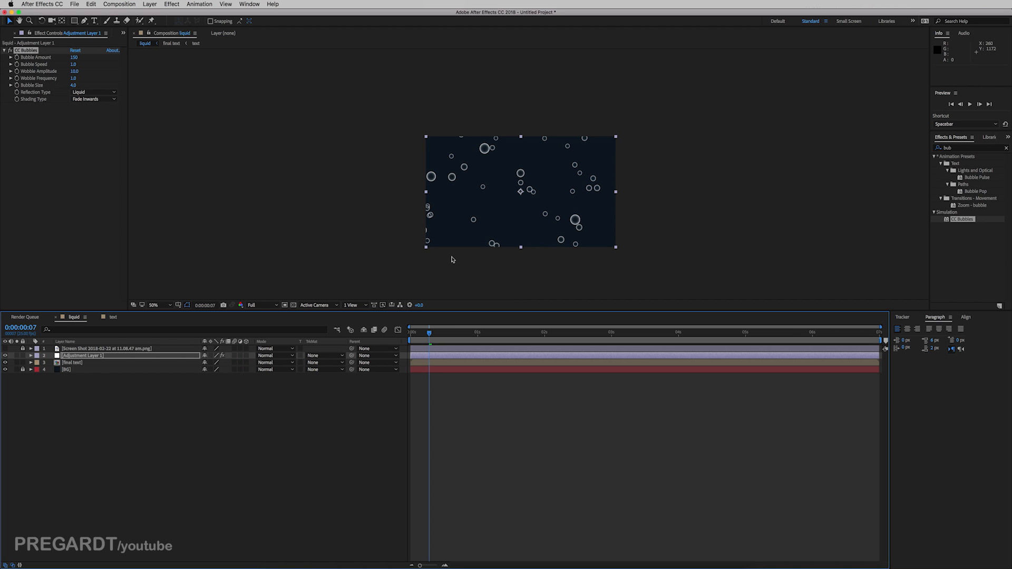
Reduce CC Bubbles Bubble Size to 2.0 and start the bubbles layer later with the text reveal
key(space)
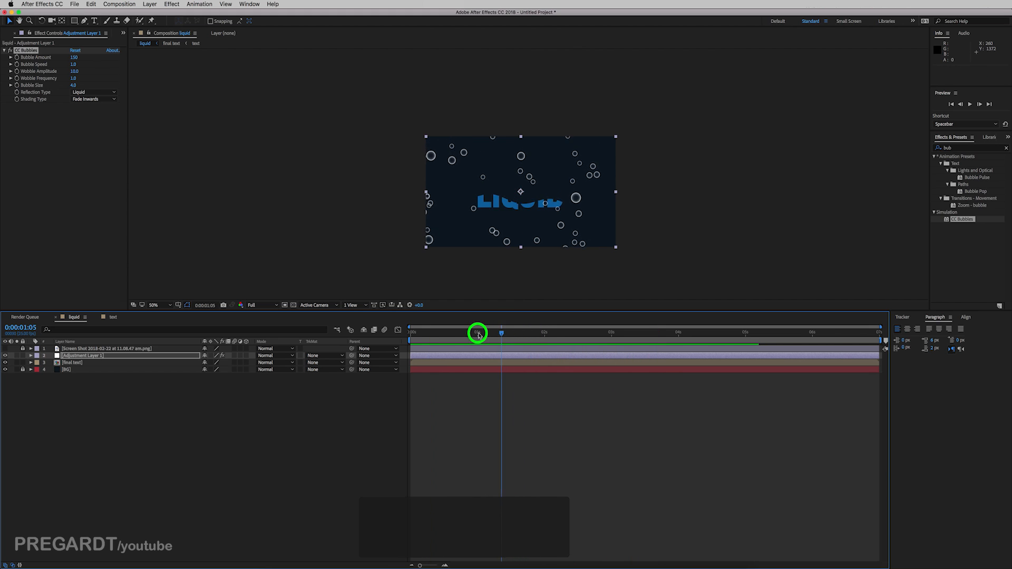
drag(477, 334, 455, 334)
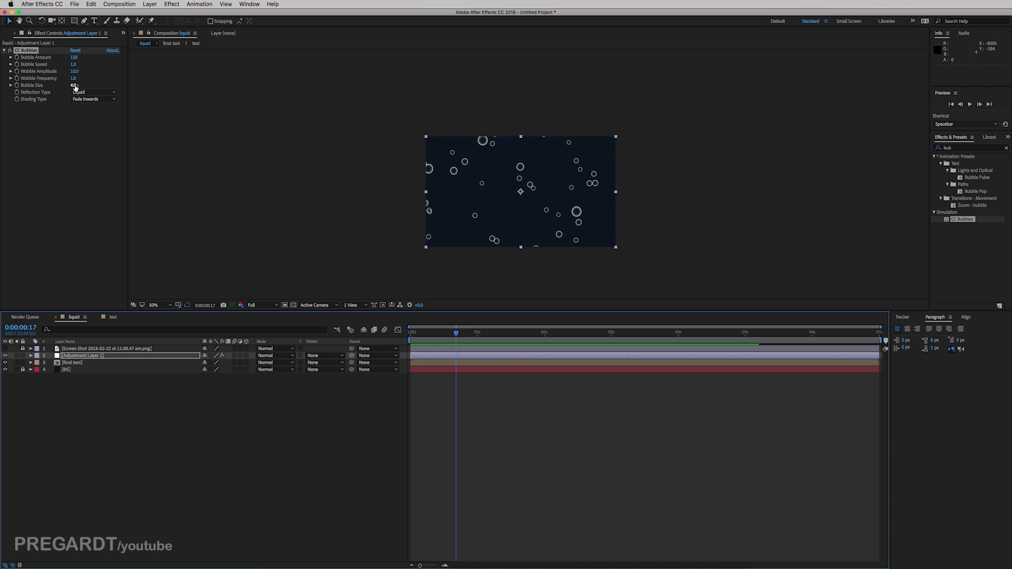
text(2)
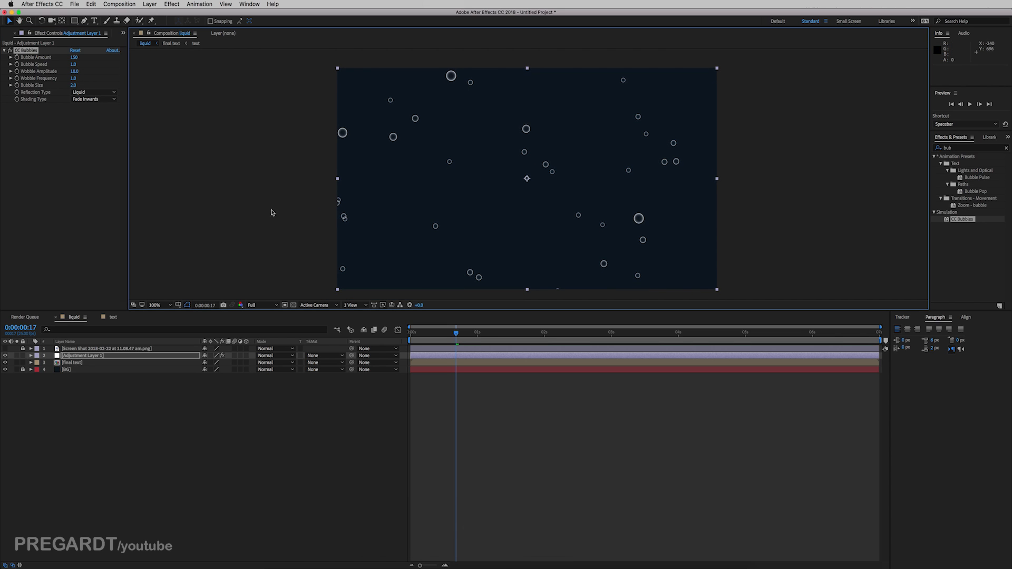
mouse_move(434, 361)
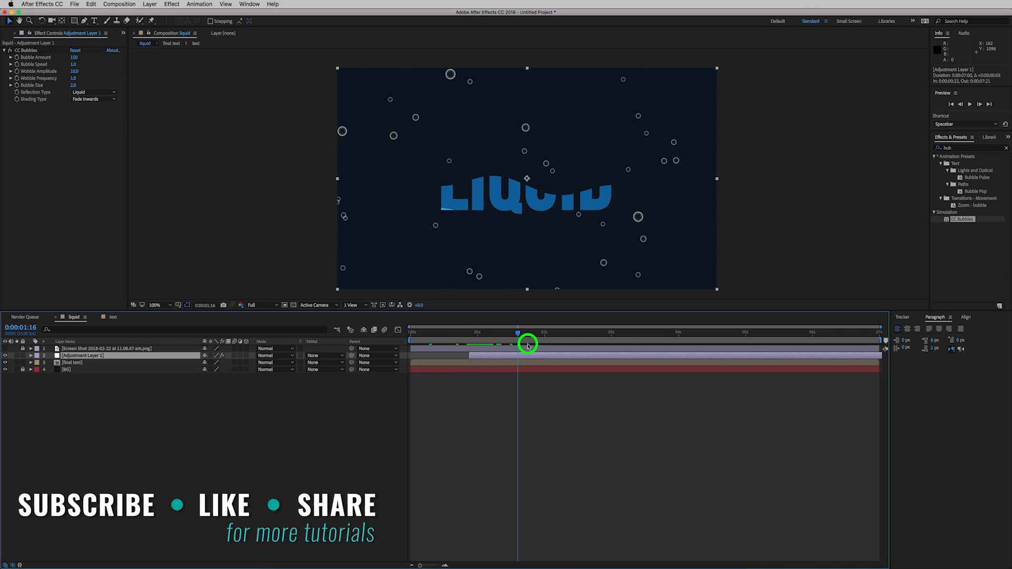
drag(526, 345, 587, 346)
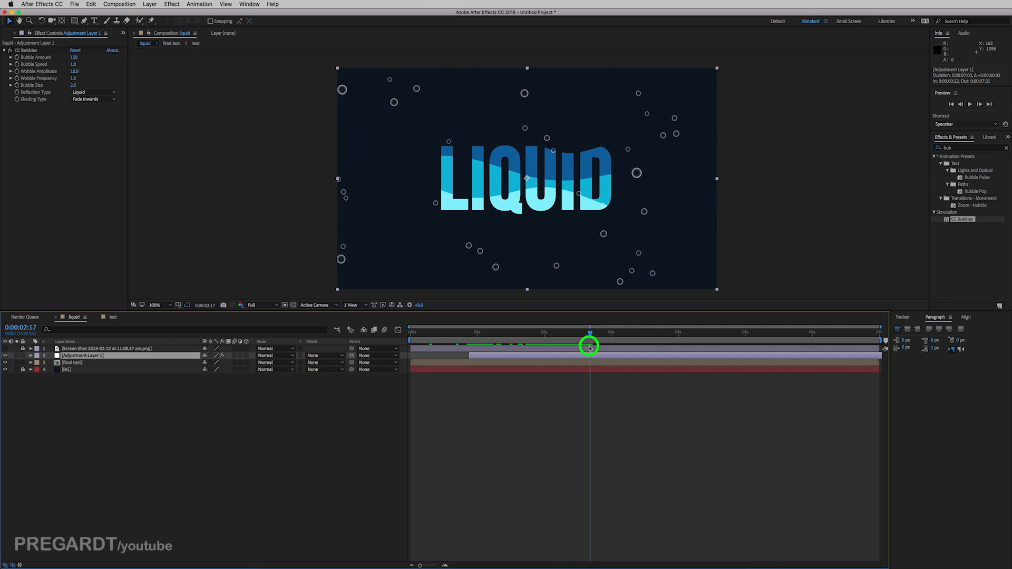
drag(589, 345, 571, 344)
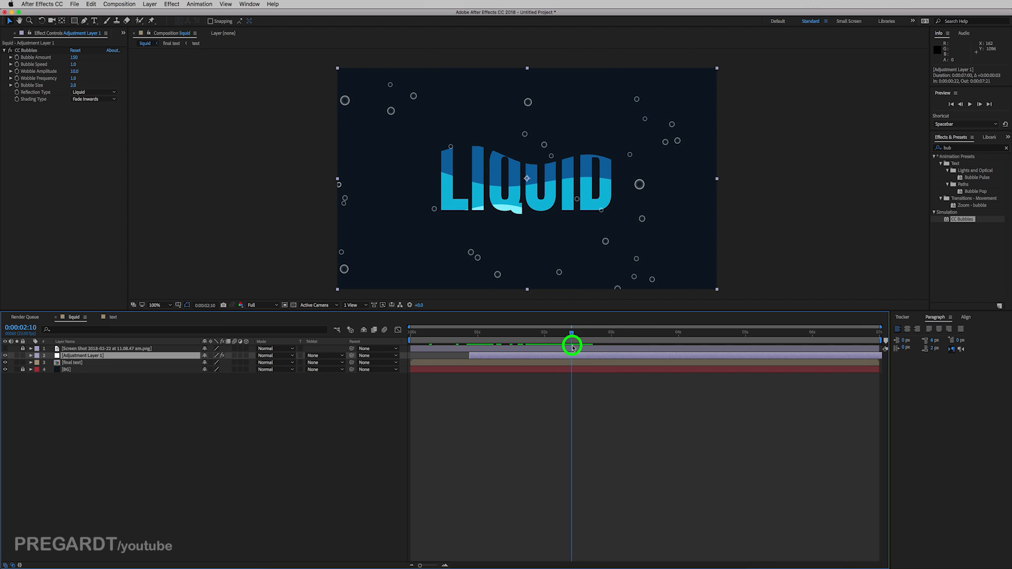
mouse_move(55, 64)
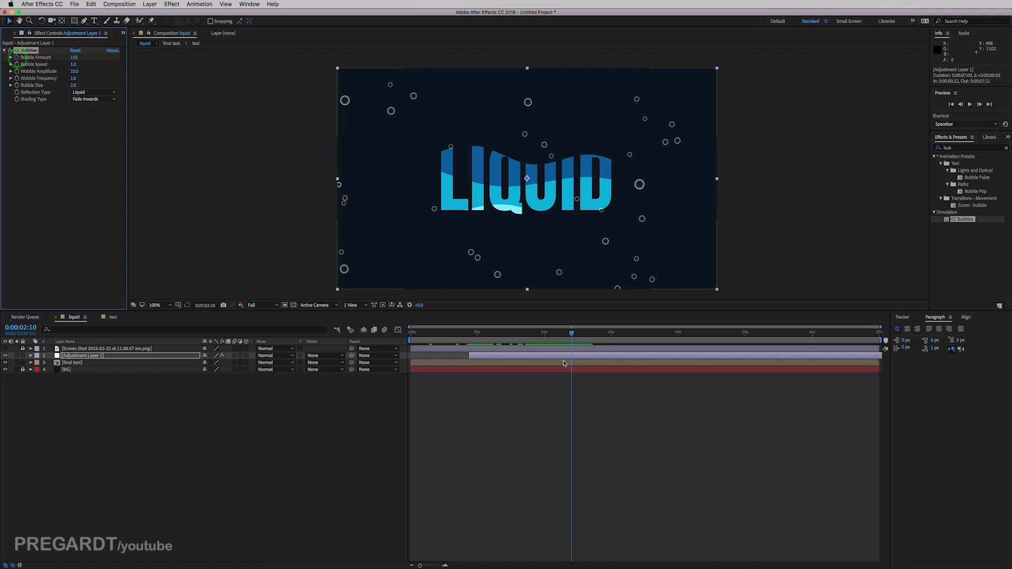
Keyframe Bubble Amount from 0 at the layer start up to 800, moving past three seconds
key(u)
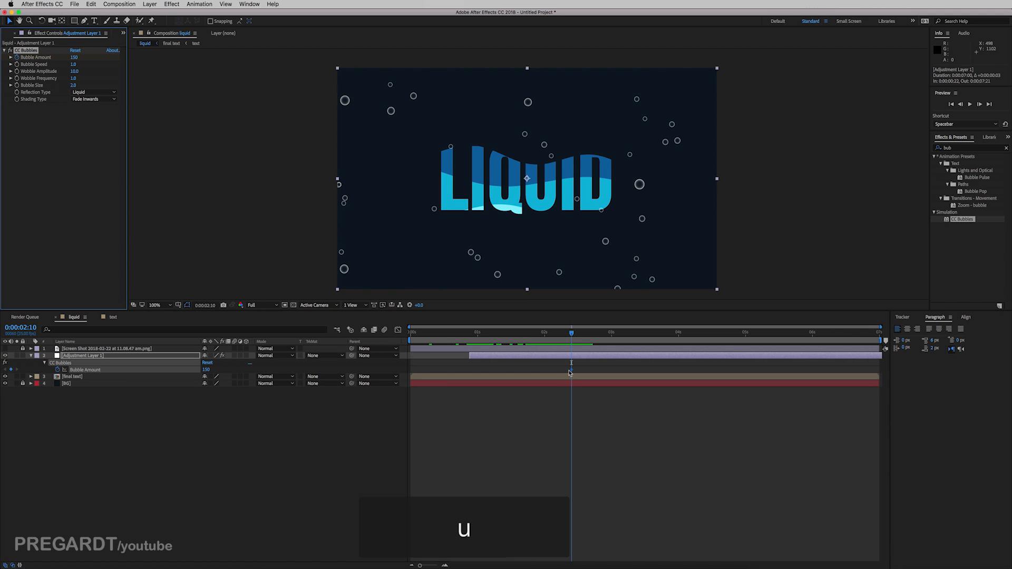
click(471, 339)
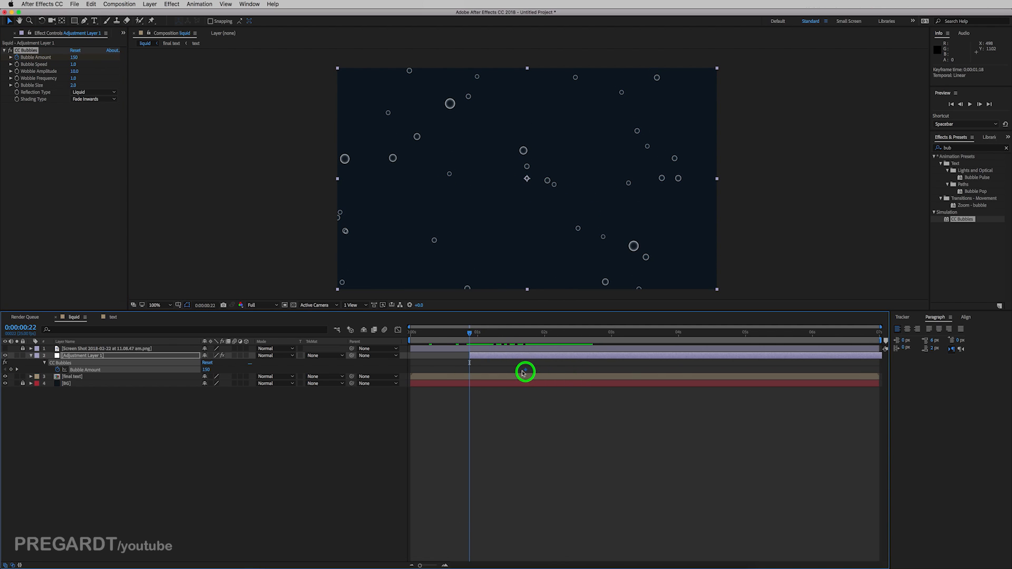
text(0)
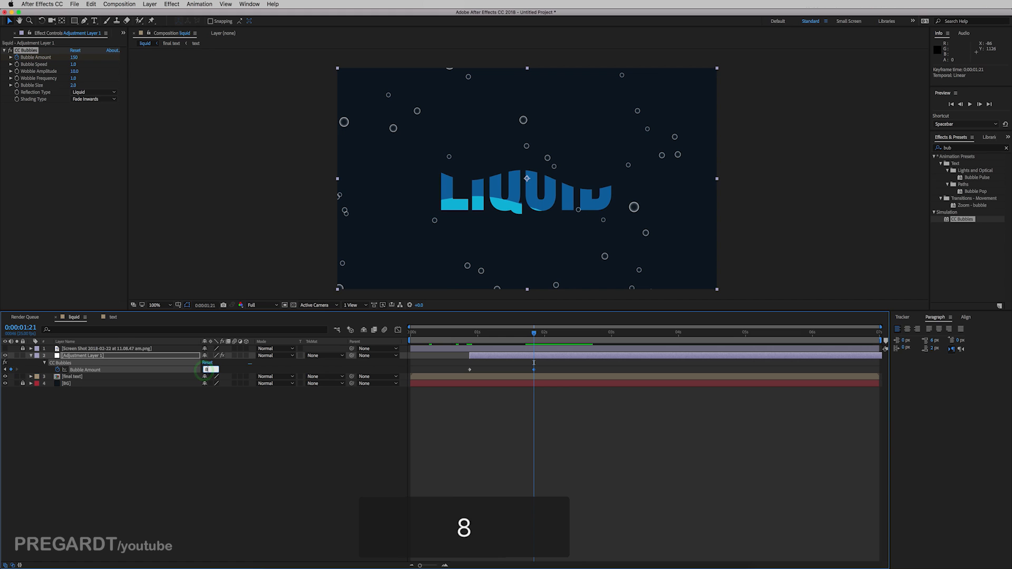
text(800)
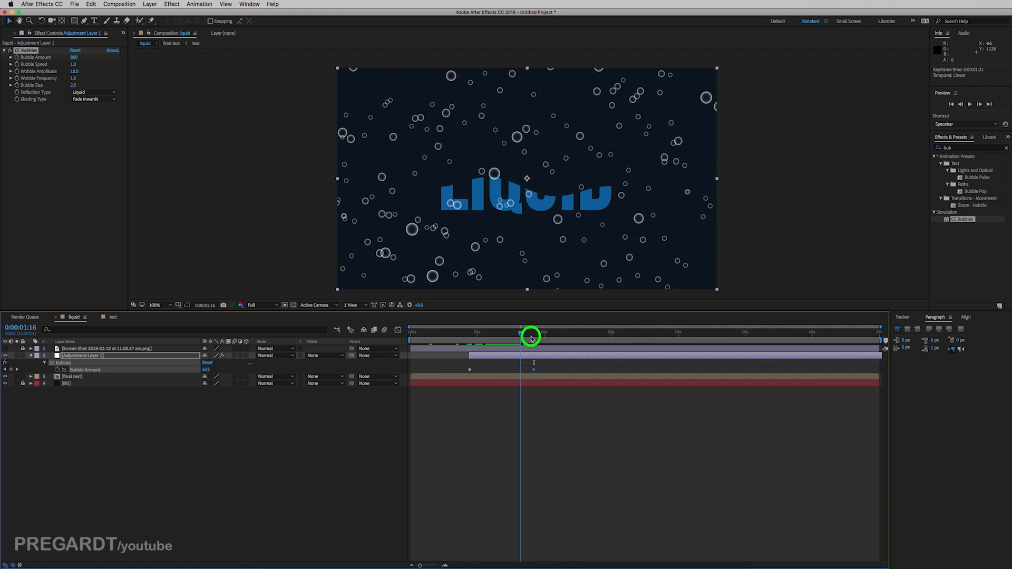
drag(523, 334, 643, 334)
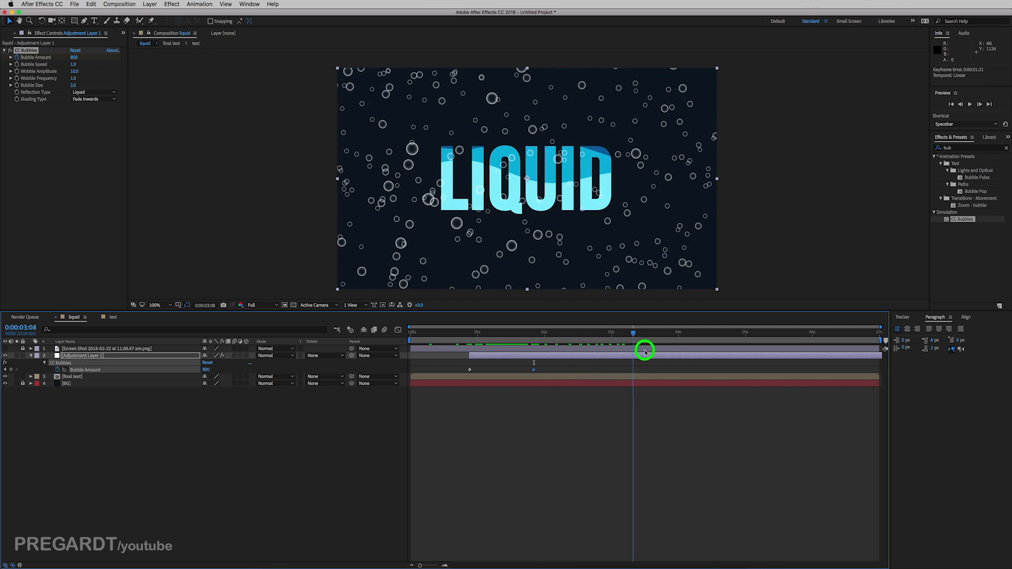
drag(644, 350, 657, 350)
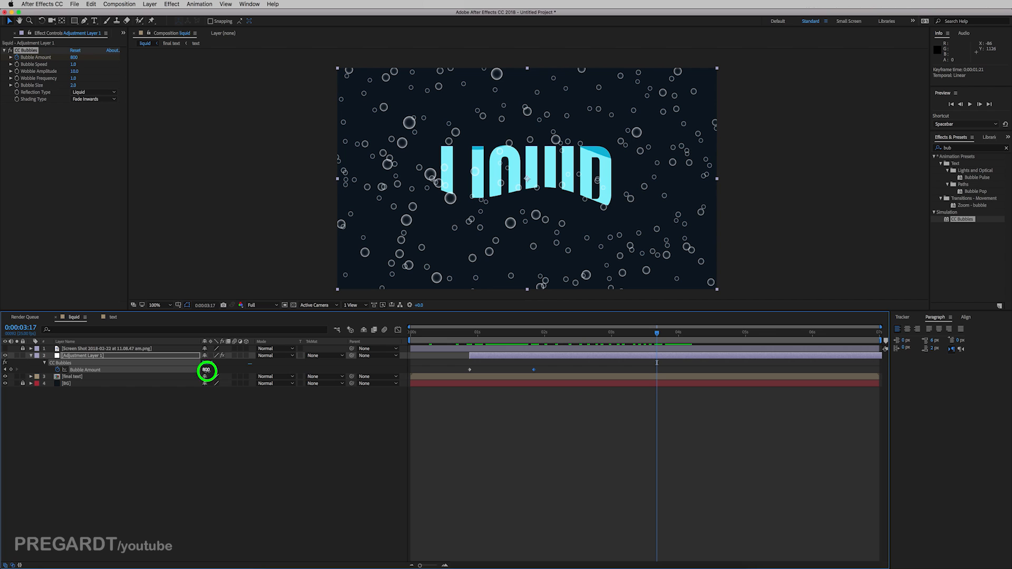
Taper Bubble Amount to 500 then 200 and Easy Ease the selected keyframes
text(500)
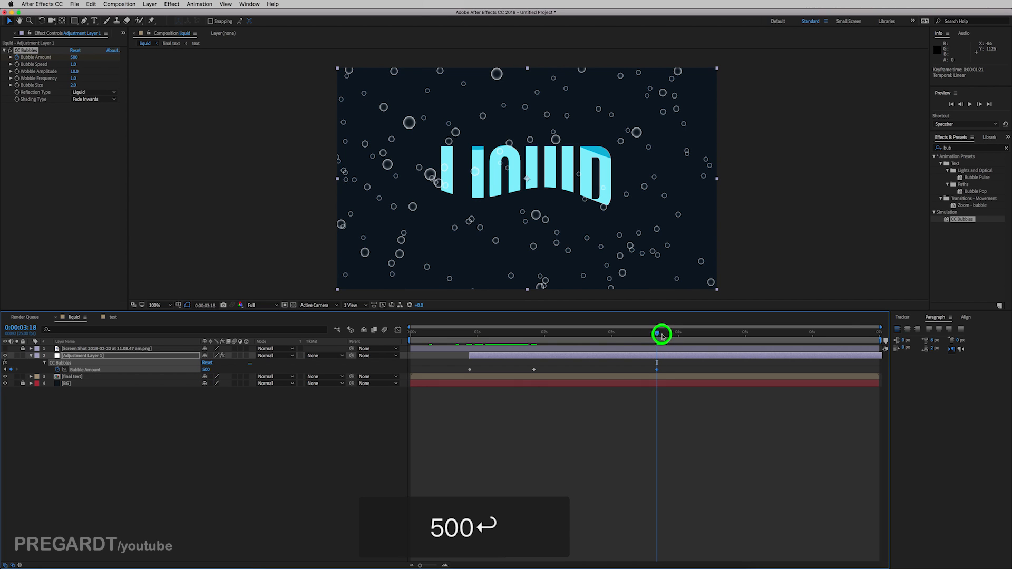
drag(662, 335, 686, 342)
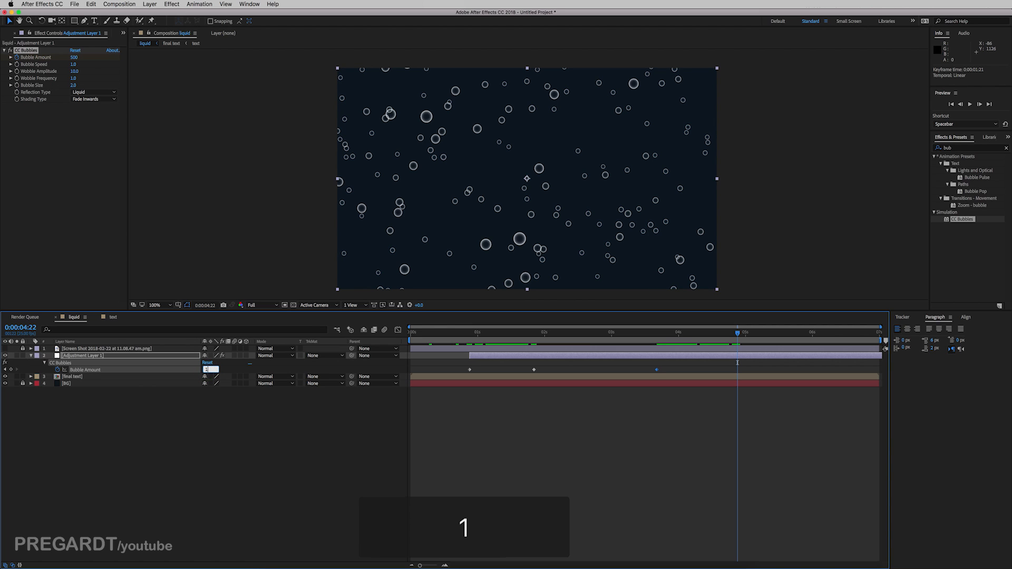
text(200)
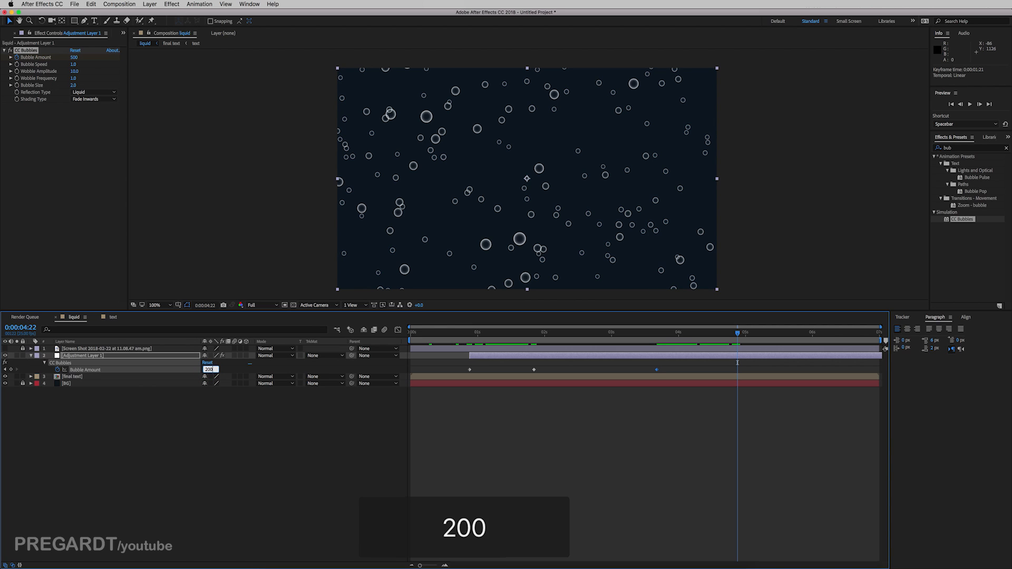
key(Enter)
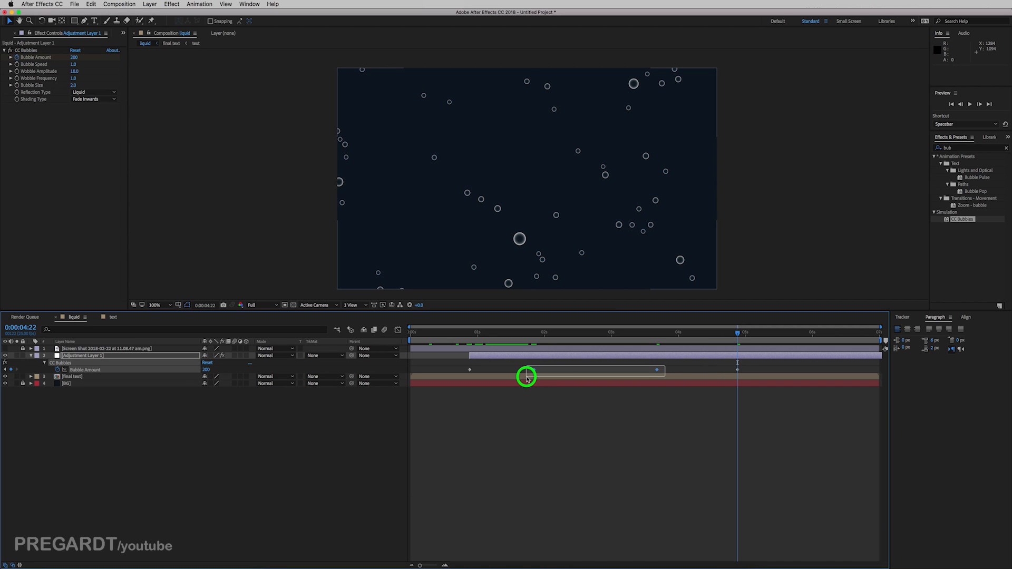
key(f9)
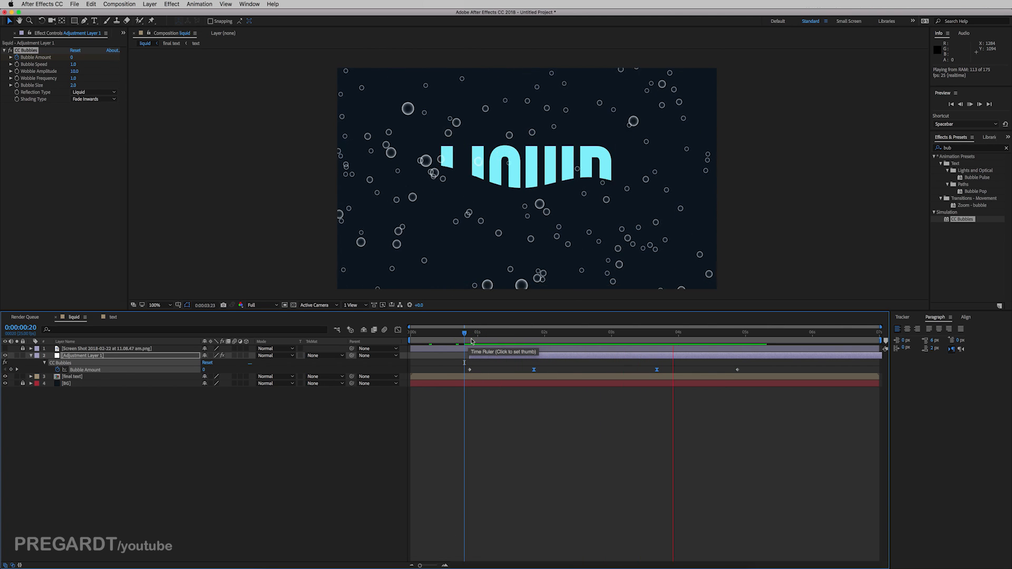
Set CC Bubbles Shading Type to None and lower the bubbles layer's Opacity to 60%
click(592, 332)
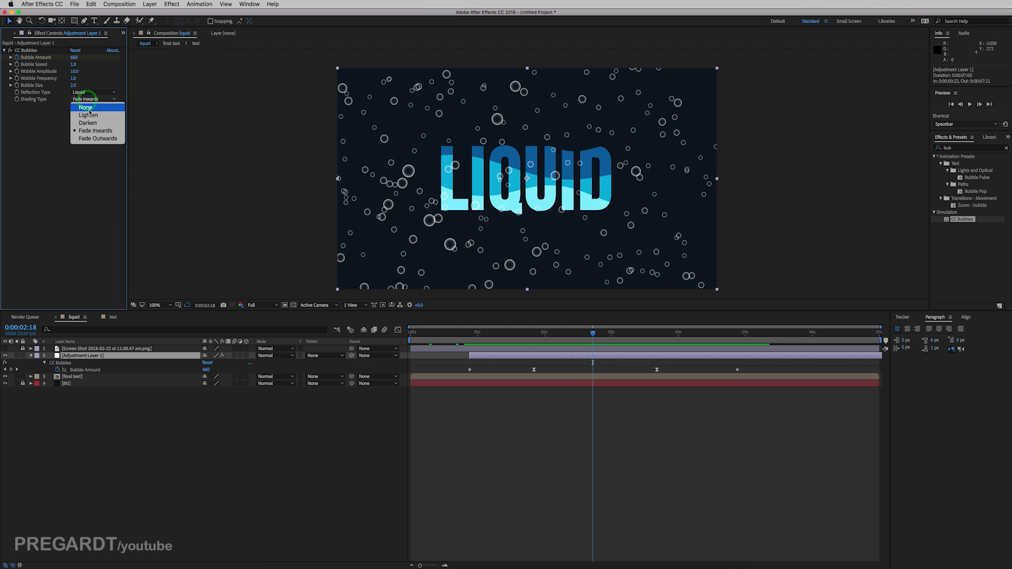
click(85, 107)
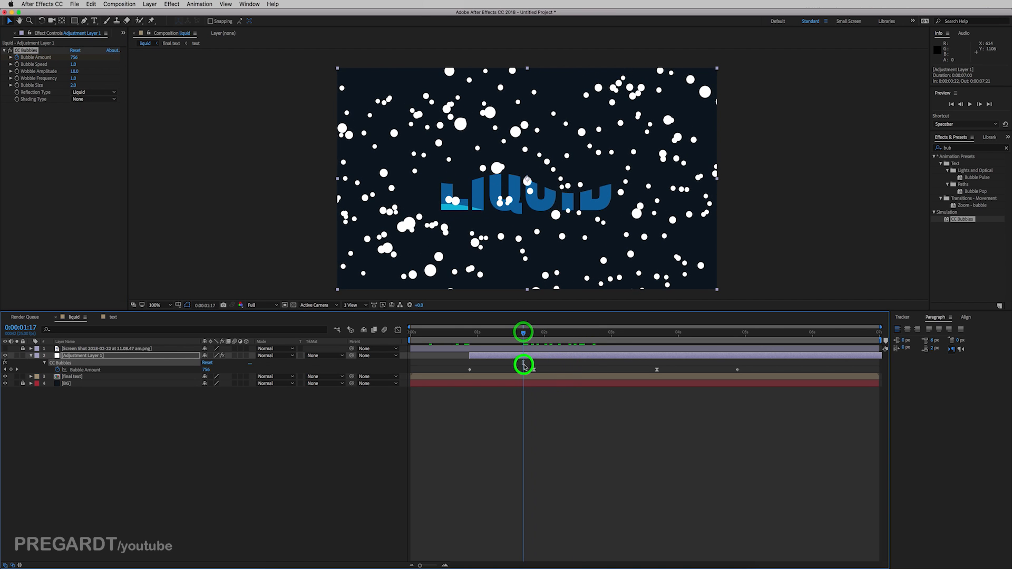
key(t)
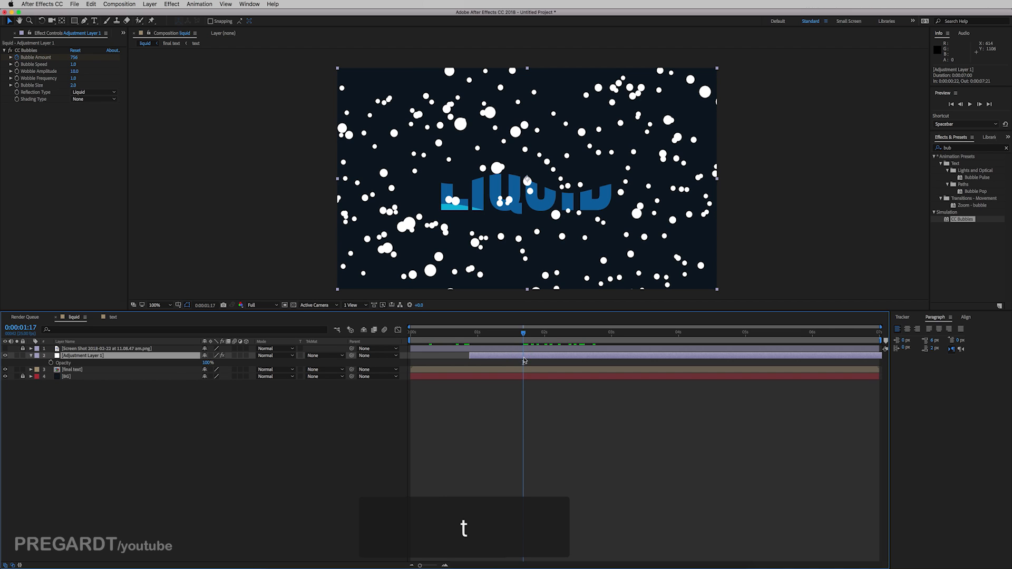
drag(213, 362, 207, 361)
text(60)
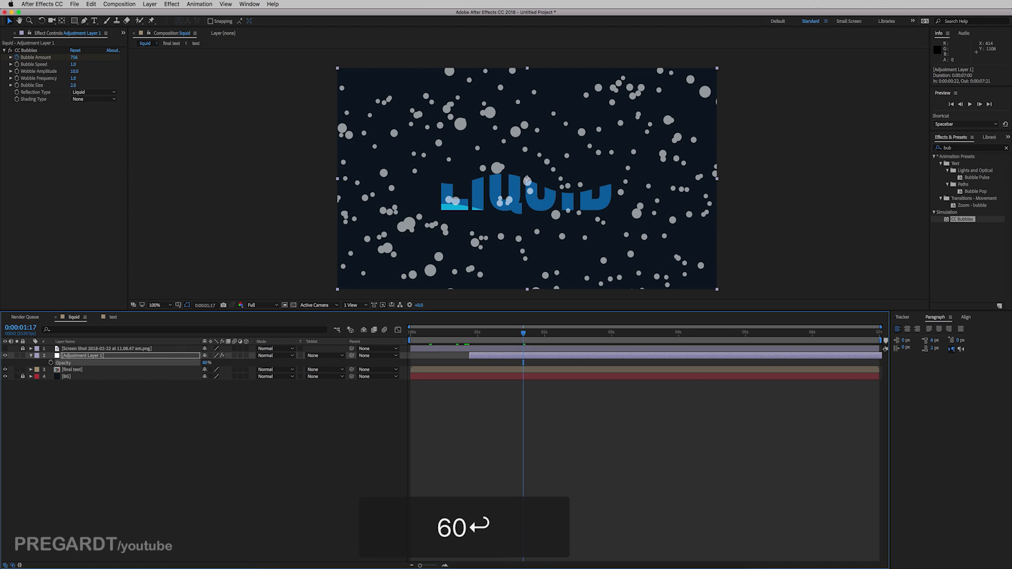
mouse_move(523, 413)
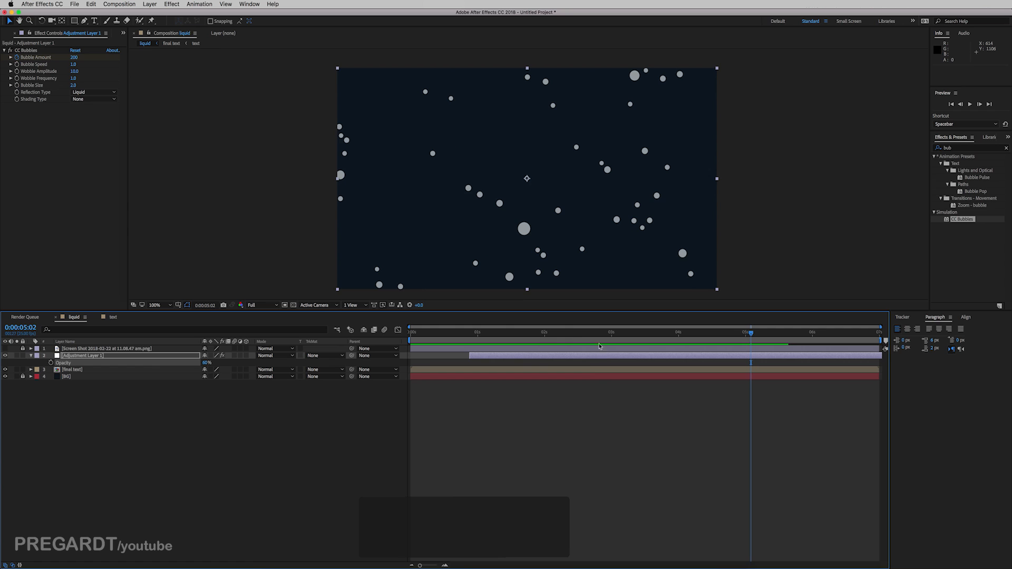
Paste a final text copy above Adjustment Layer 1 as its Alpha Matte and play back the result
click(519, 369)
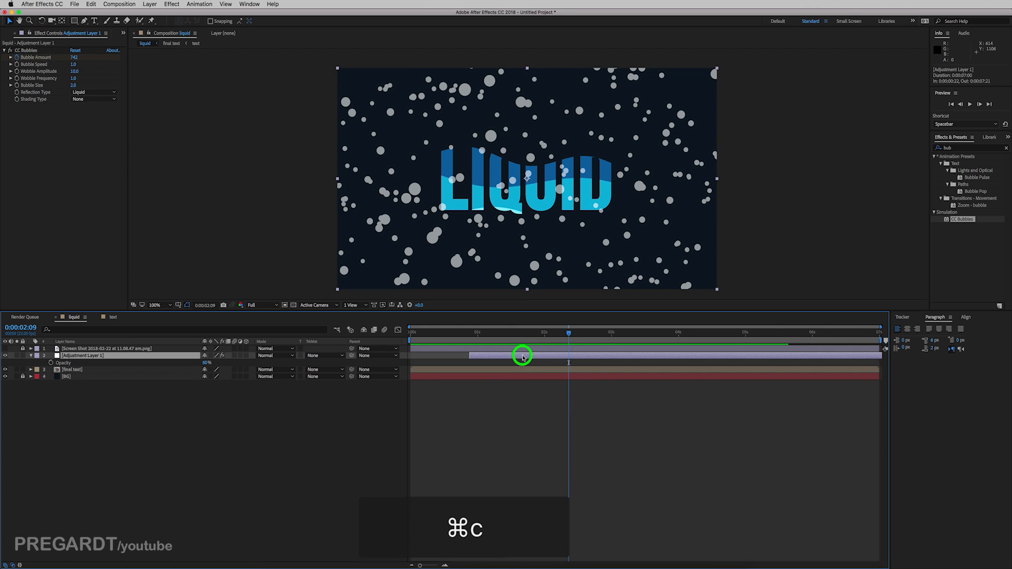
key(cmd+v)
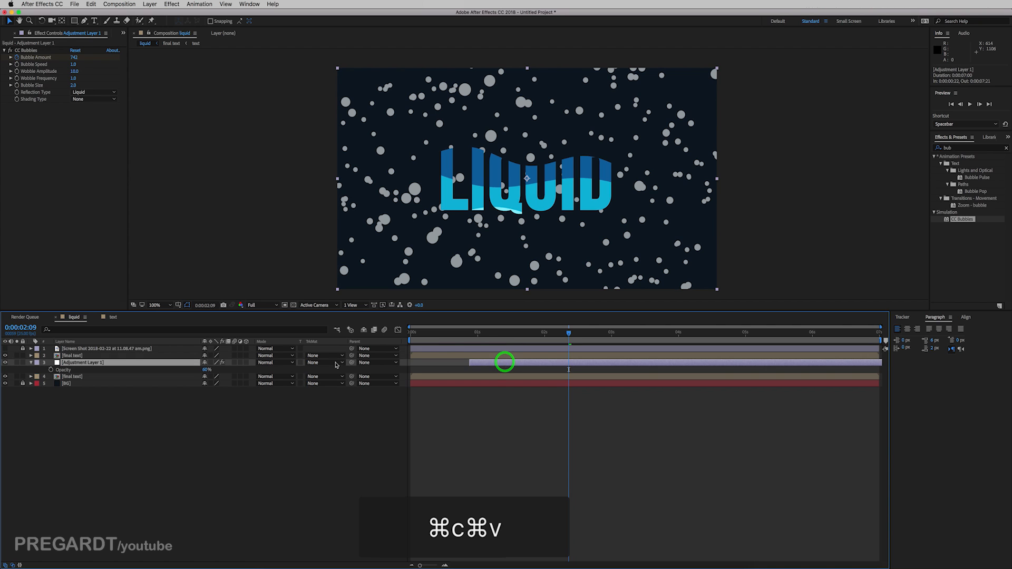
click(325, 361)
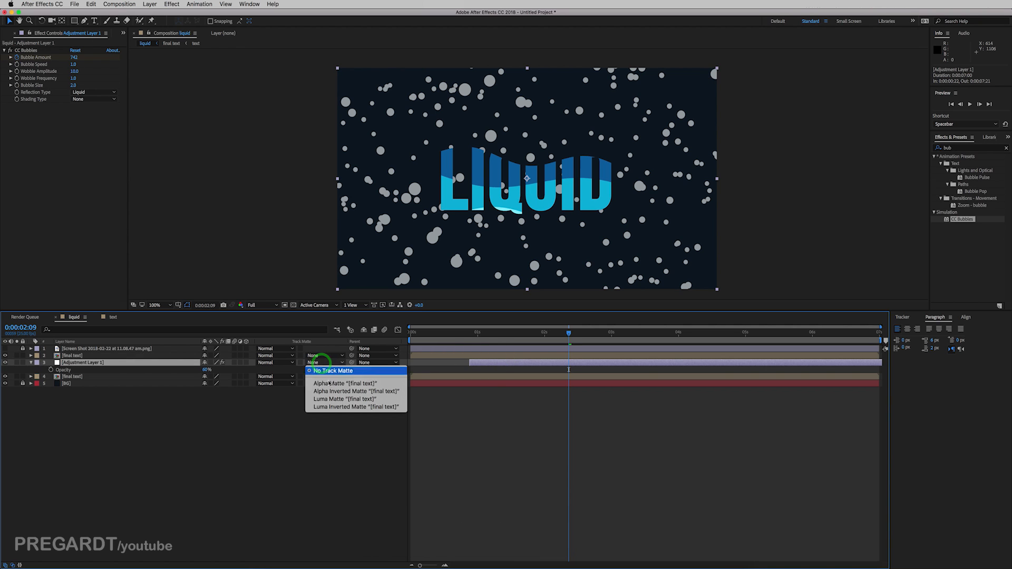
click(344, 383)
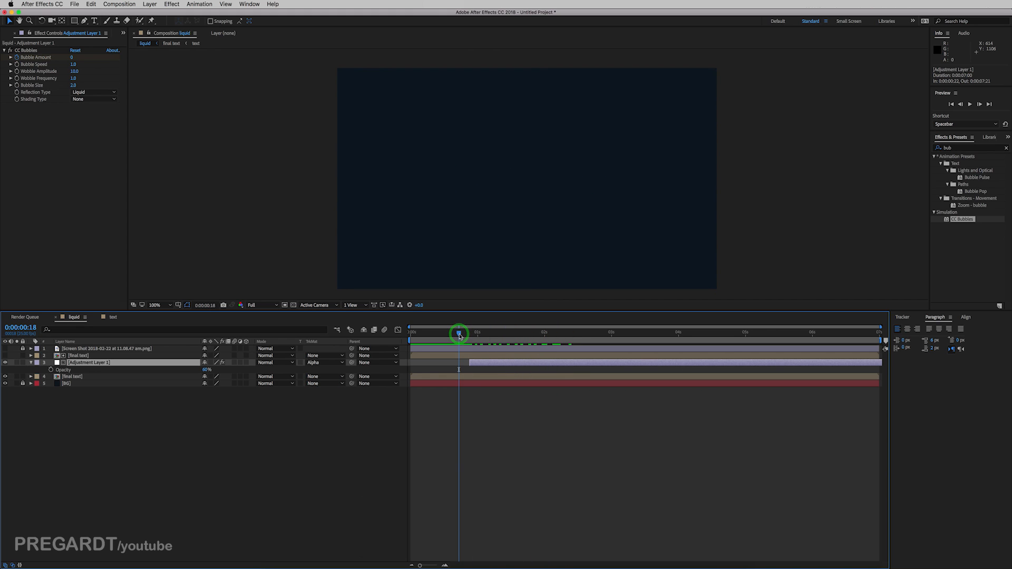
key(space)
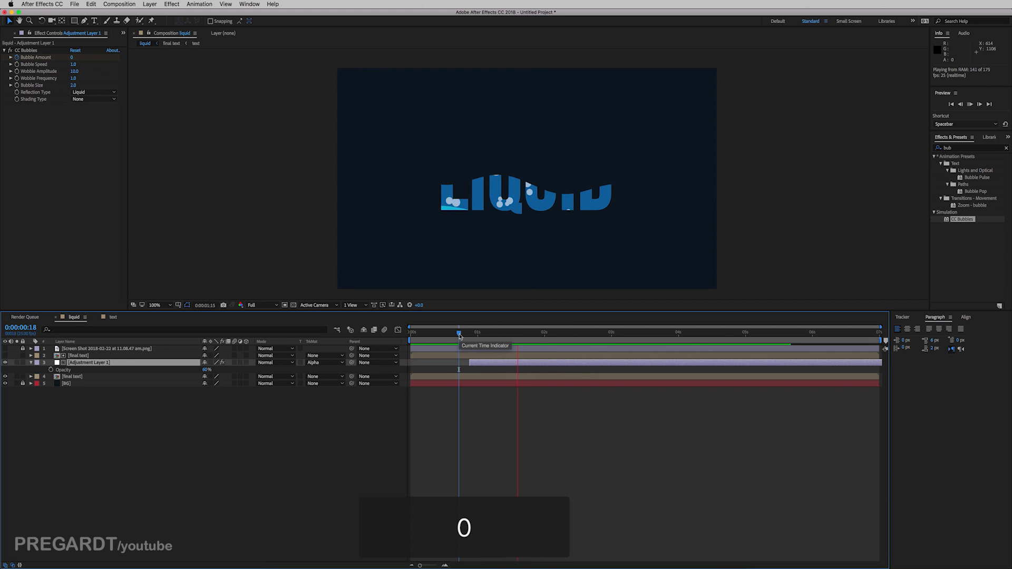